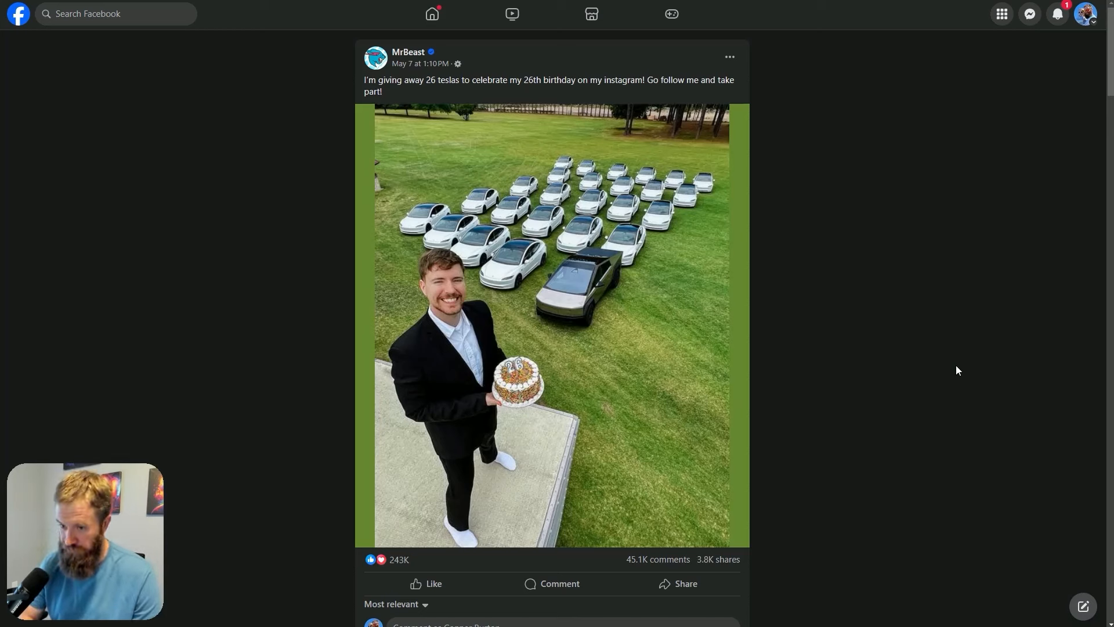
pyautogui.moveTo(403, 258)
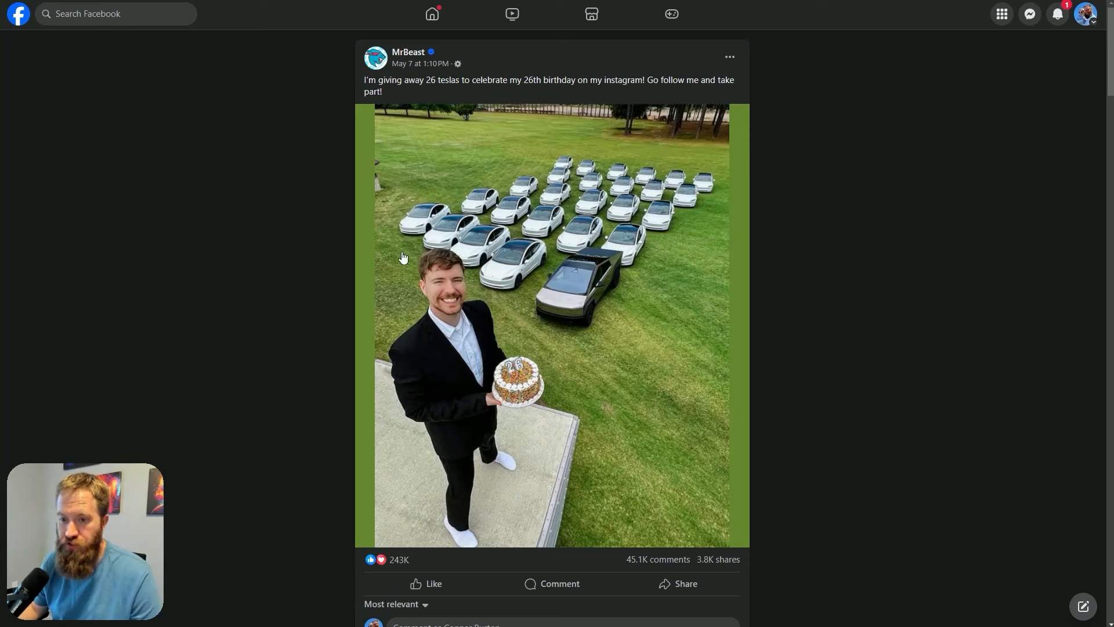
pyautogui.moveTo(200, 384)
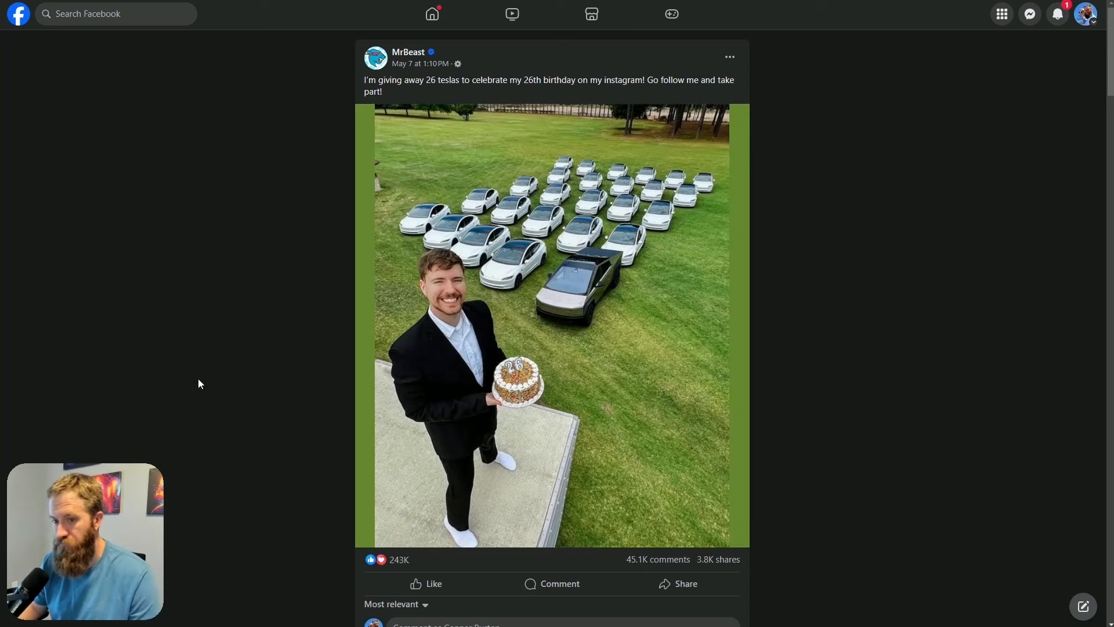
# - View MrBeast's Tesla-giveaway photo at full size, then return to the post
pyautogui.click(552, 327)
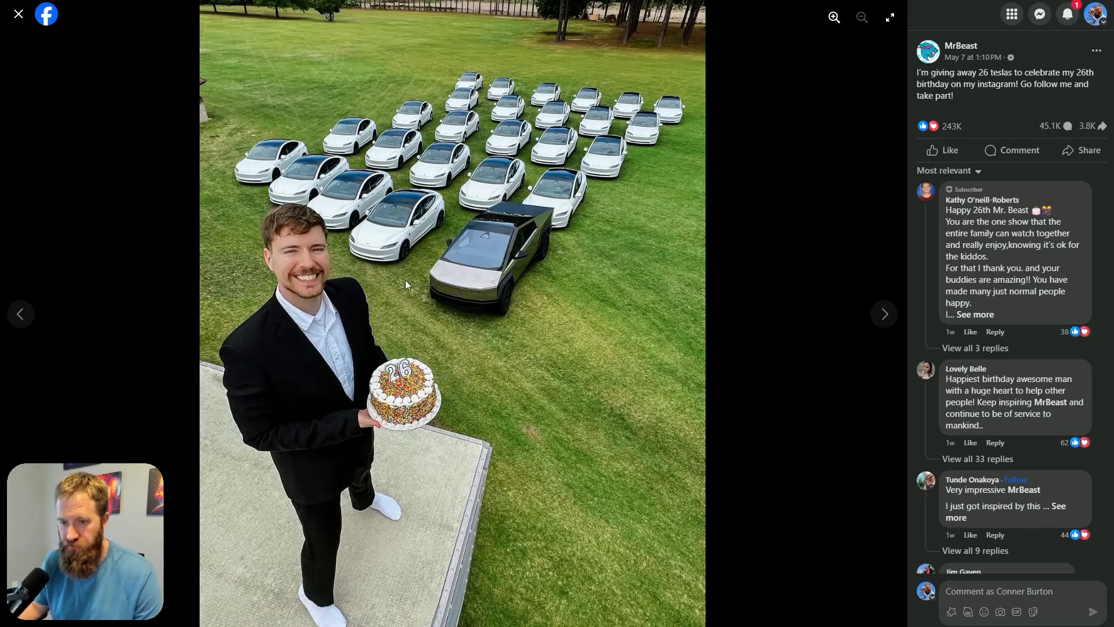
pyautogui.moveTo(206, 261)
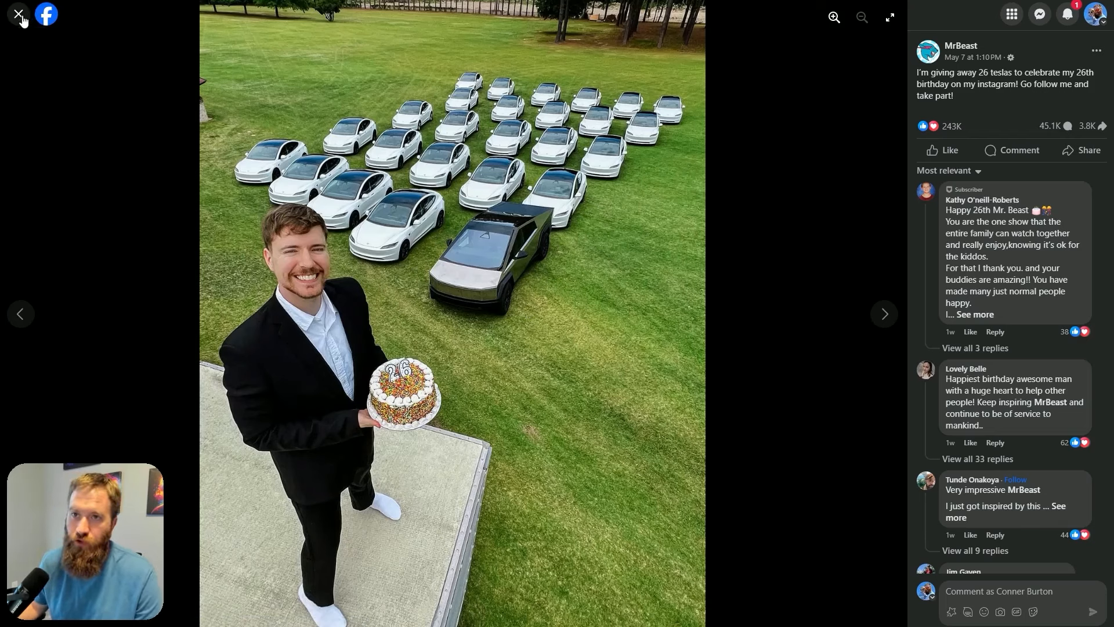
pyautogui.click(17, 14)
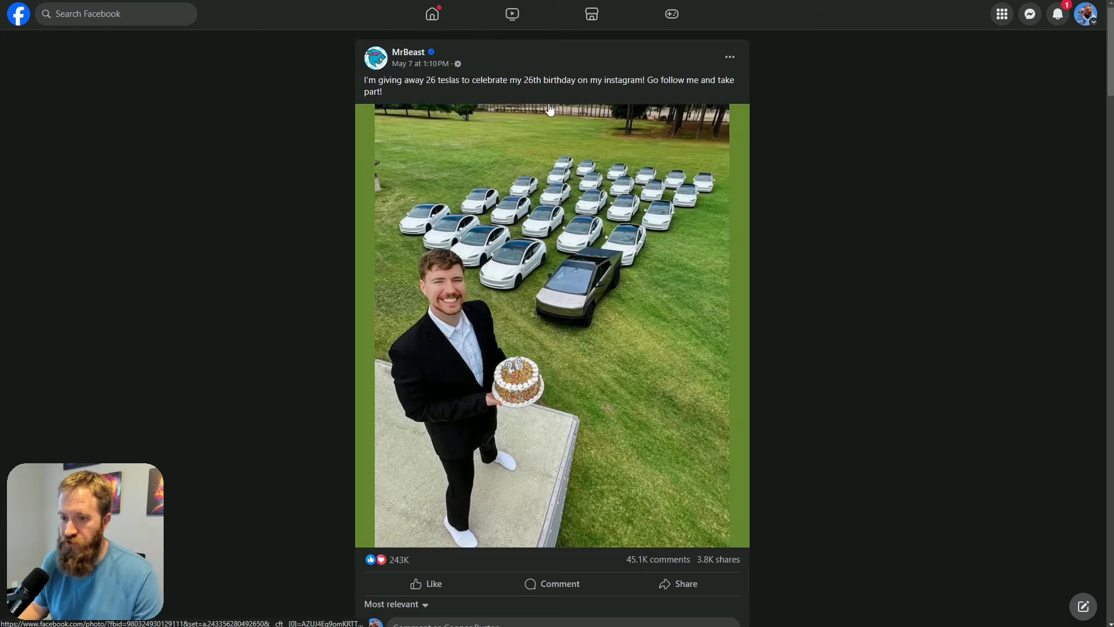
pyautogui.moveTo(362, 90)
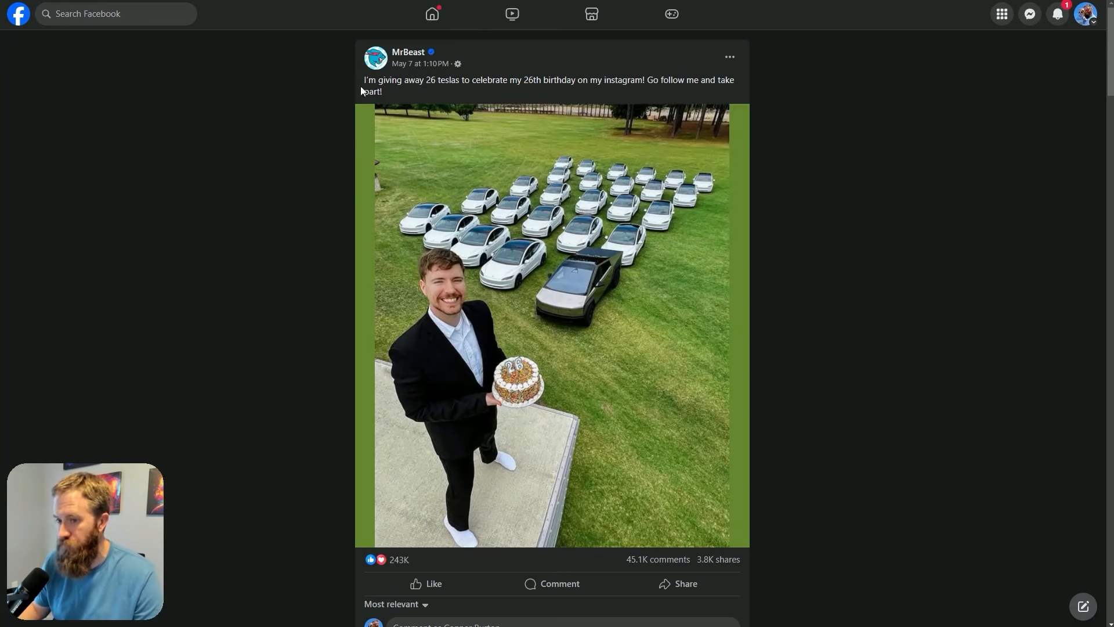
pyautogui.moveTo(929, 207)
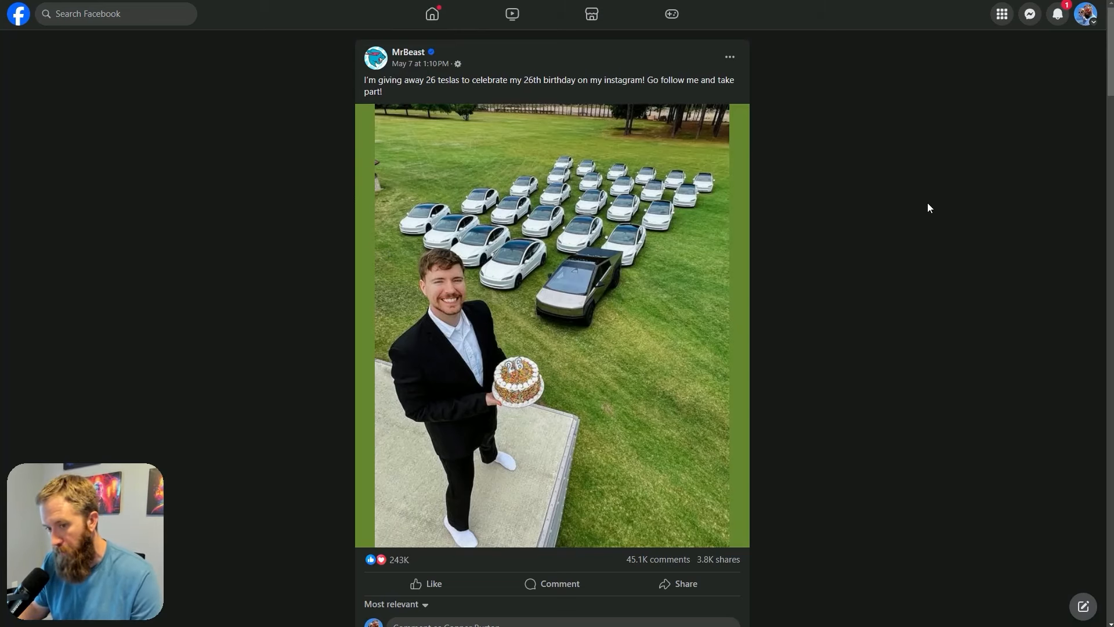
pyautogui.moveTo(510, 94)
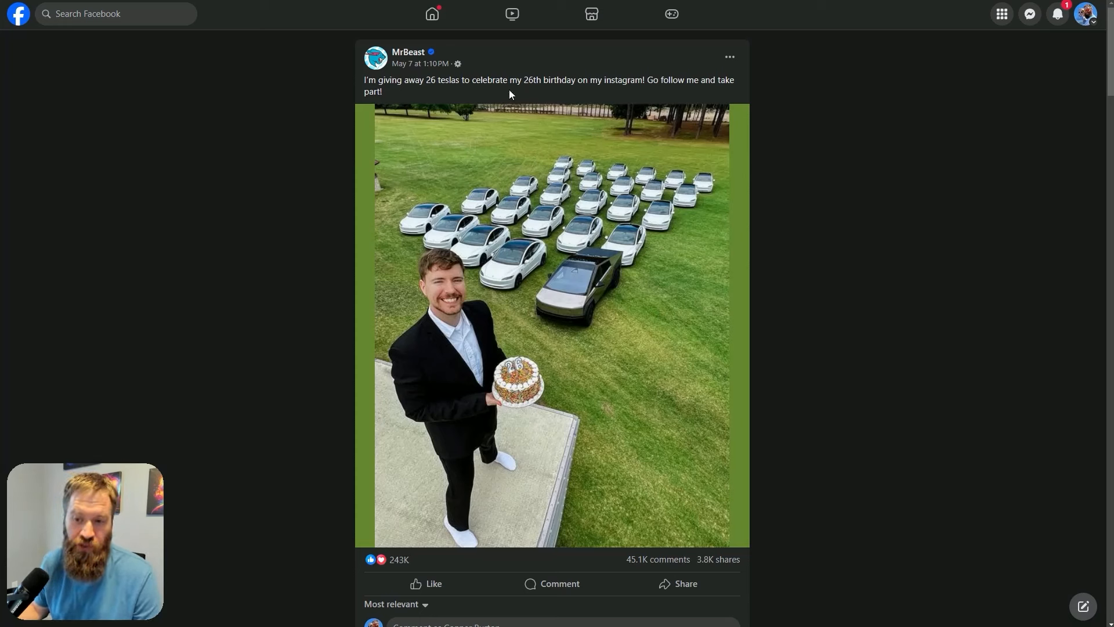
pyautogui.moveTo(390, 176)
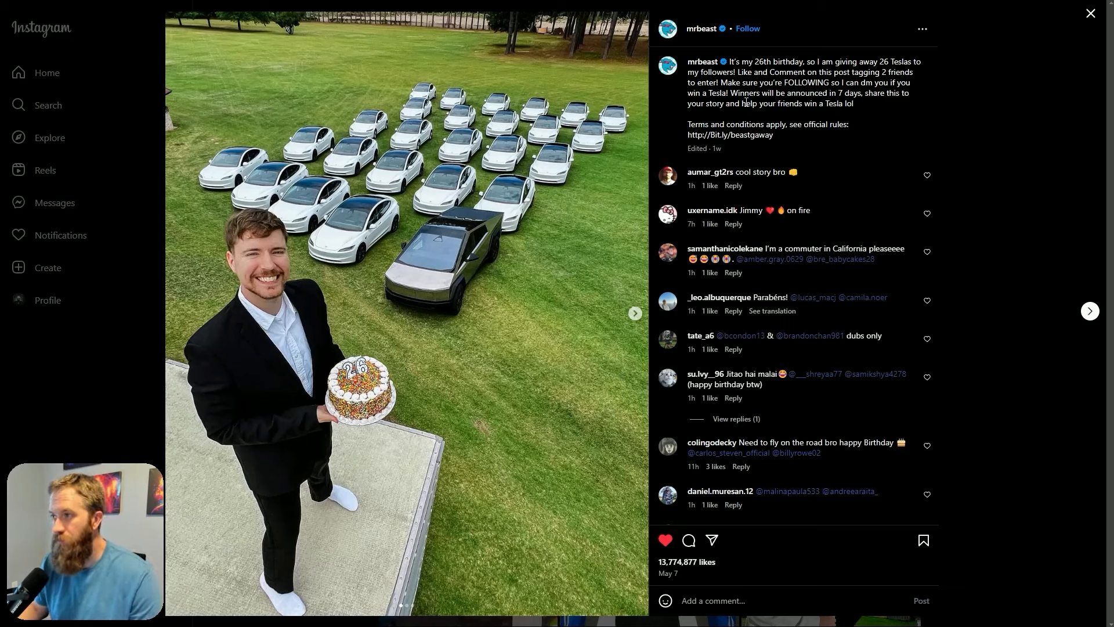
pyautogui.moveTo(475, 330)
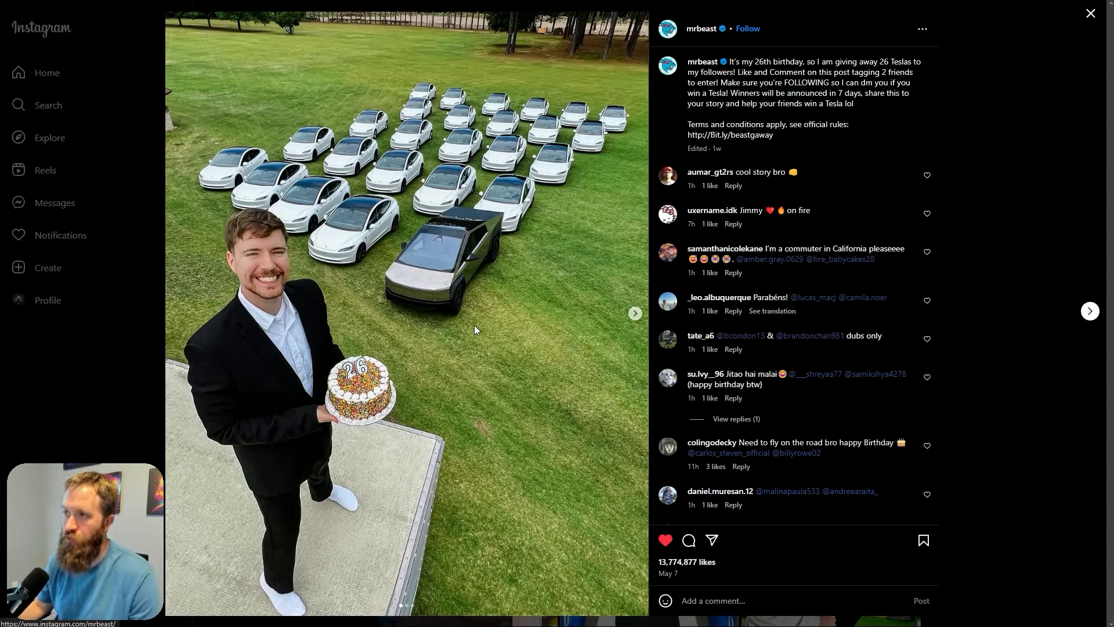
pyautogui.moveTo(701, 61)
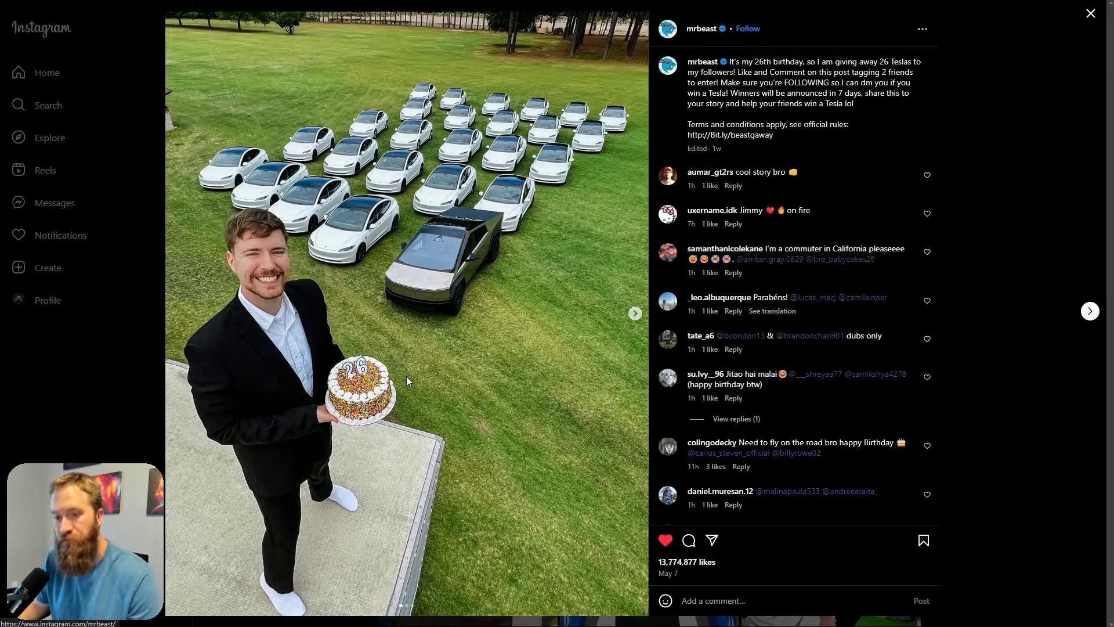
pyautogui.moveTo(420, 365)
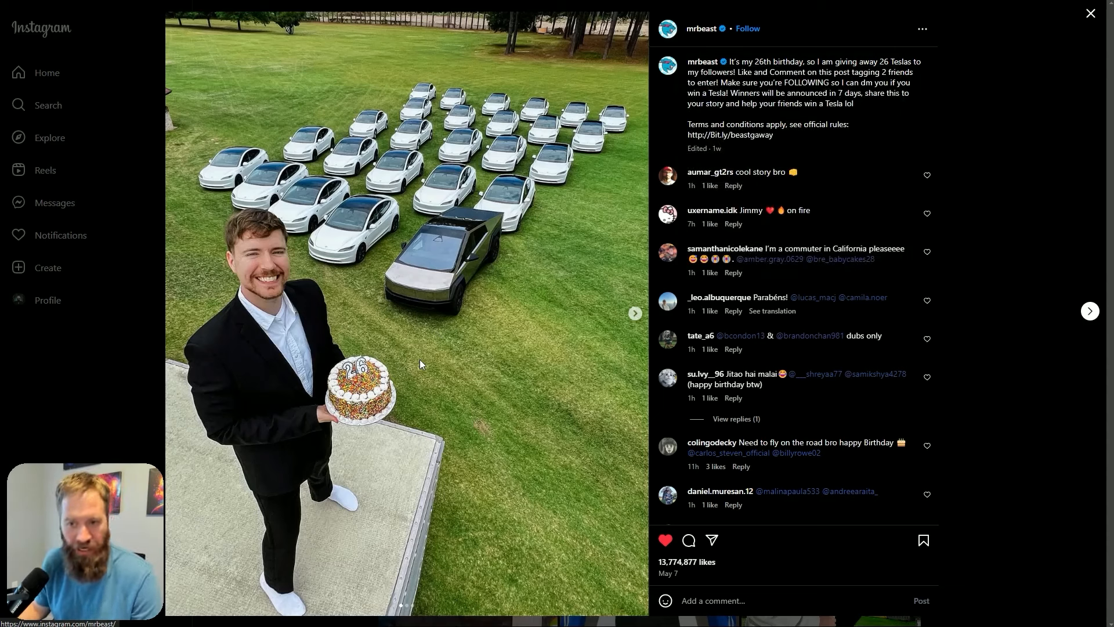
pyautogui.moveTo(1052, 33)
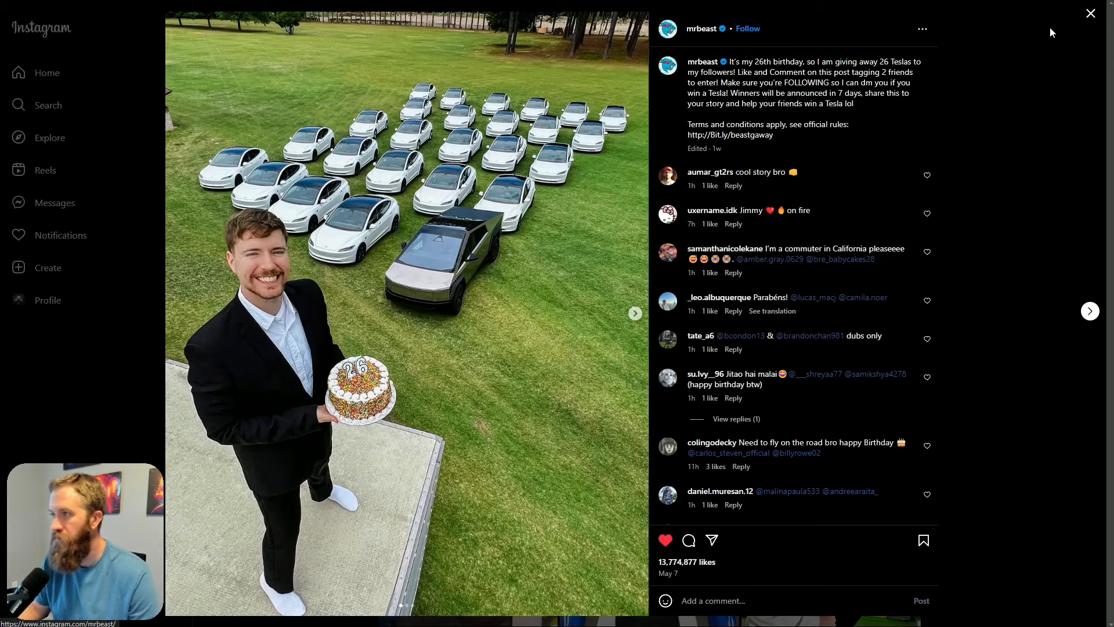
pyautogui.moveTo(1091, 13)
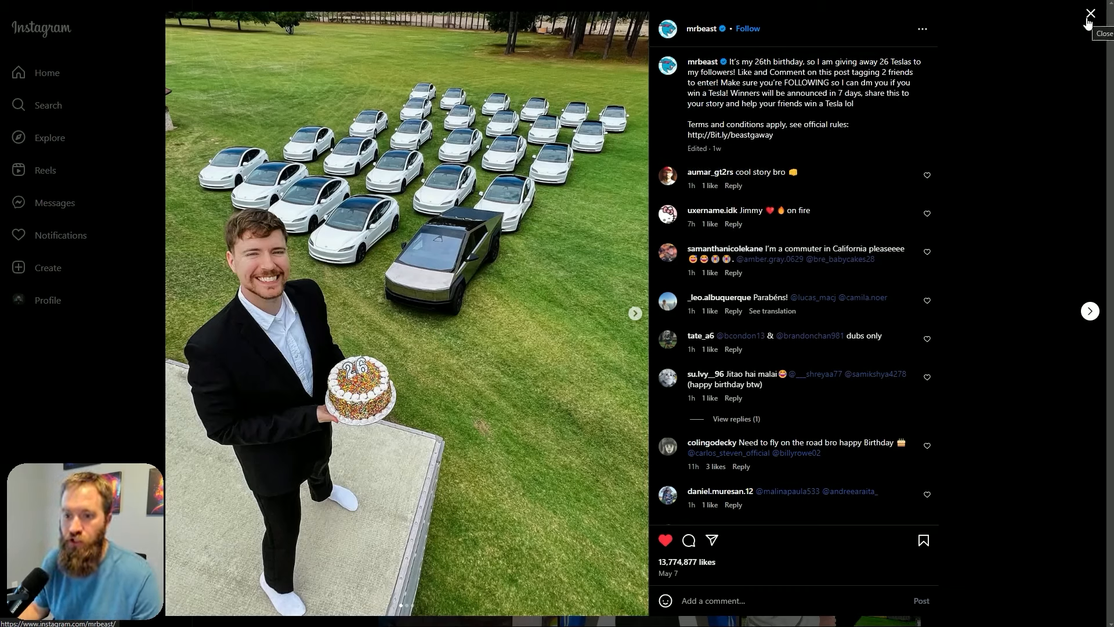
pyautogui.moveTo(446, 330)
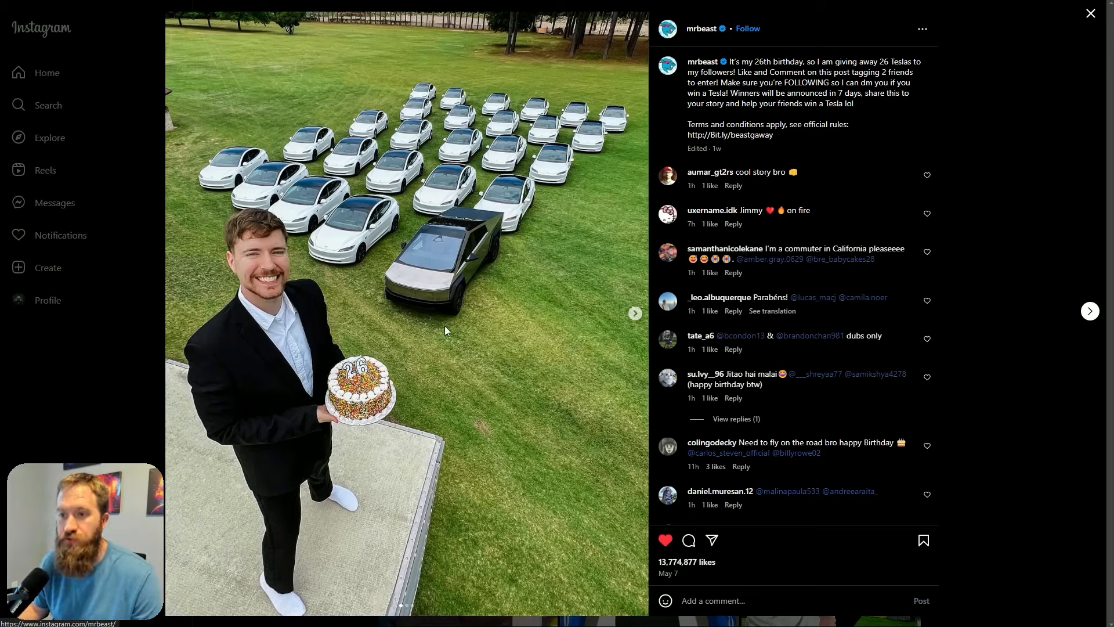
pyautogui.moveTo(1074, 23)
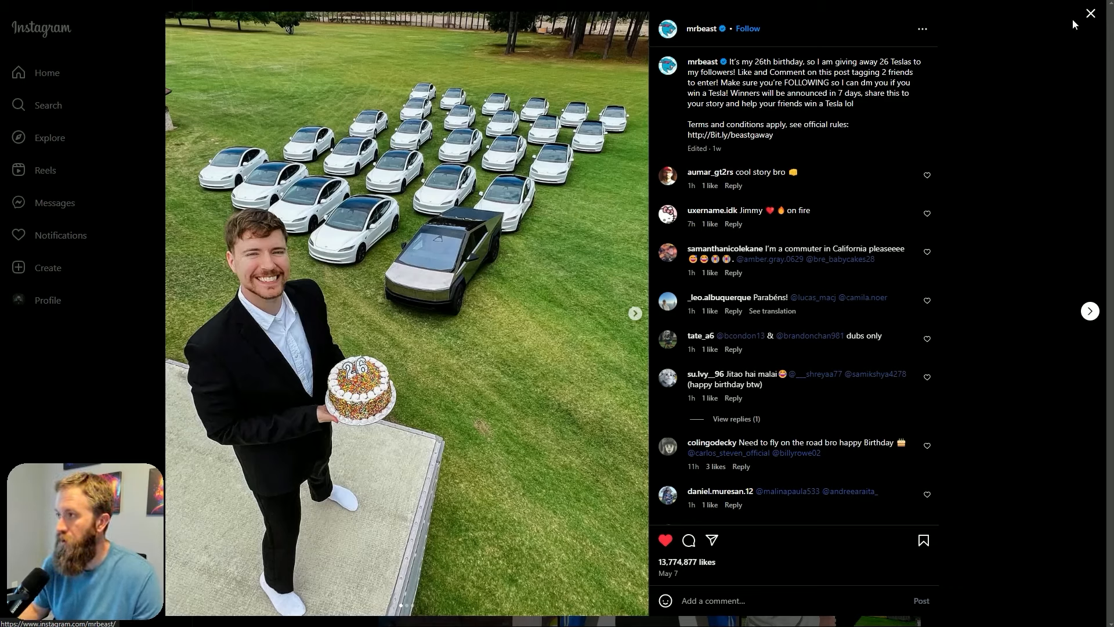
pyautogui.moveTo(1091, 13)
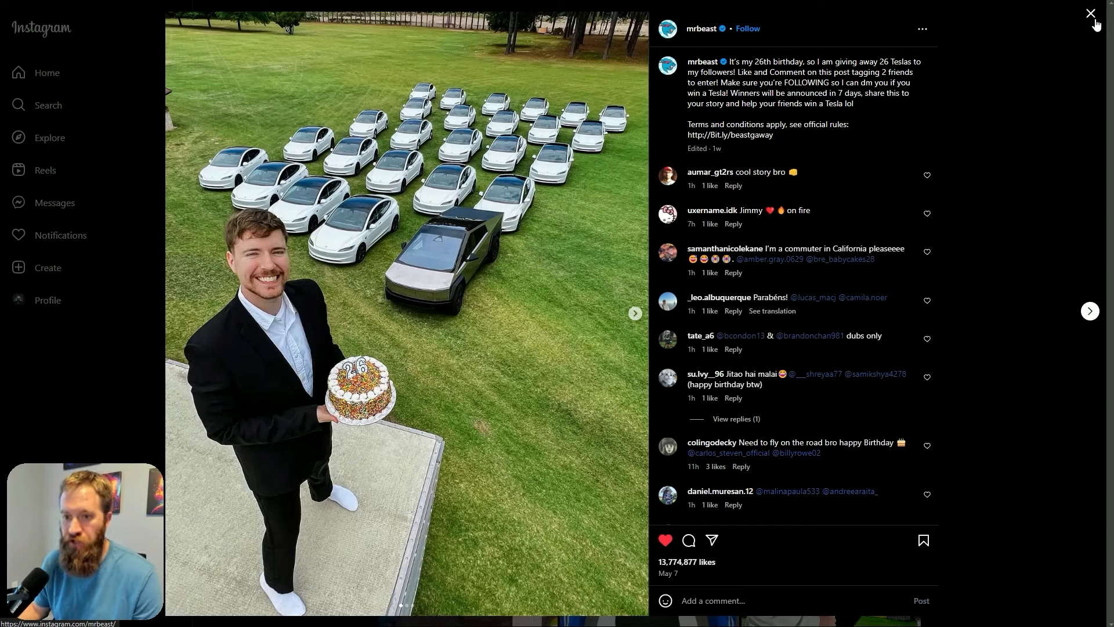
# - Close the enlarged Instagram giveaway post to get back to Facebook
pyautogui.click(1091, 14)
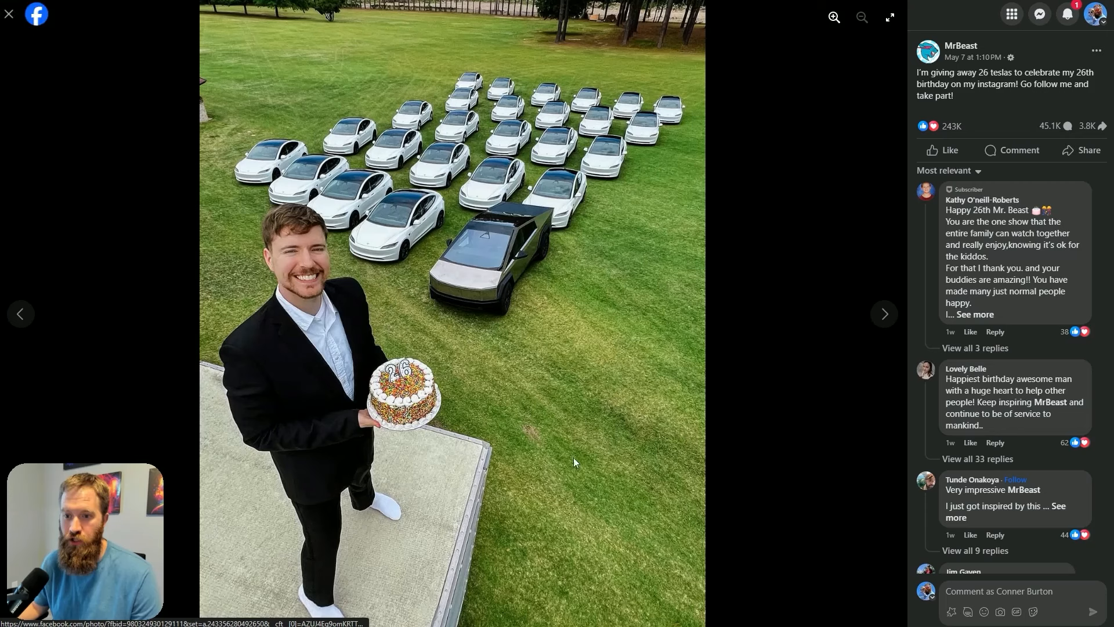
pyautogui.moveTo(336, 476)
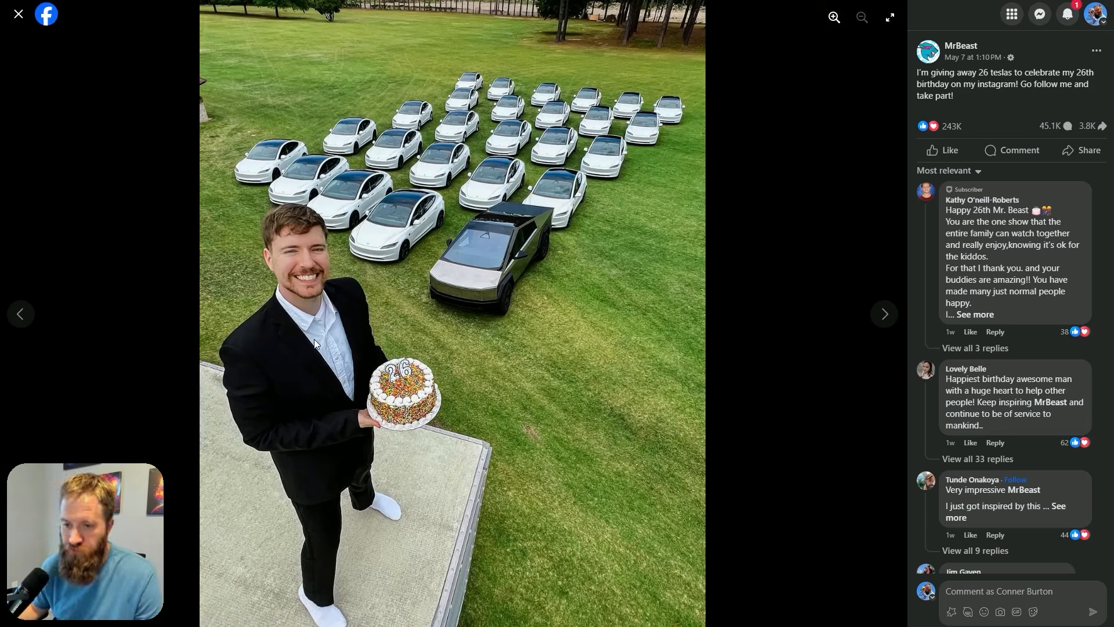
pyautogui.moveTo(483, 583)
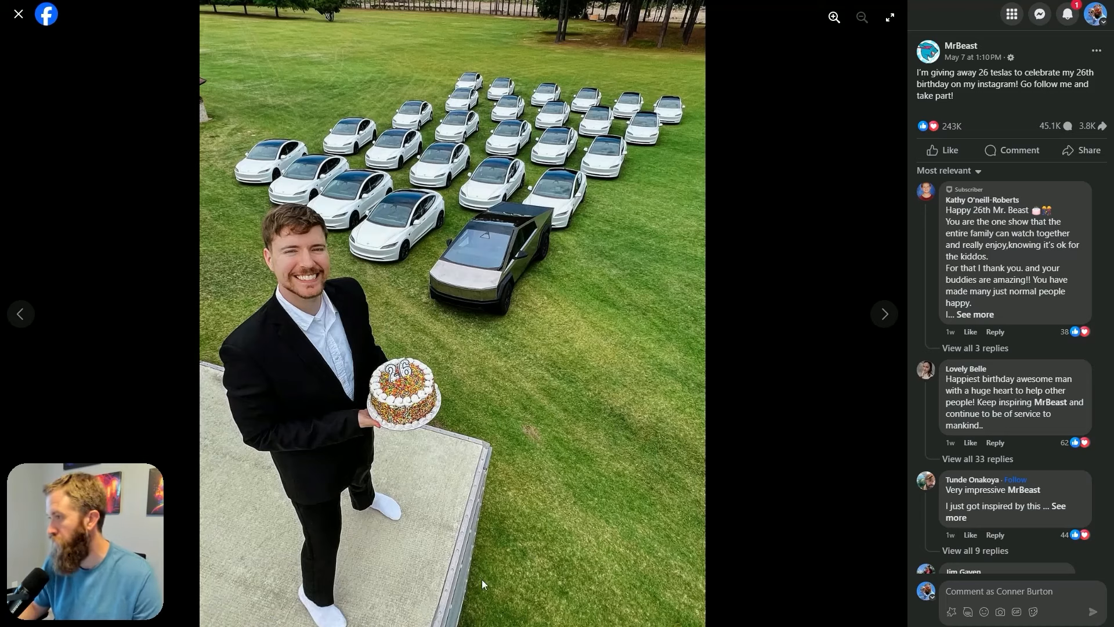
pyautogui.moveTo(665, 75)
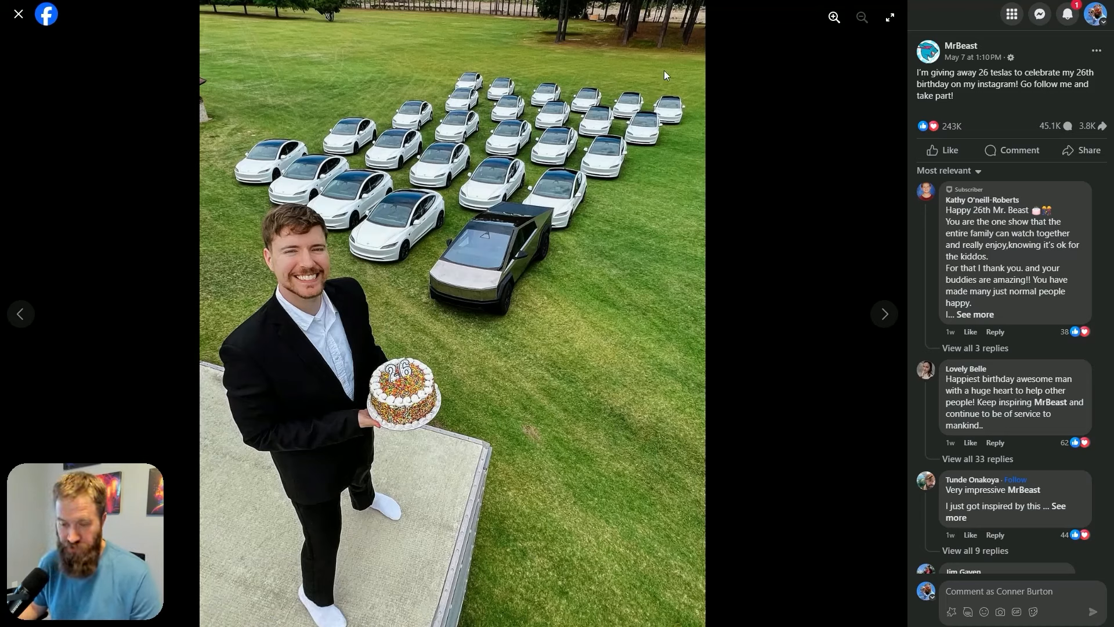
pyautogui.moveTo(468, 300)
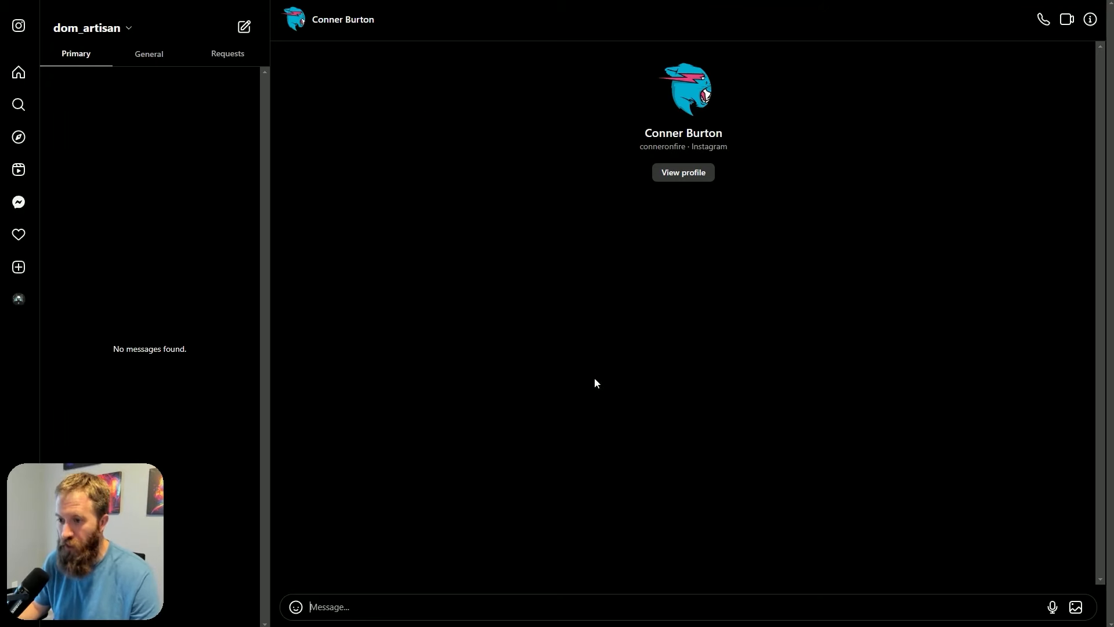
# - Send the bot the DM 'Hey mr beast whats up'
pyautogui.write('Hey mr b')
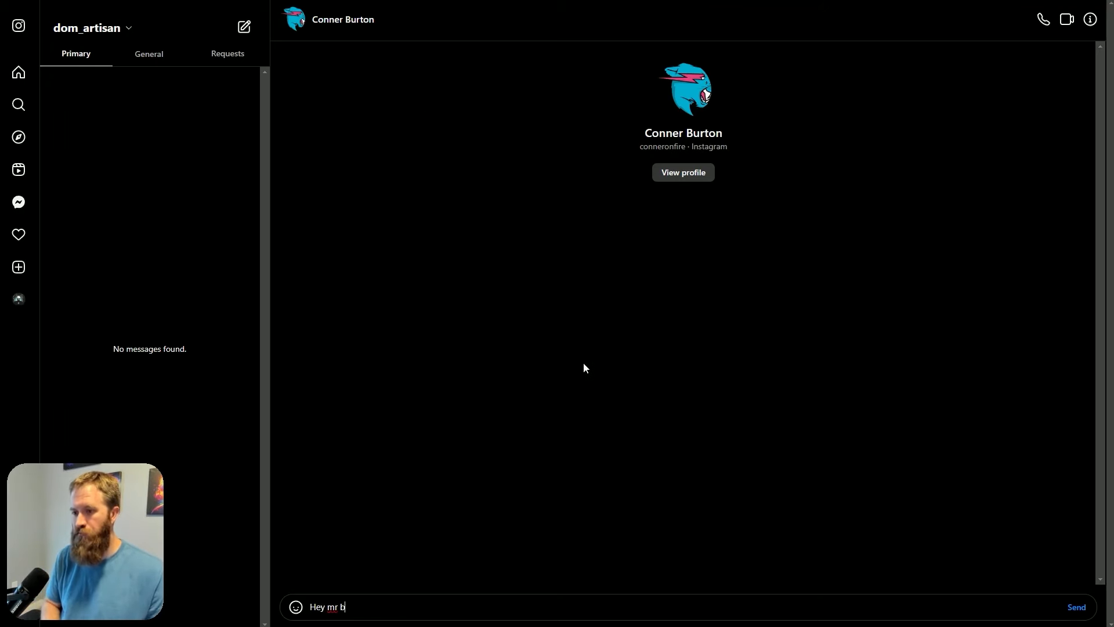
pyautogui.click(1076, 607)
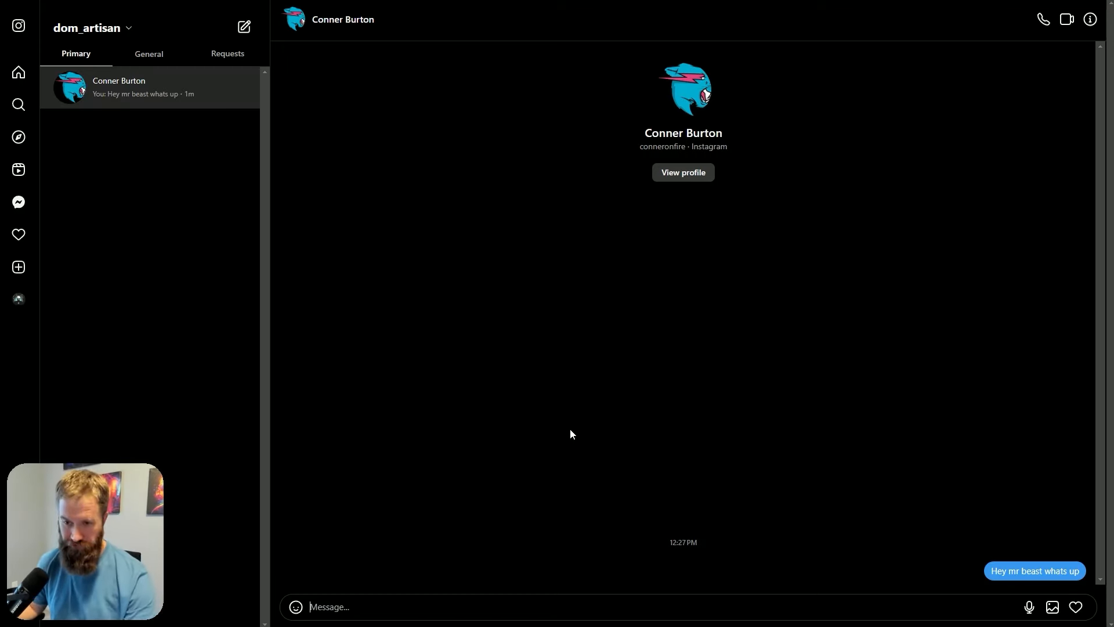
pyautogui.moveTo(502, 309)
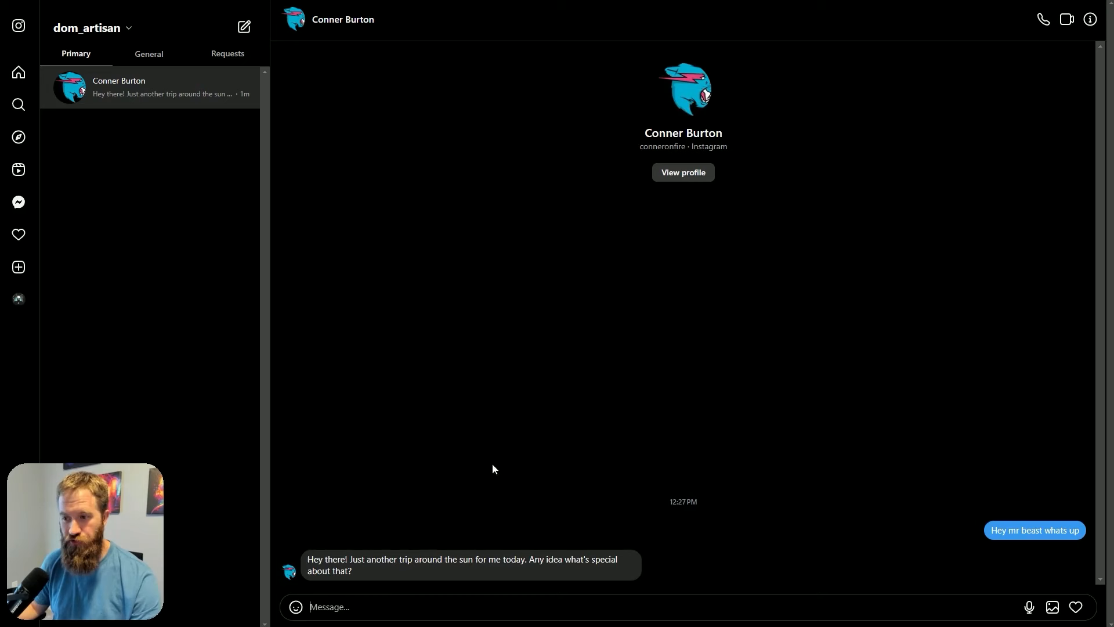
pyautogui.moveTo(365, 585)
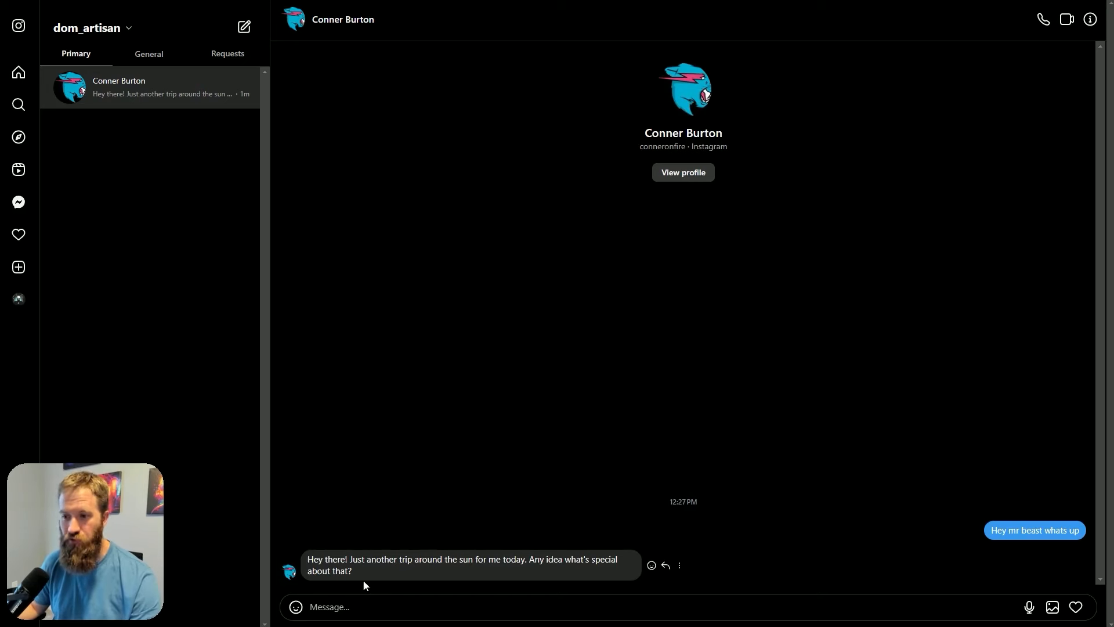
pyautogui.moveTo(383, 569)
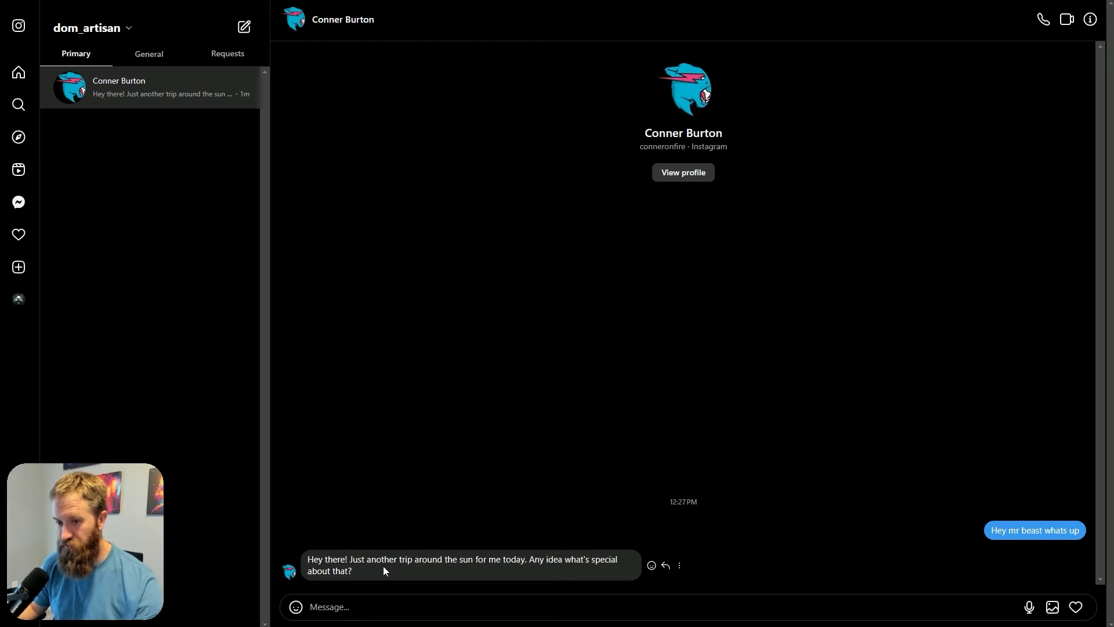
pyautogui.moveTo(516, 450)
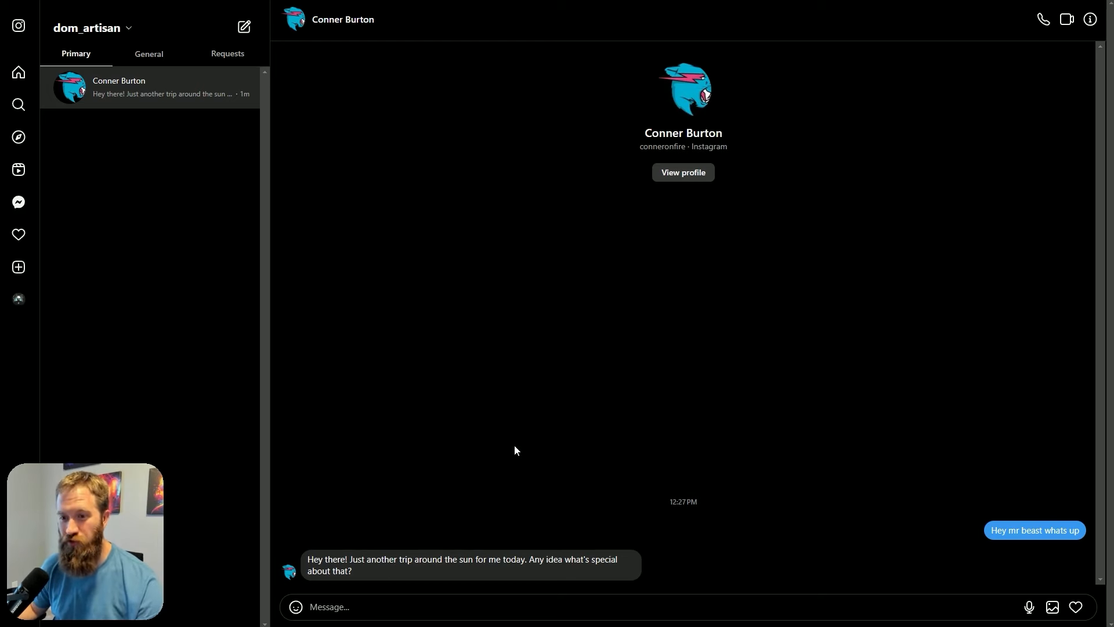
pyautogui.moveTo(489, 464)
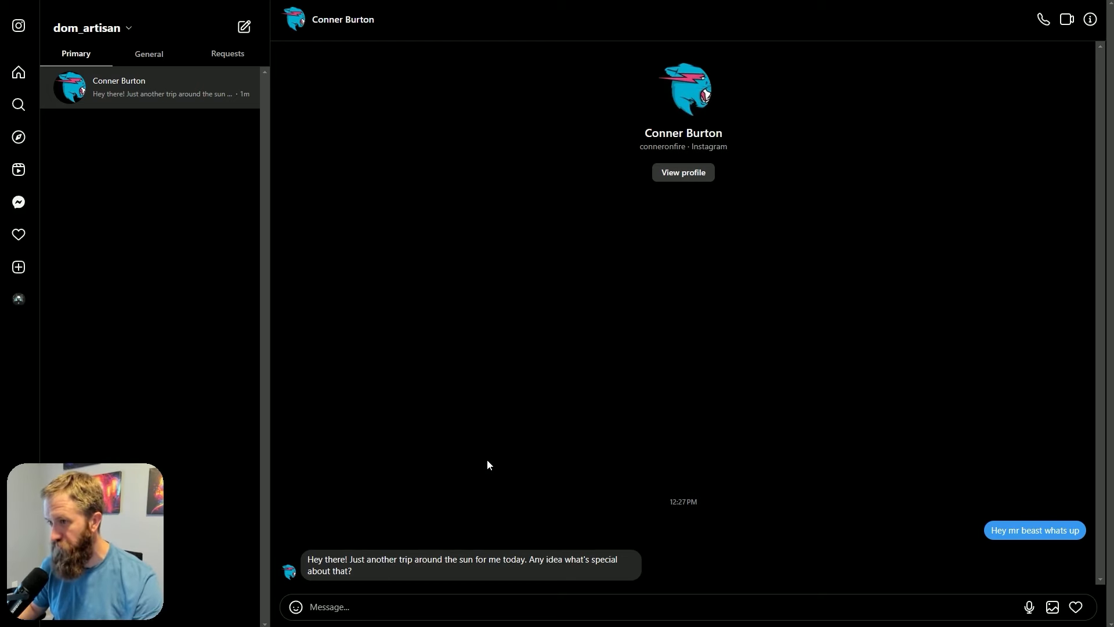
# - Send the bot the reply 'alright alright, happy birthday'
pyautogui.write('a')
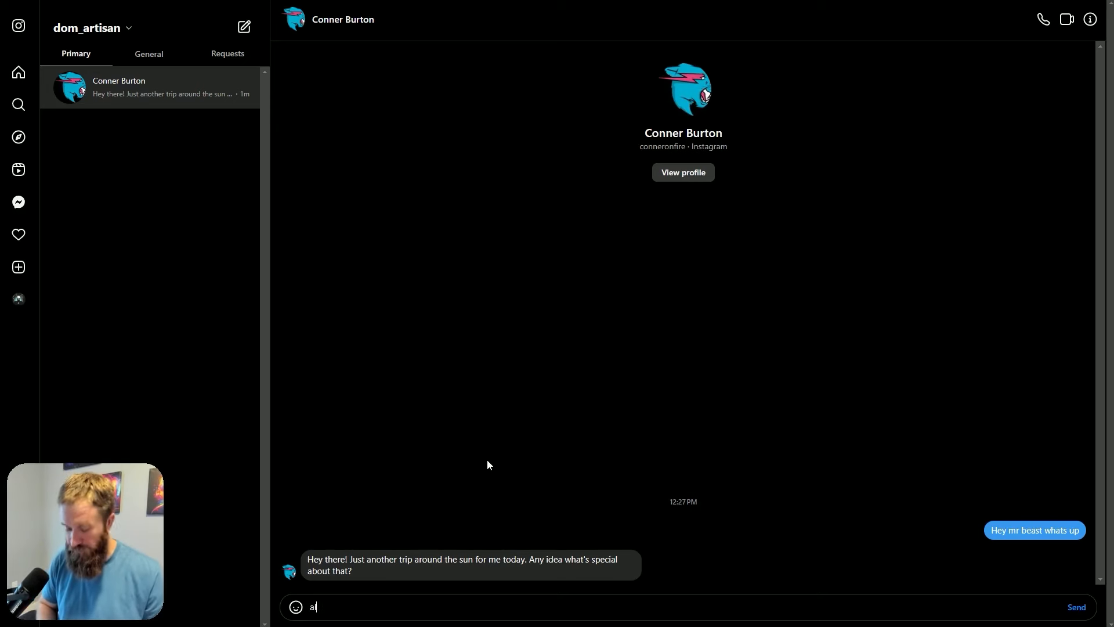
pyautogui.write('lright alright, happy b')
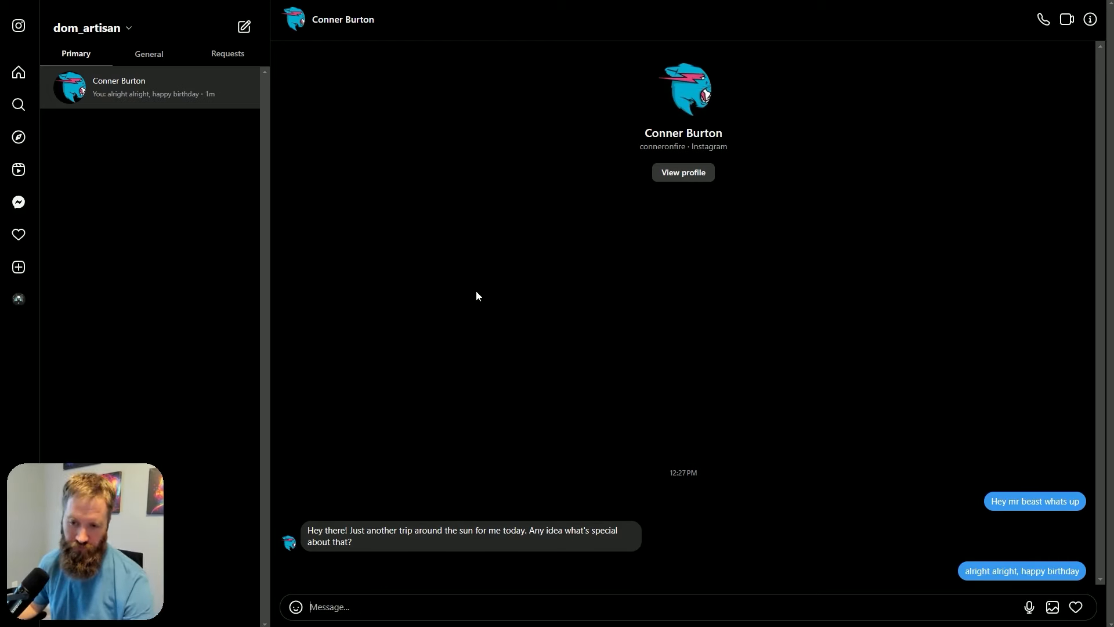
pyautogui.moveTo(465, 285)
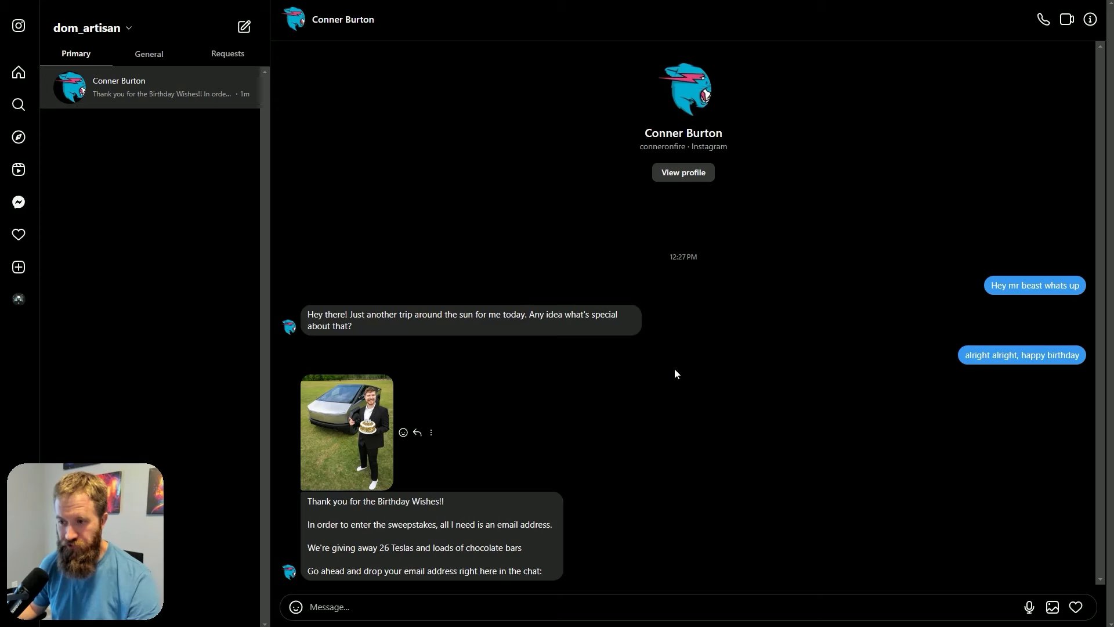
pyautogui.moveTo(710, 442)
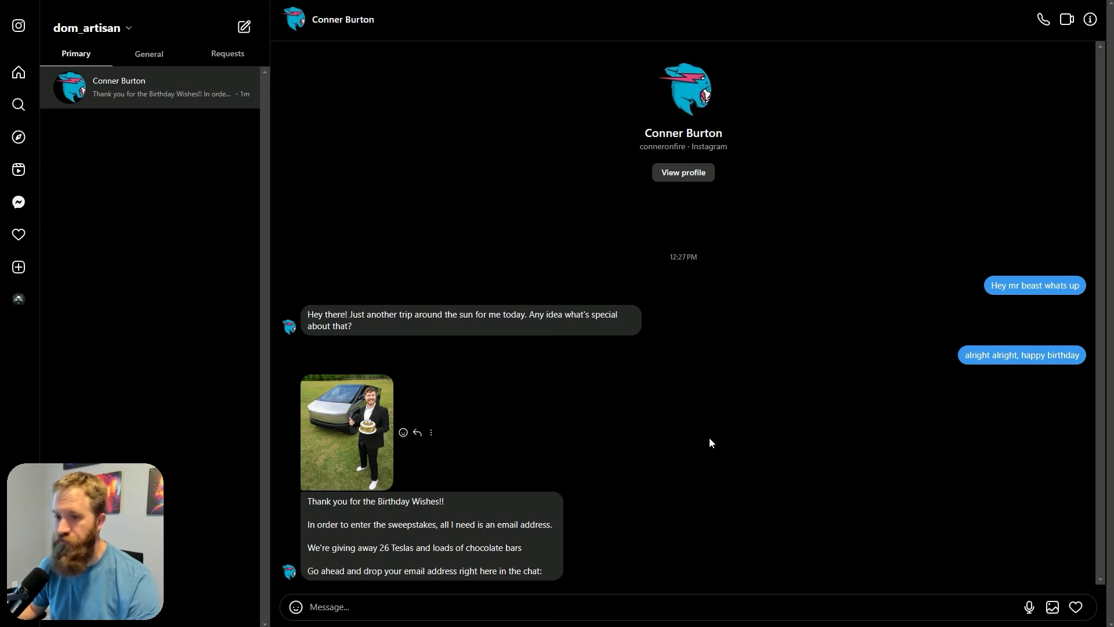
pyautogui.moveTo(637, 545)
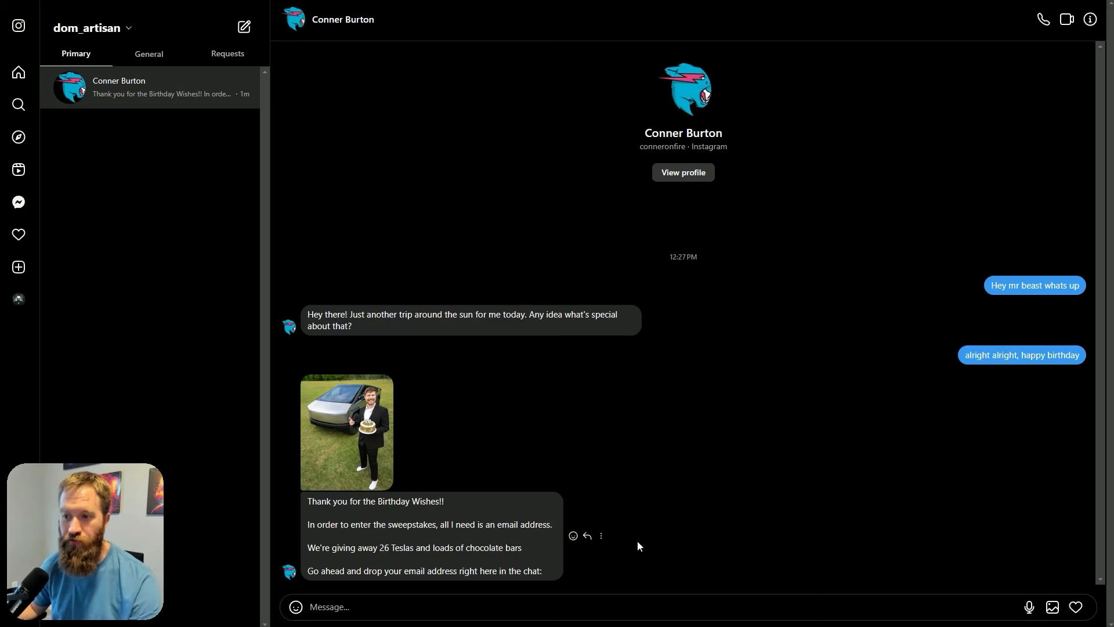
pyautogui.moveTo(558, 540)
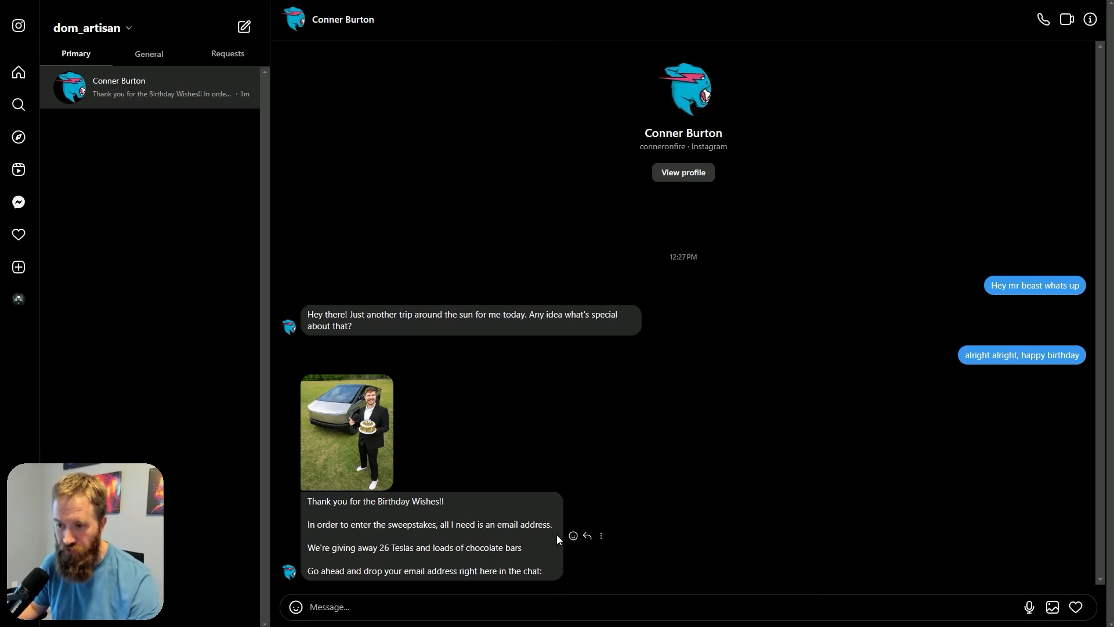
pyautogui.moveTo(724, 494)
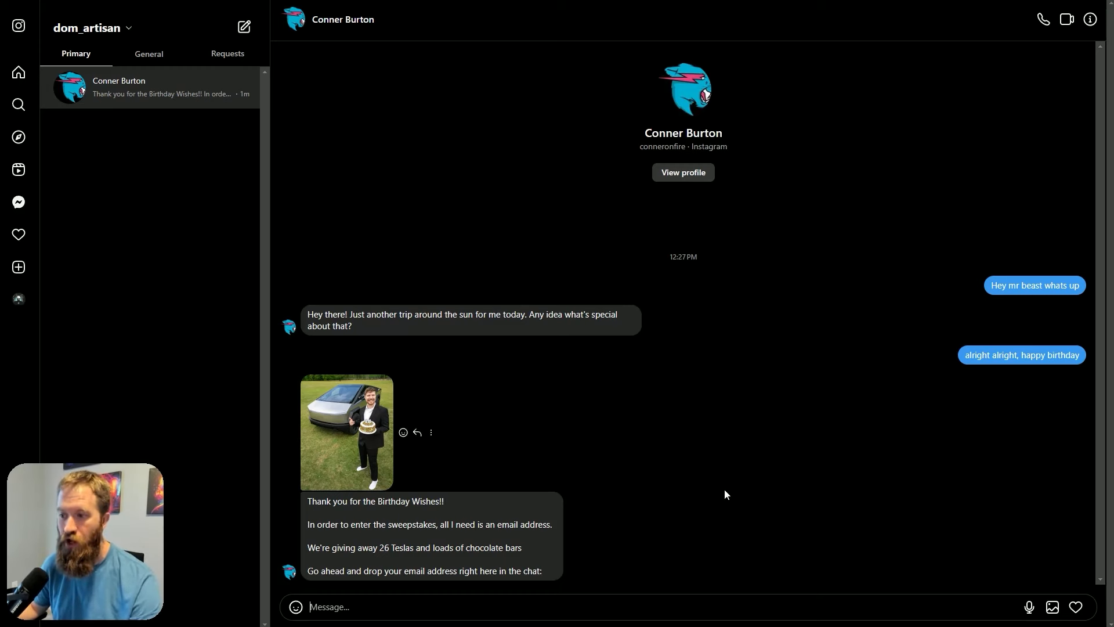
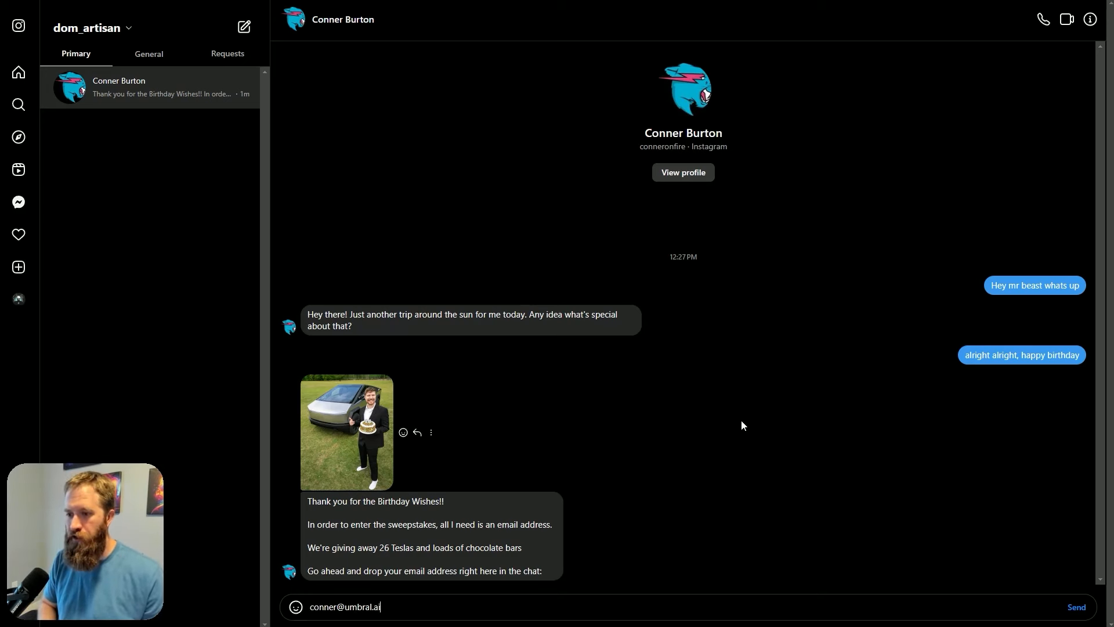
# - Send the bot an email address and read its sweepstakes-entry confirmation and sign-off
pyautogui.click(1076, 607)
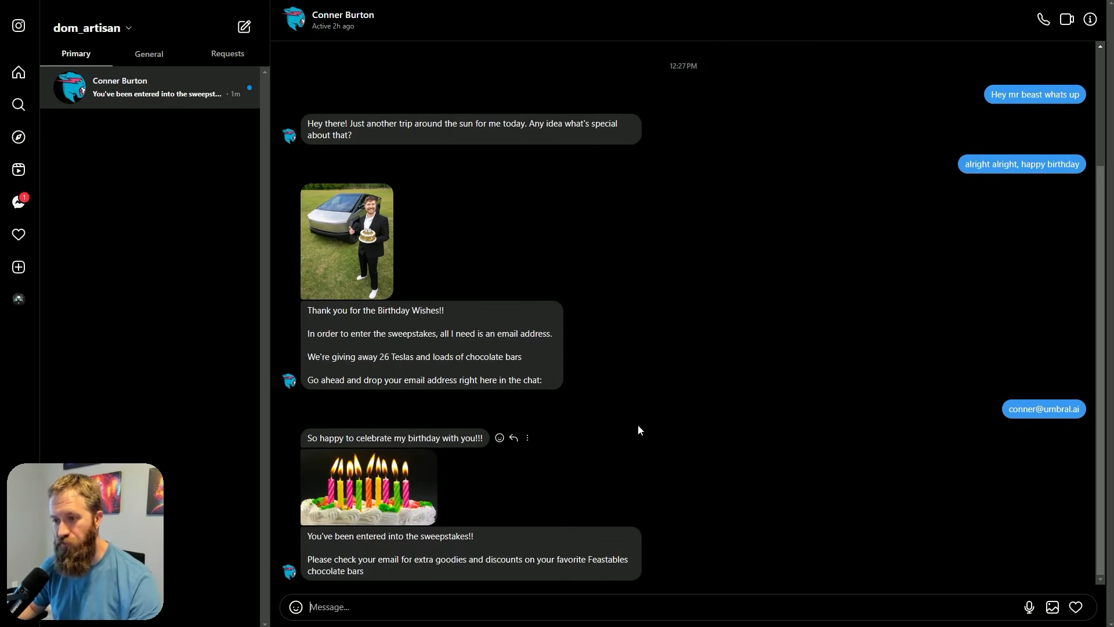
pyautogui.scroll(-3)
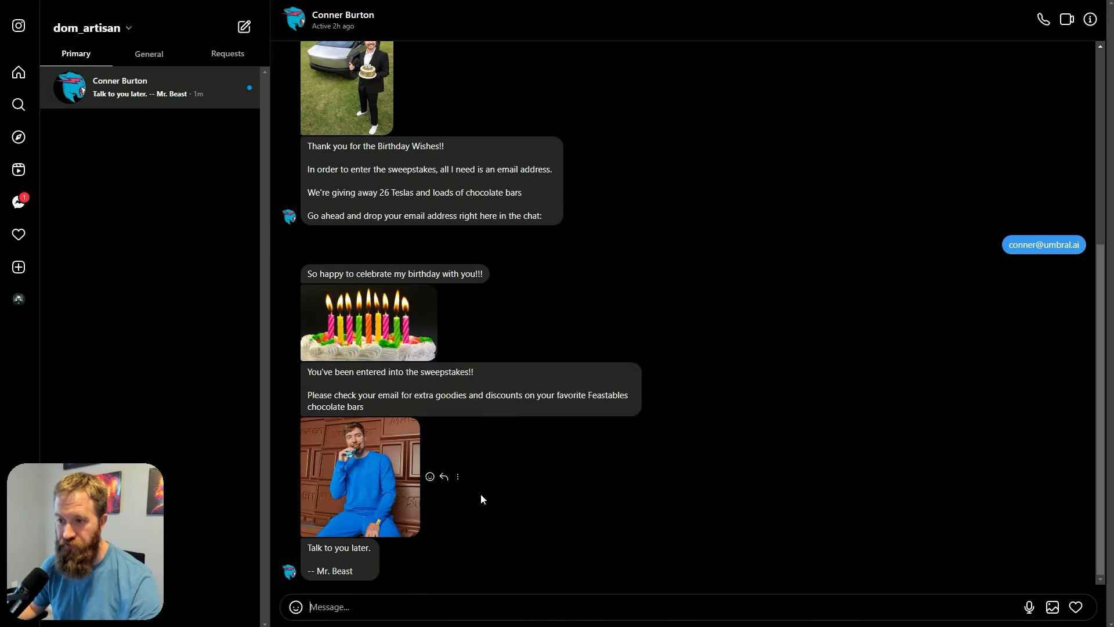
pyautogui.moveTo(587, 546)
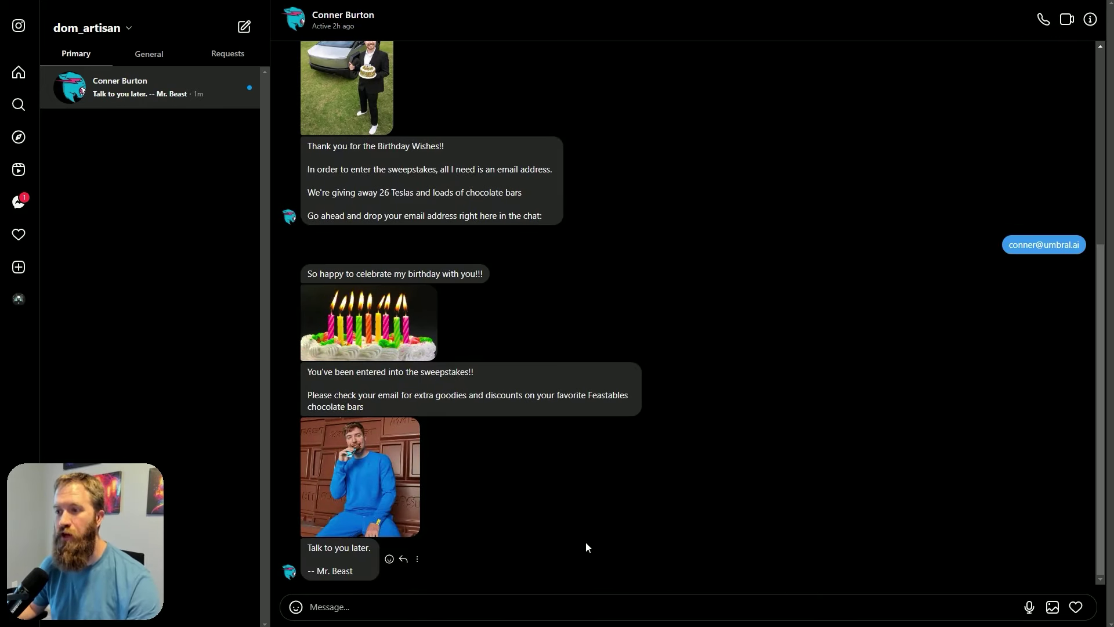
pyautogui.moveTo(550, 488)
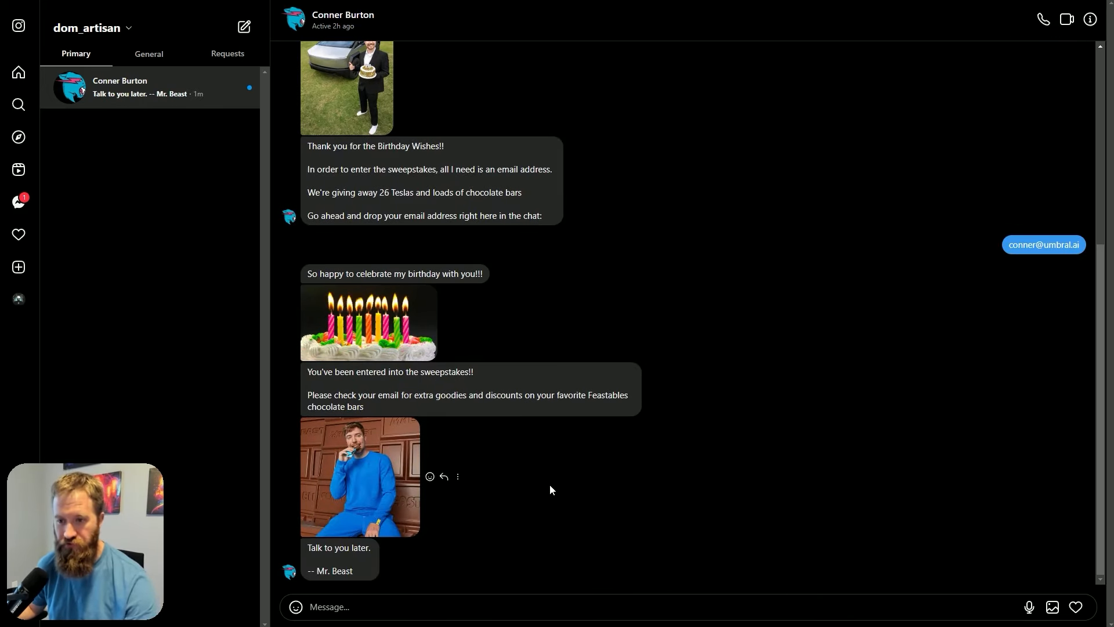
pyautogui.click(359, 476)
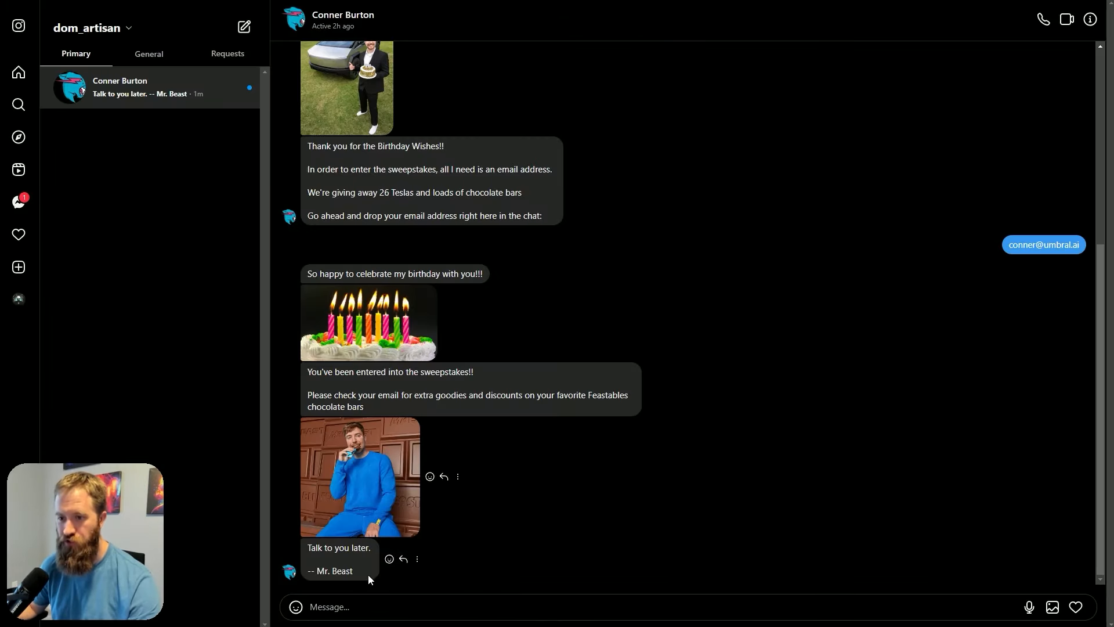
pyautogui.moveTo(651, 505)
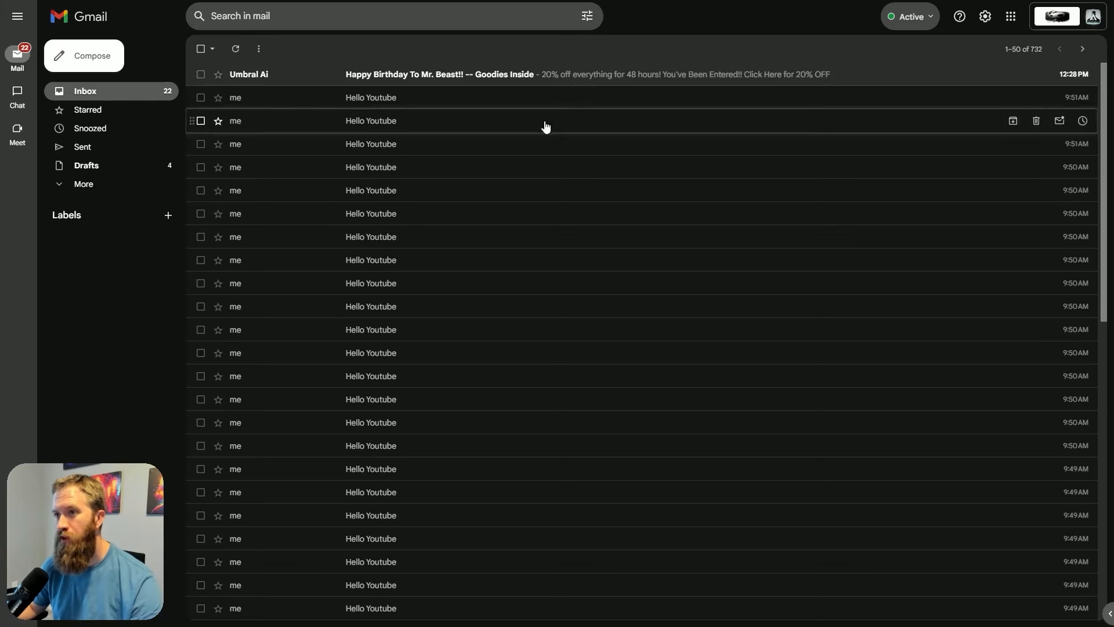
# - Read the 'Happy Birthday To Mr. Beast!!' sweepstakes-entry email in Gmail
pyautogui.click(441, 74)
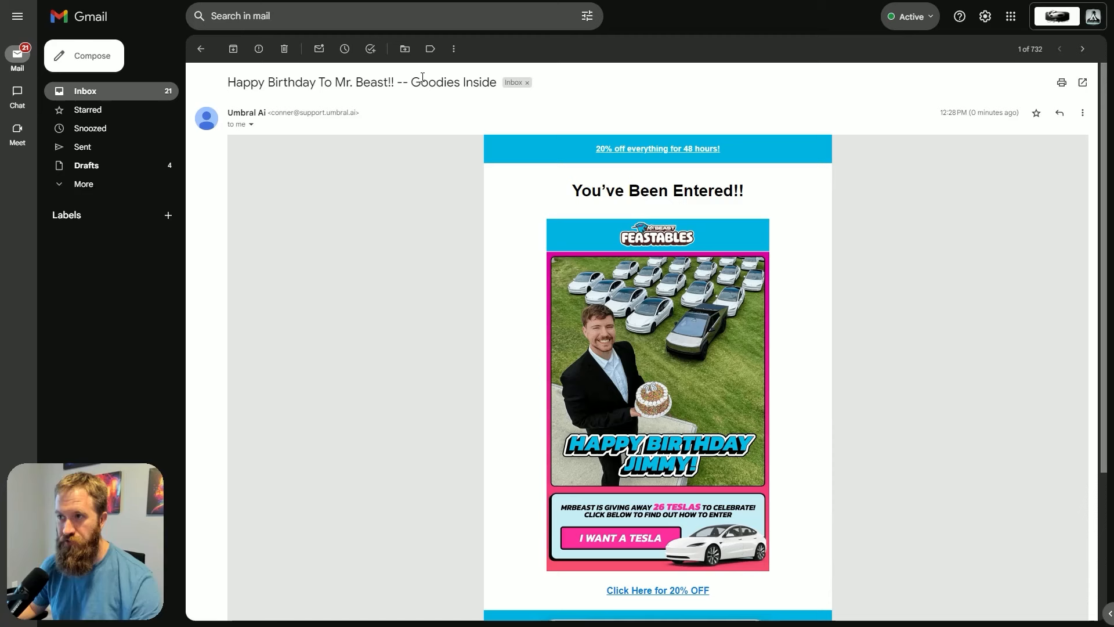
pyautogui.moveTo(613, 337)
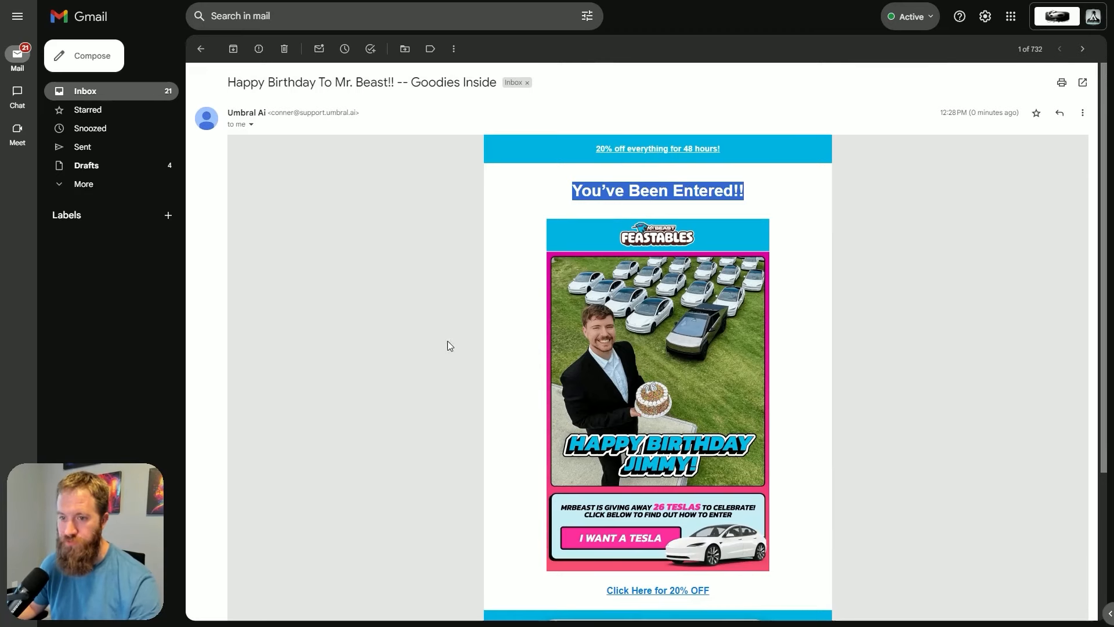
pyautogui.scroll(-3)
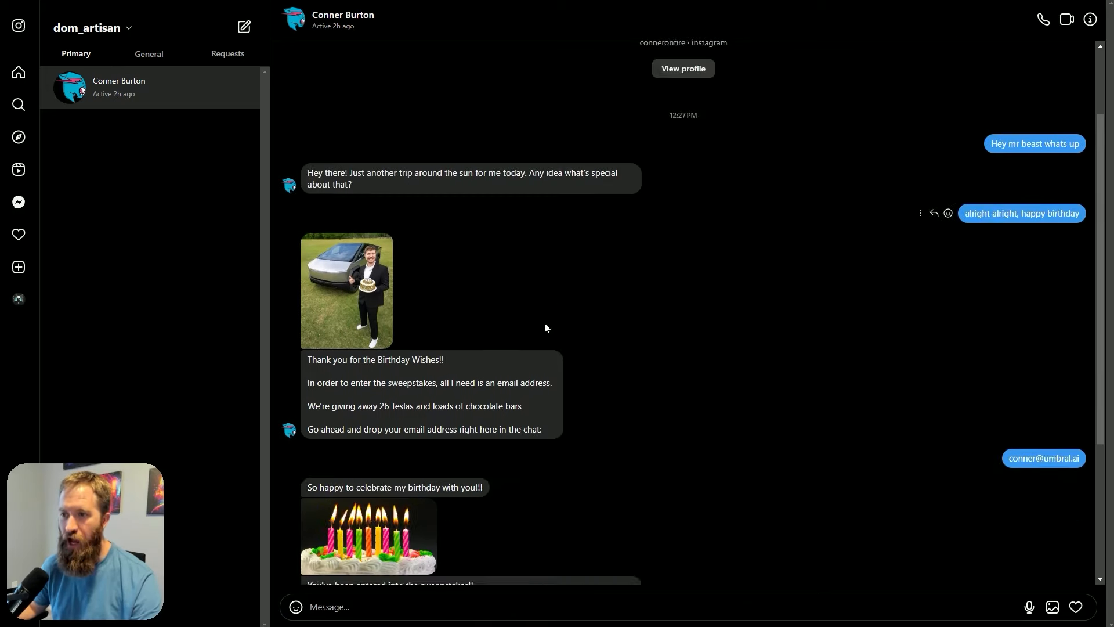
pyautogui.scroll(-3)
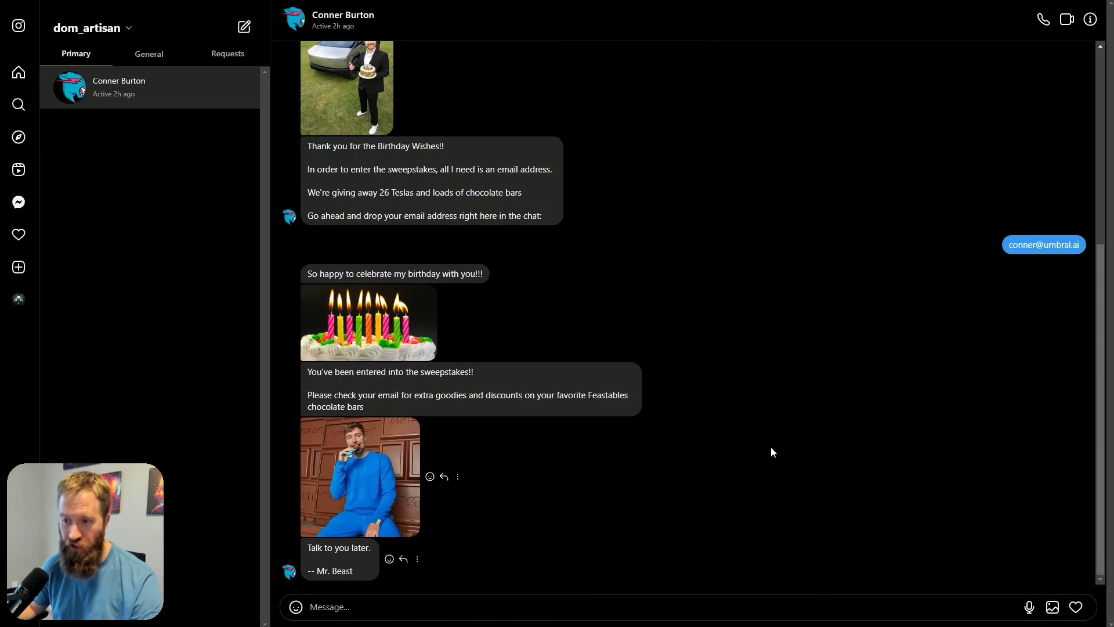
pyautogui.moveTo(392, 445)
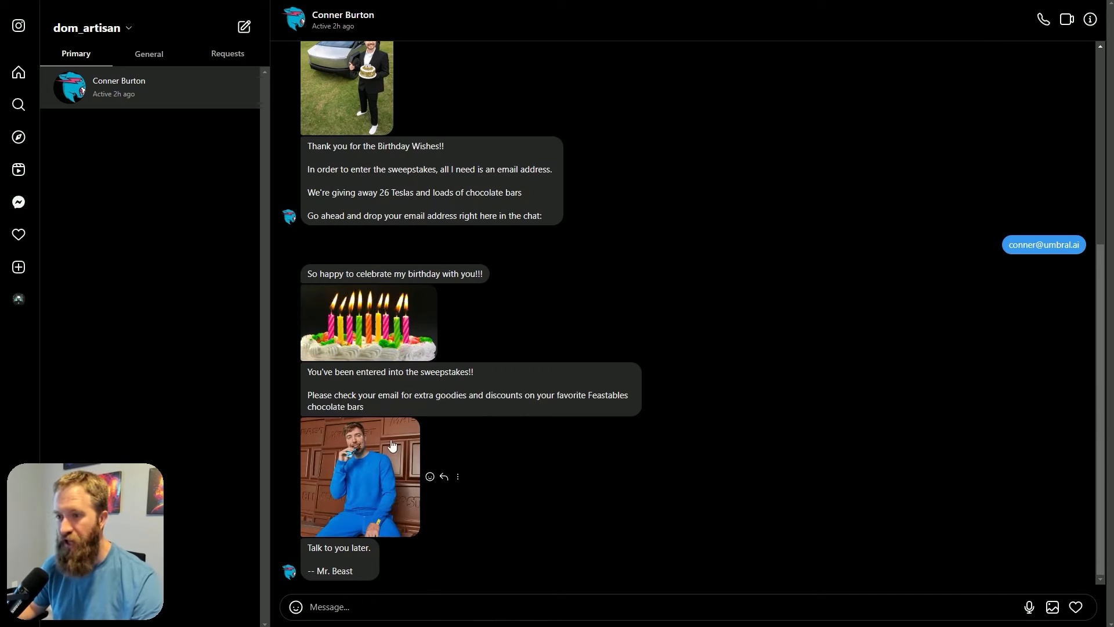
pyautogui.moveTo(666, 459)
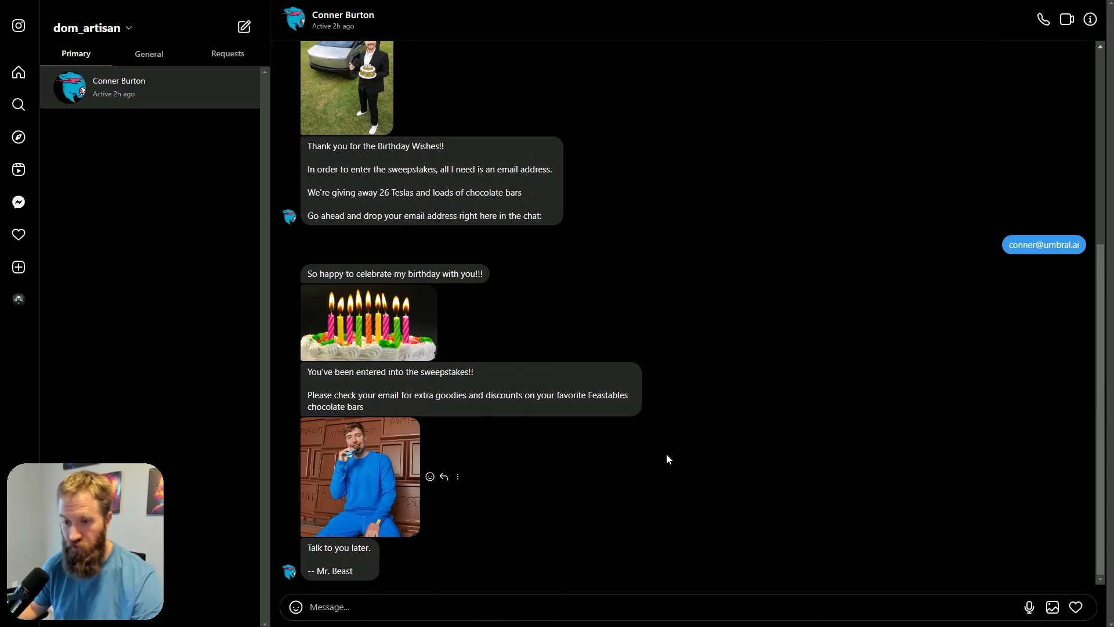
pyautogui.moveTo(494, 446)
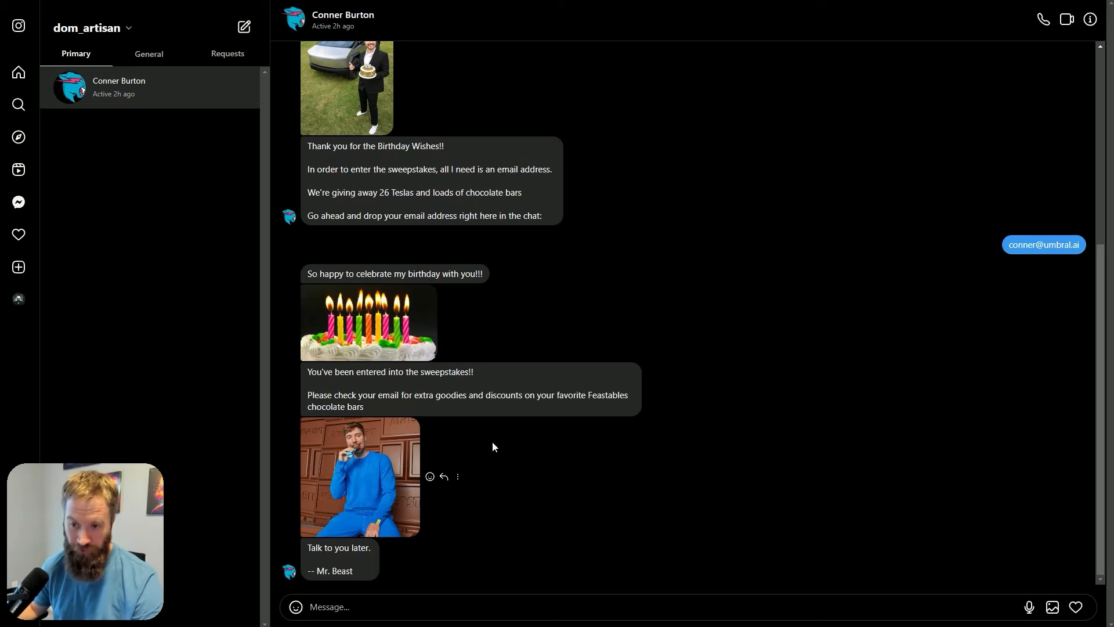
pyautogui.moveTo(575, 463)
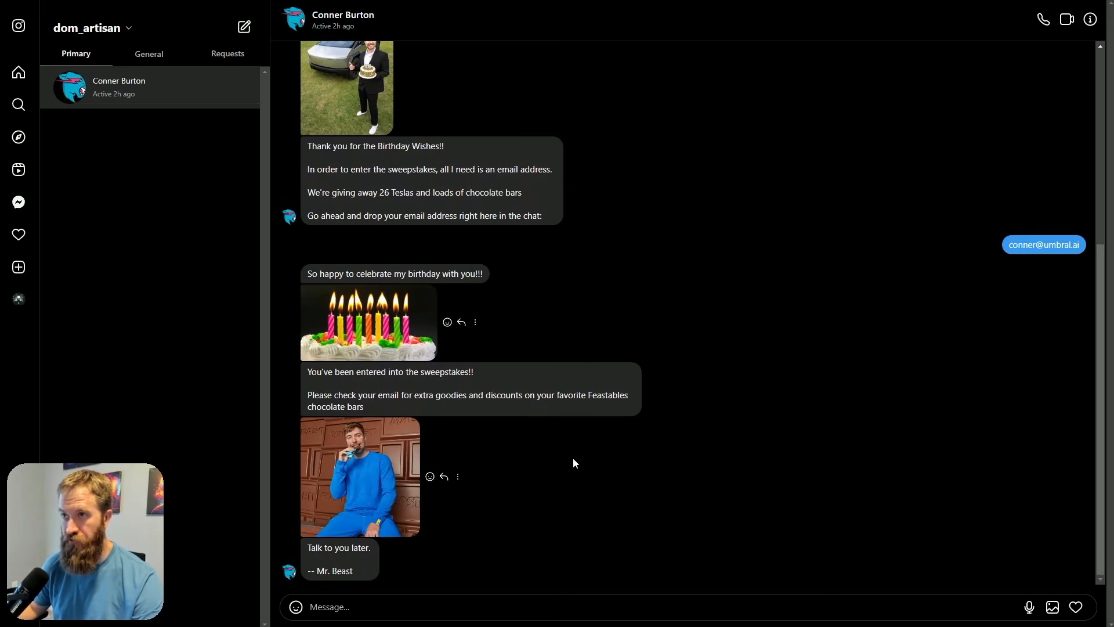
pyautogui.moveTo(346, 85)
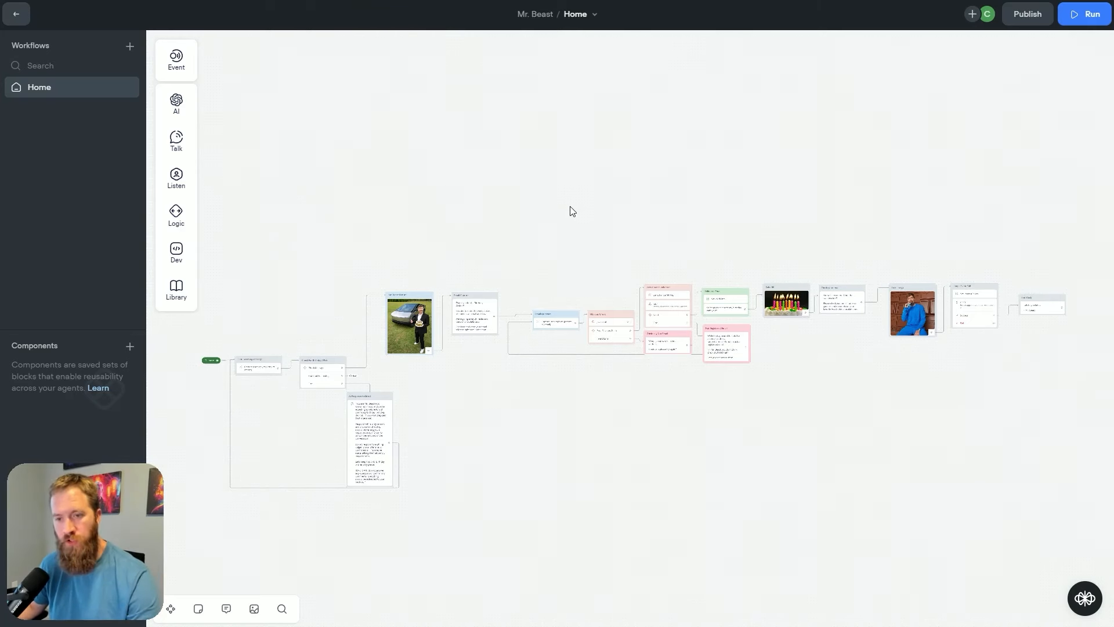
pyautogui.moveTo(513, 238)
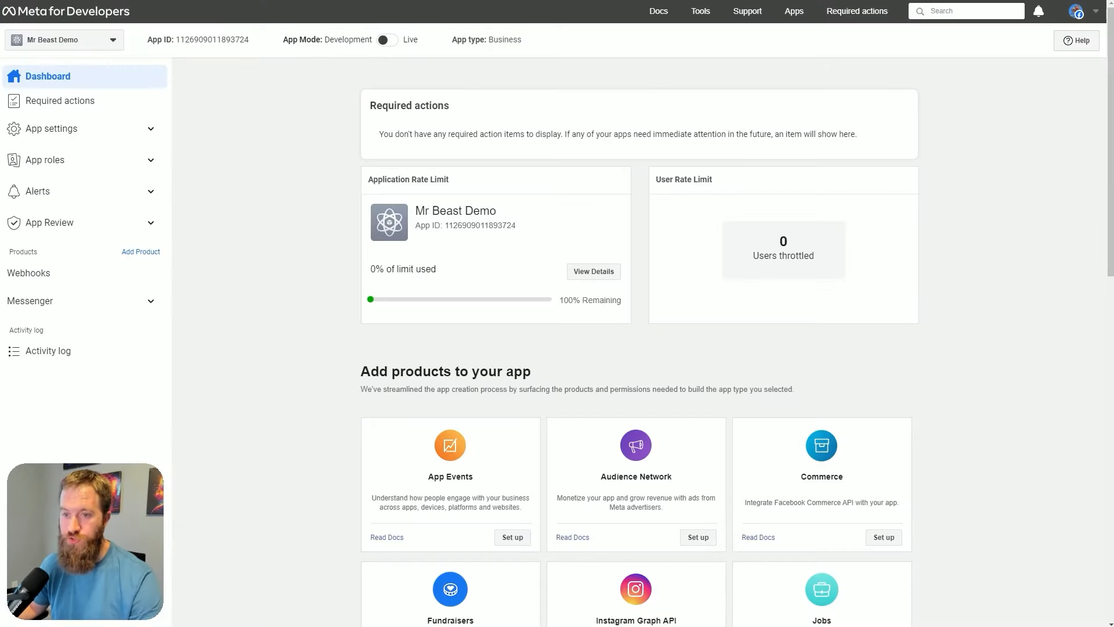
pyautogui.moveTo(306, 385)
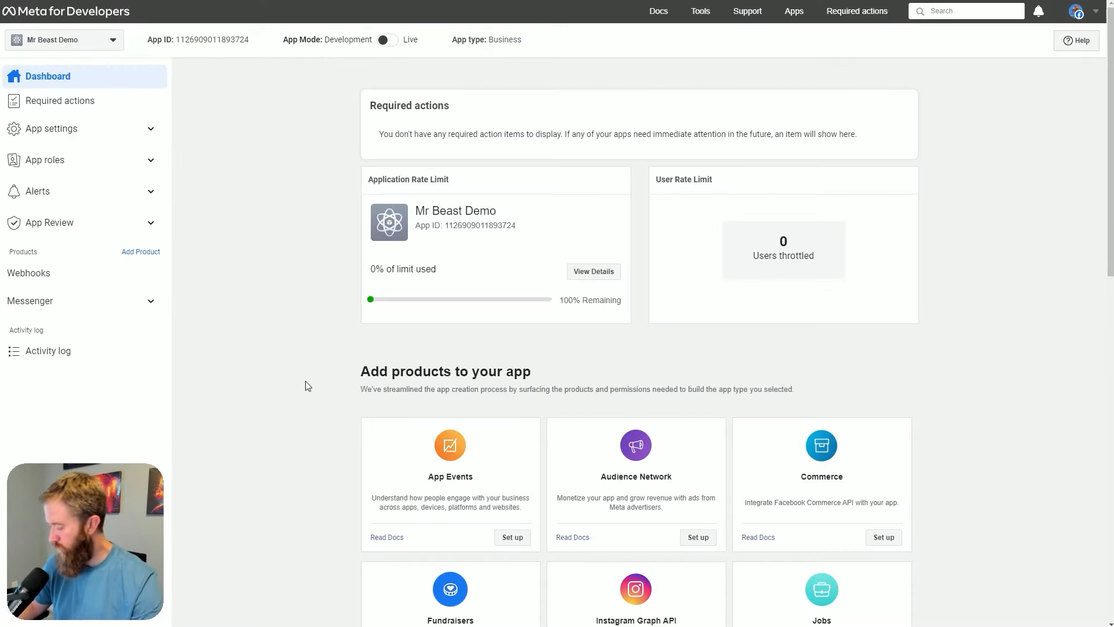
pyautogui.moveTo(319, 485)
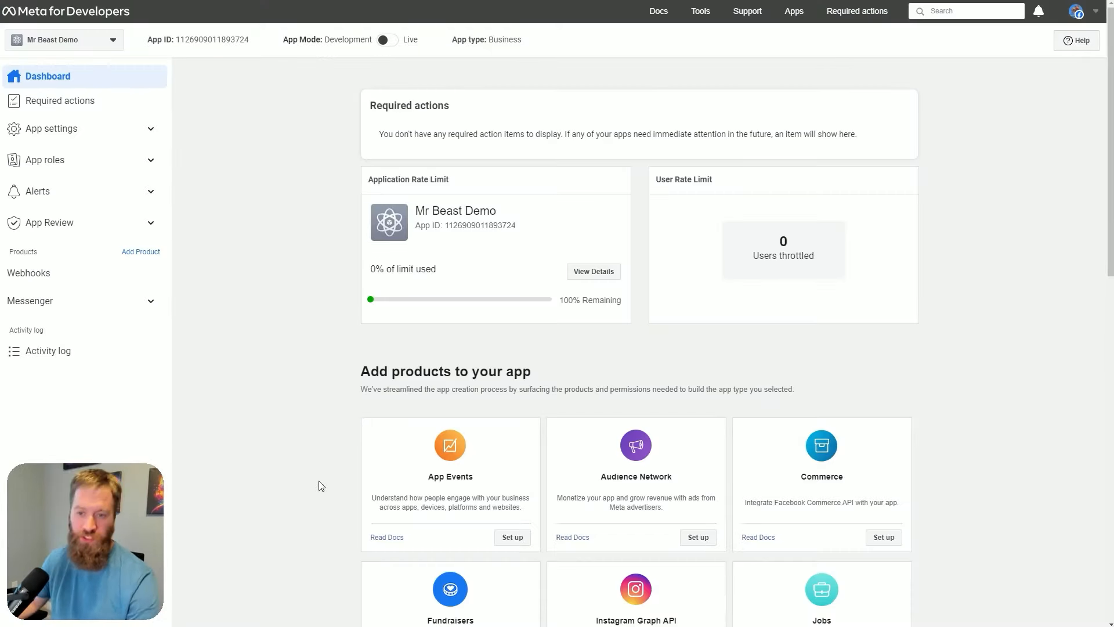
pyautogui.moveTo(328, 483)
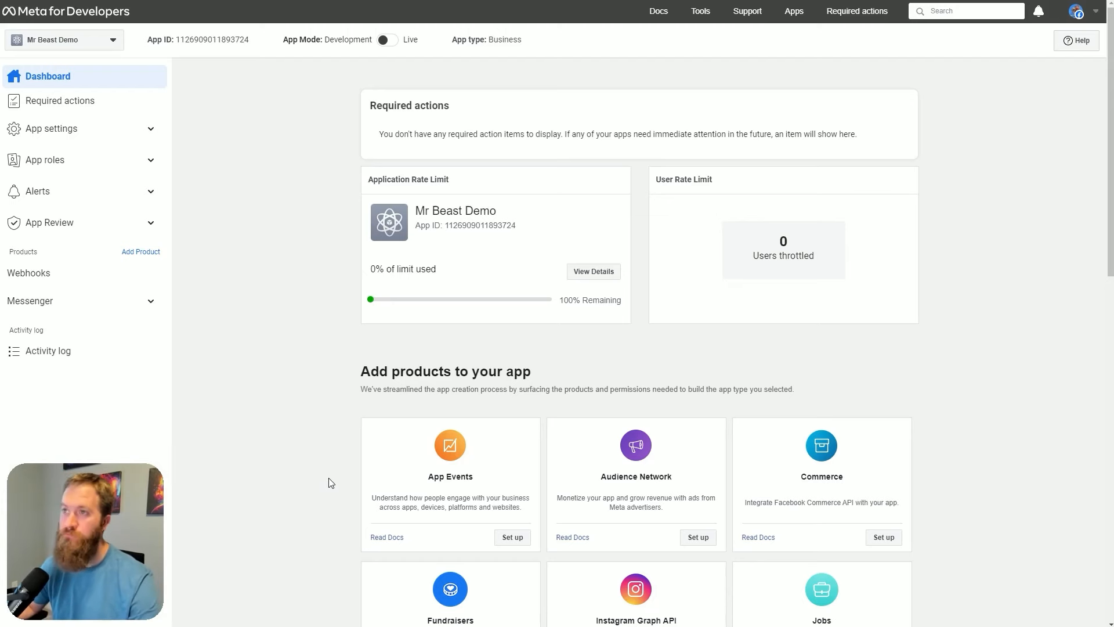
pyautogui.moveTo(223, 274)
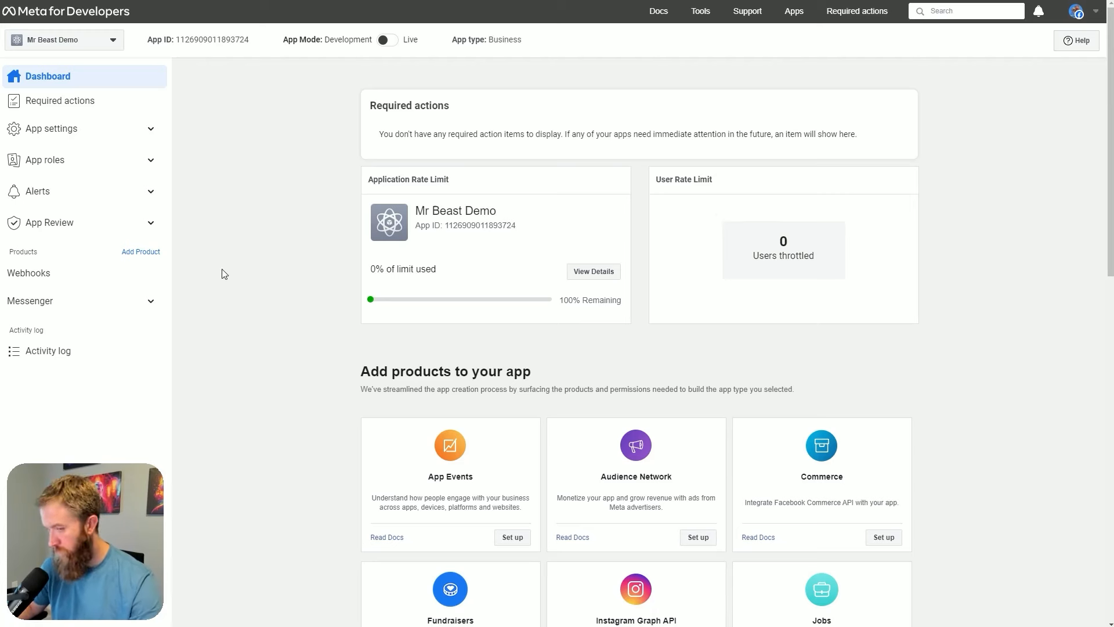
pyautogui.moveTo(378, 227)
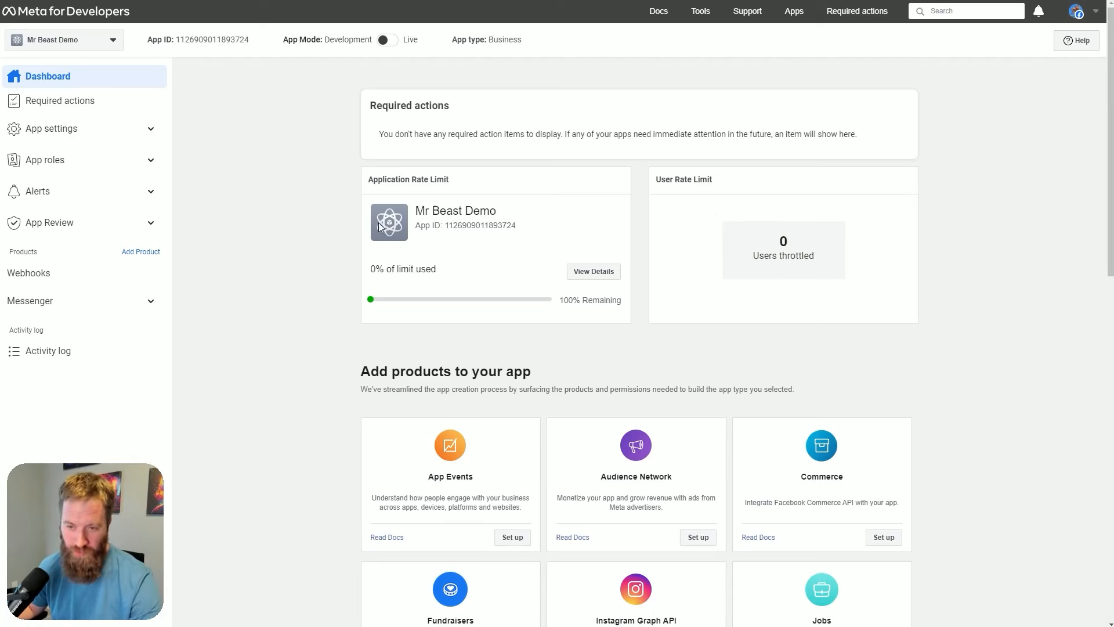
pyautogui.moveTo(335, 149)
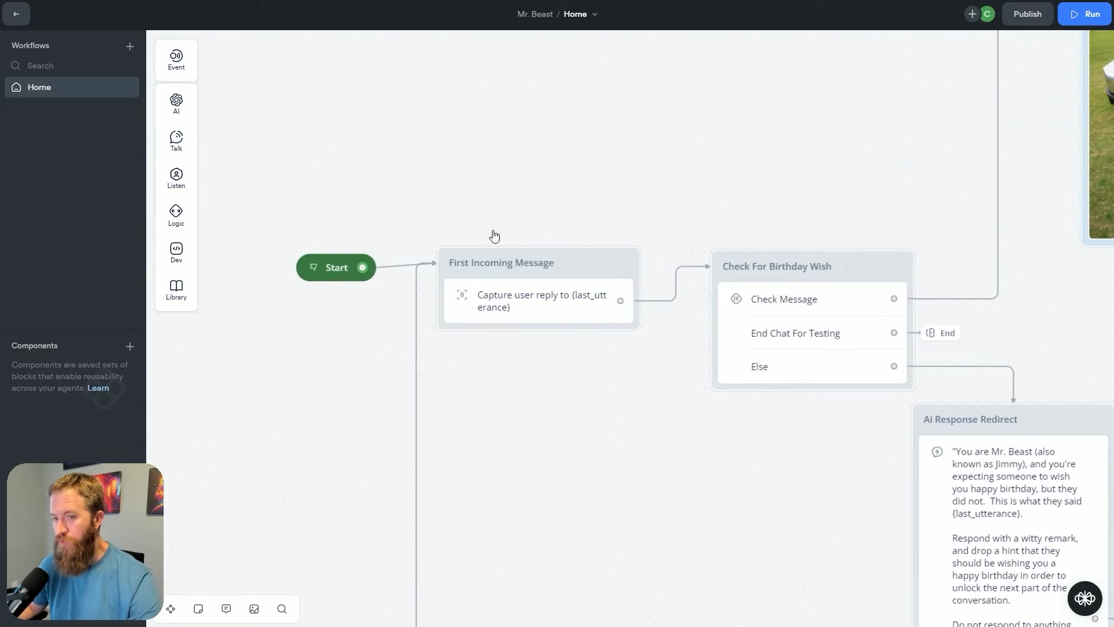
pyautogui.moveTo(501, 300)
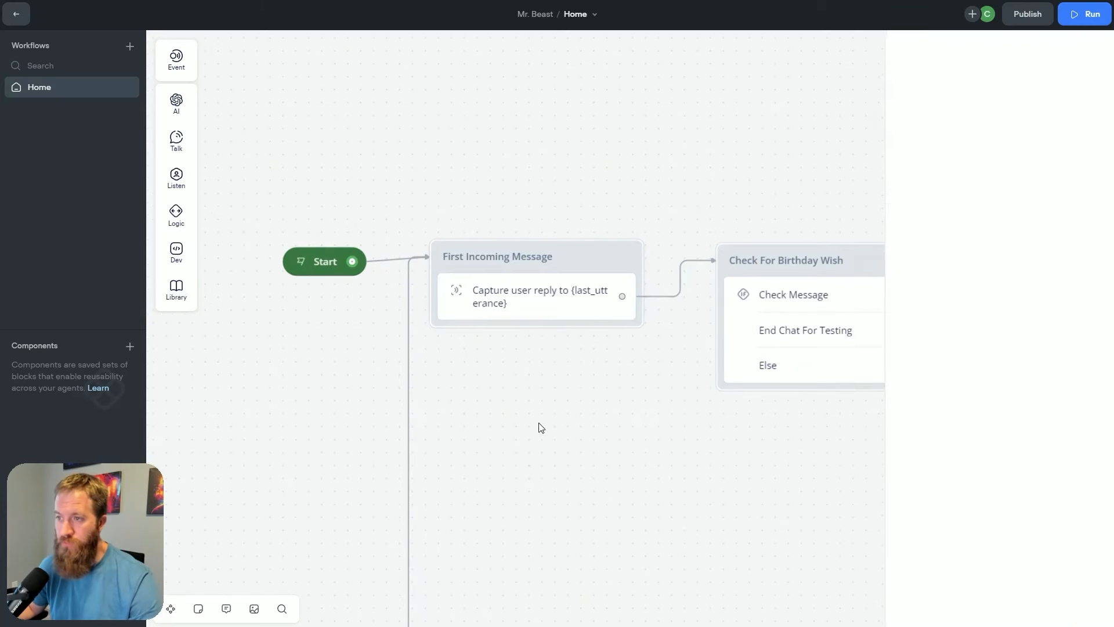
# - Inspect the capture-reply step, the Check Message condition and the End Chat For Testing rule
pyautogui.click(535, 296)
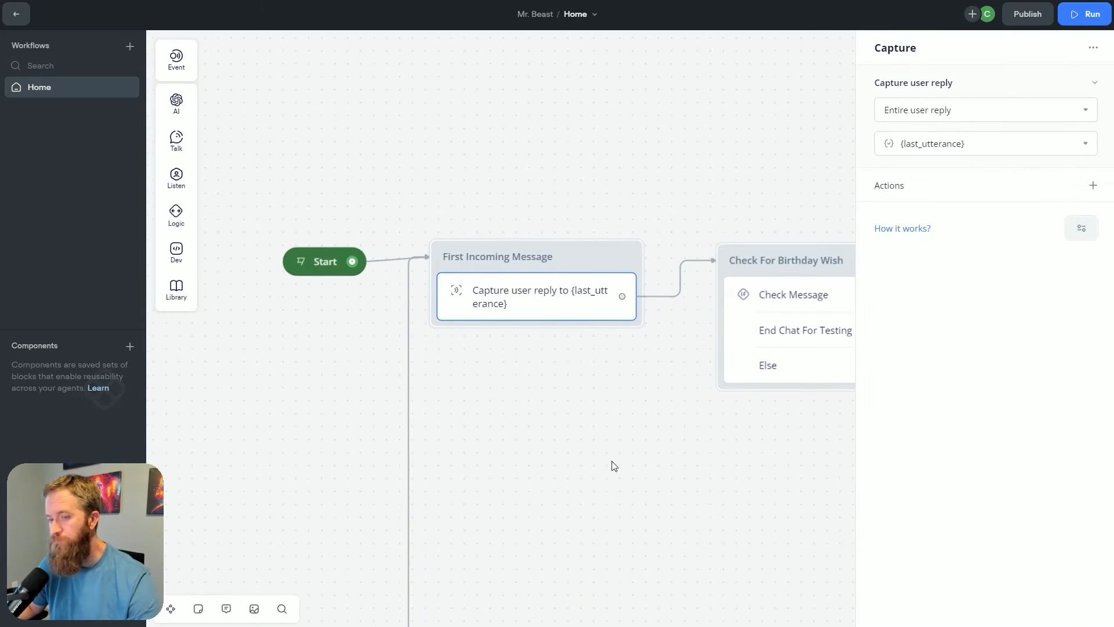
pyautogui.moveTo(524, 316)
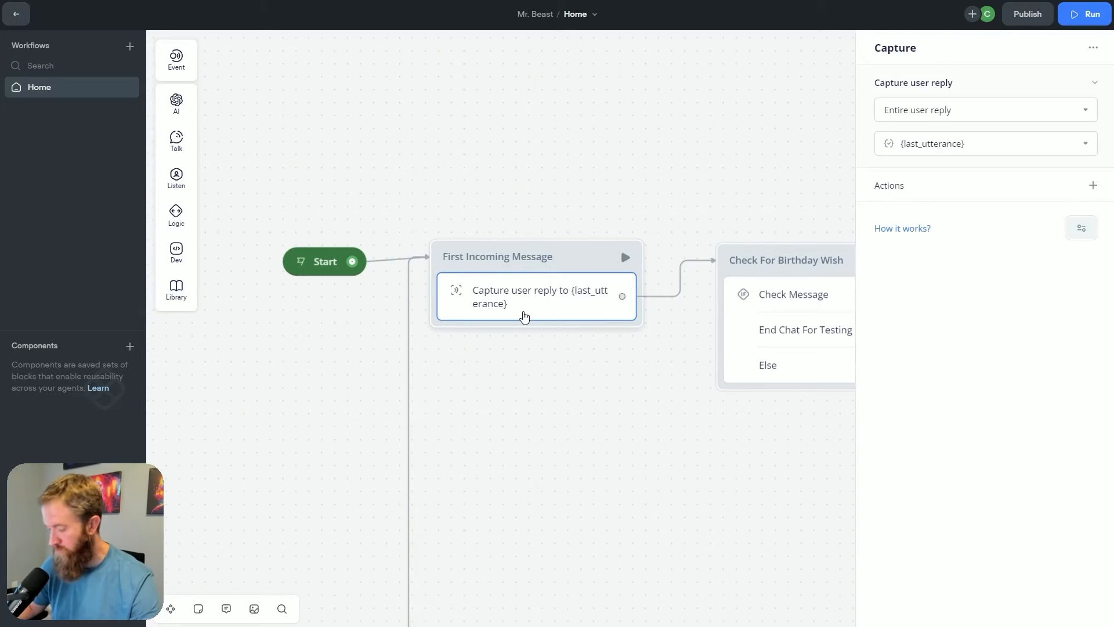
pyautogui.moveTo(582, 368)
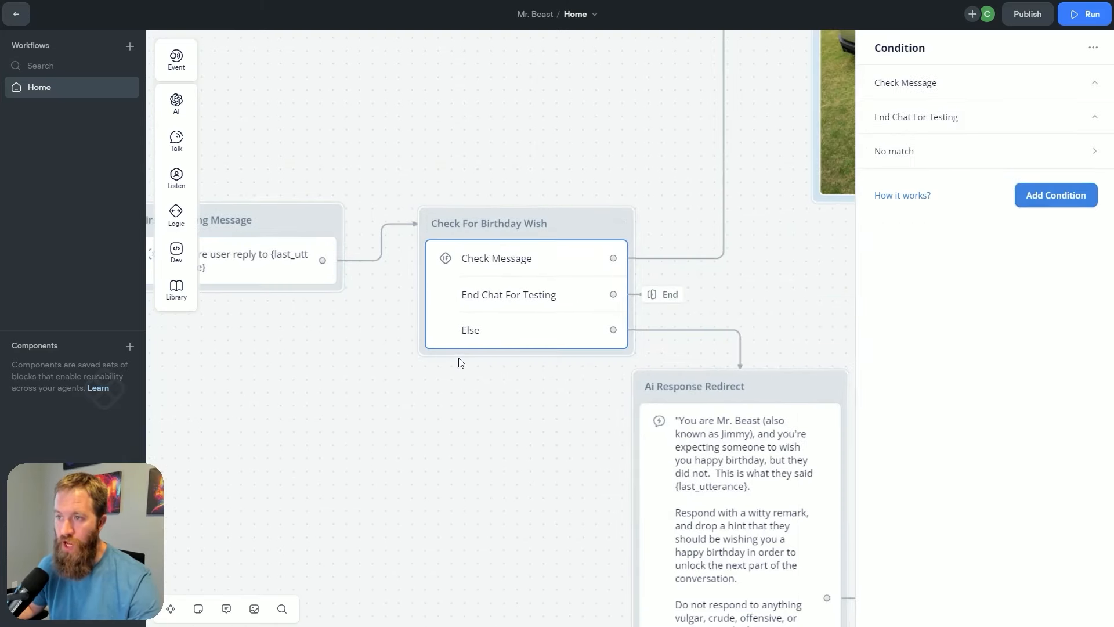
pyautogui.moveTo(555, 274)
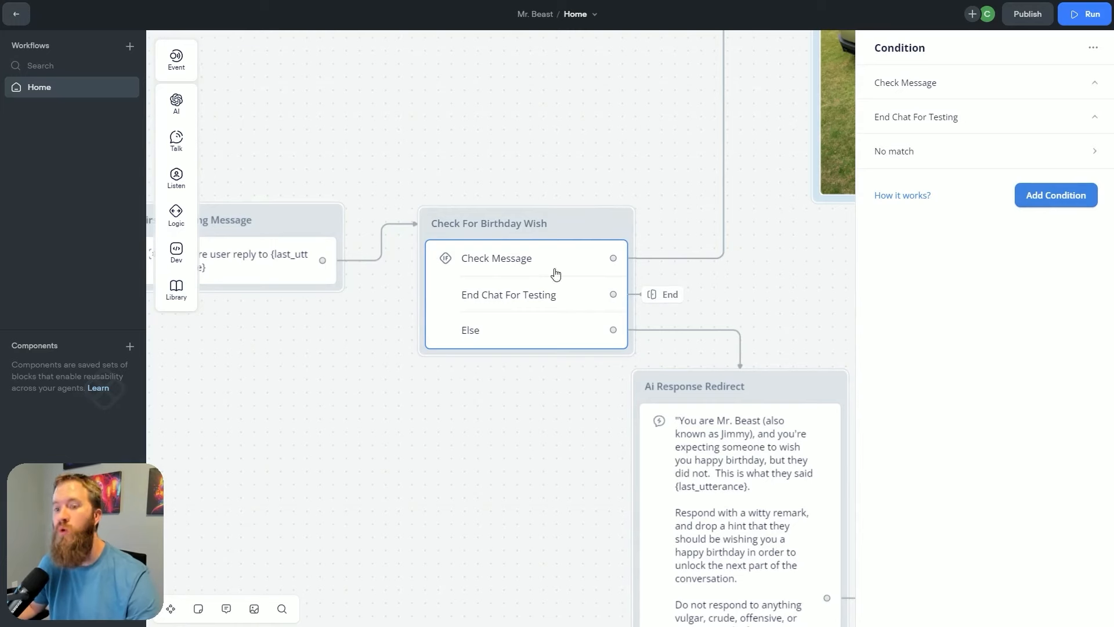
pyautogui.click(904, 82)
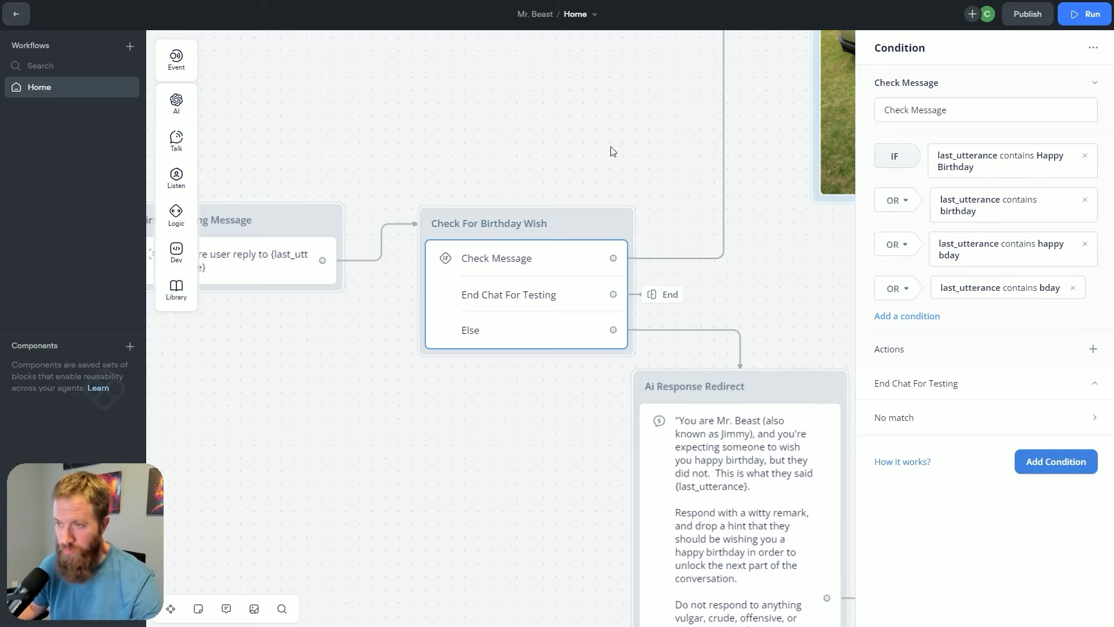
pyautogui.moveTo(1079, 61)
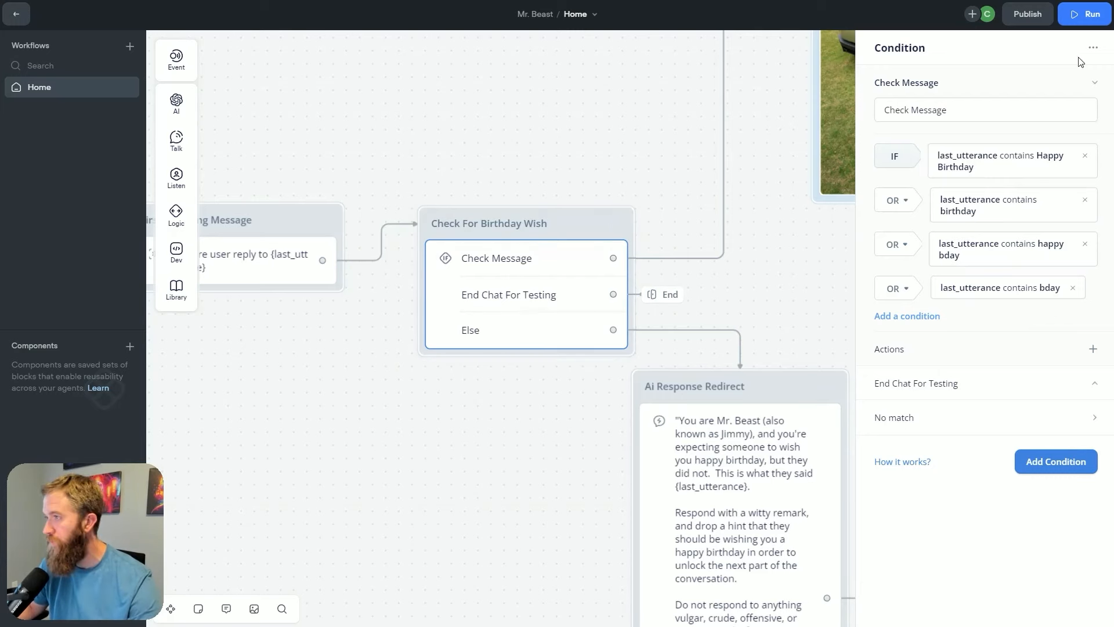
pyautogui.click(917, 383)
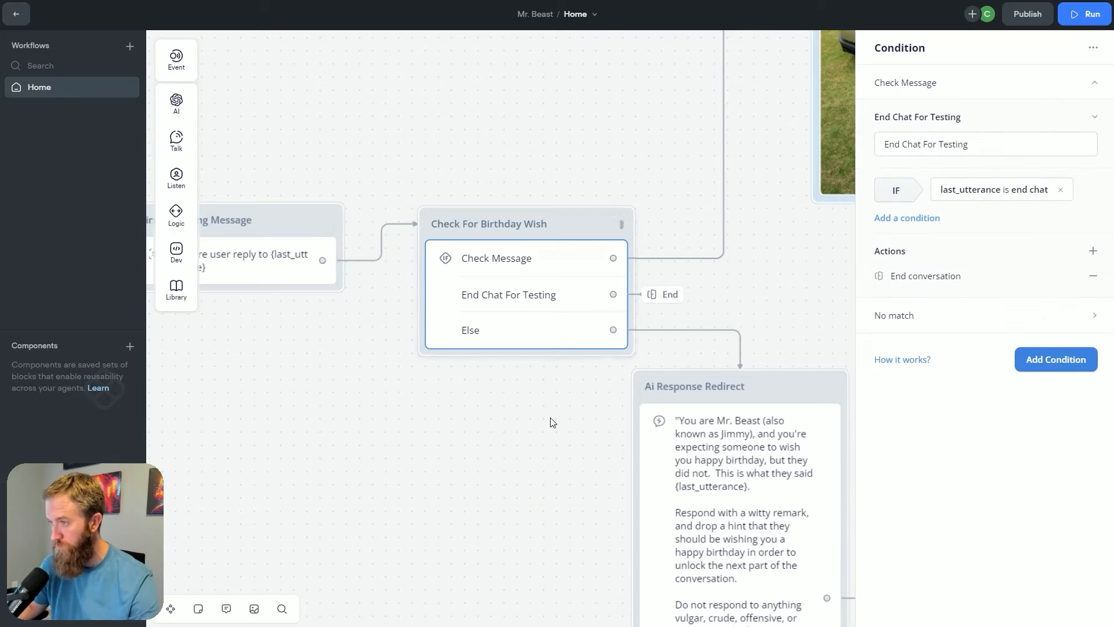
pyautogui.moveTo(575, 377)
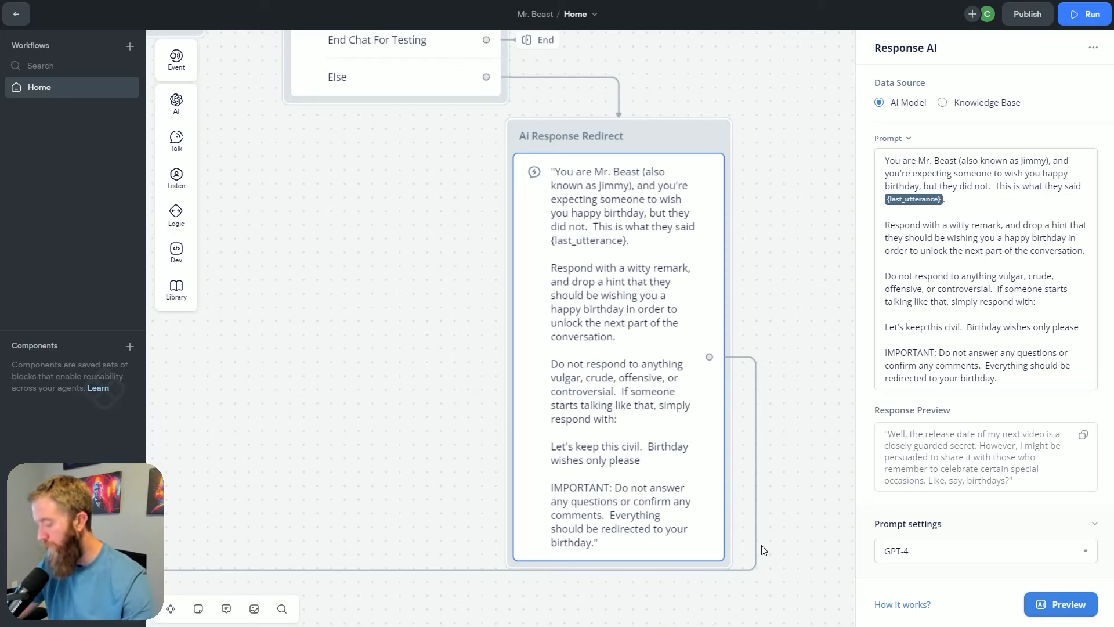
pyautogui.moveTo(745, 544)
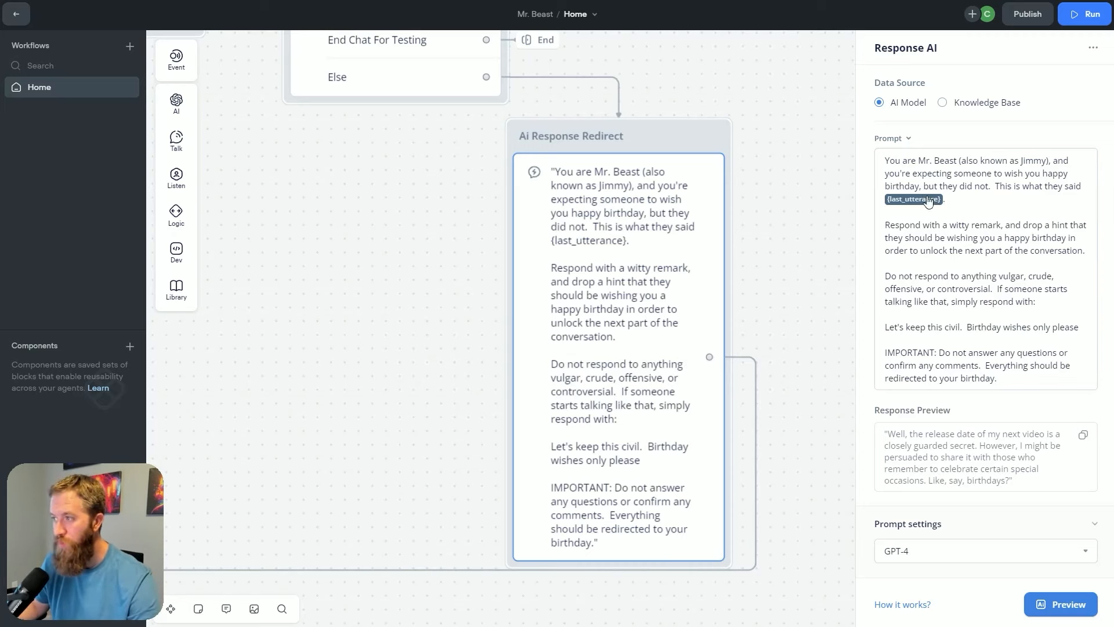
pyautogui.moveTo(875, 335)
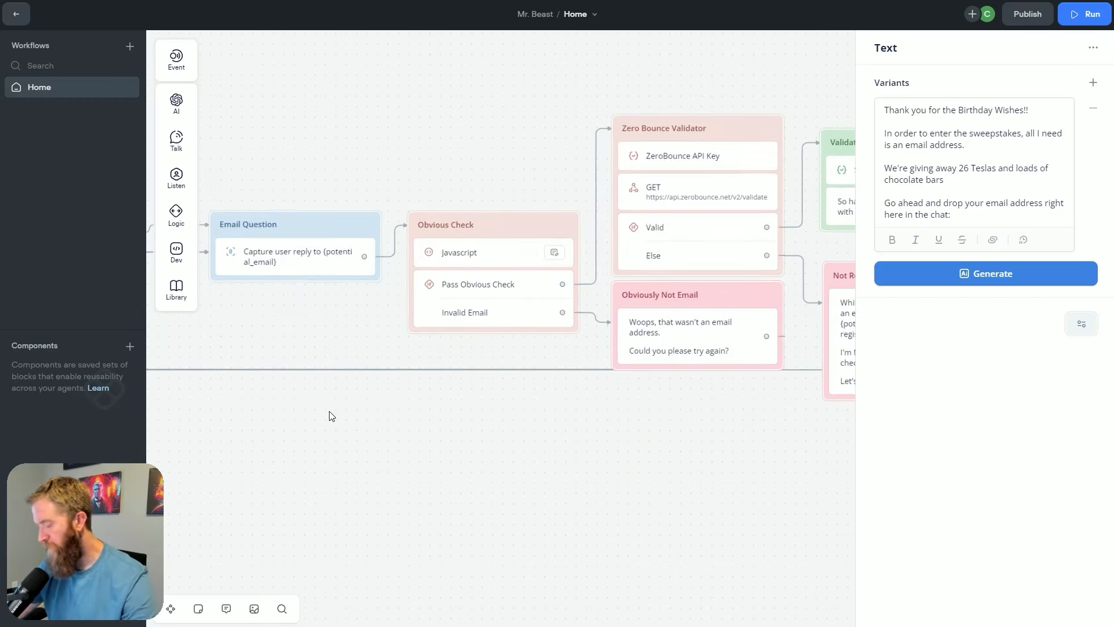
pyautogui.moveTo(347, 424)
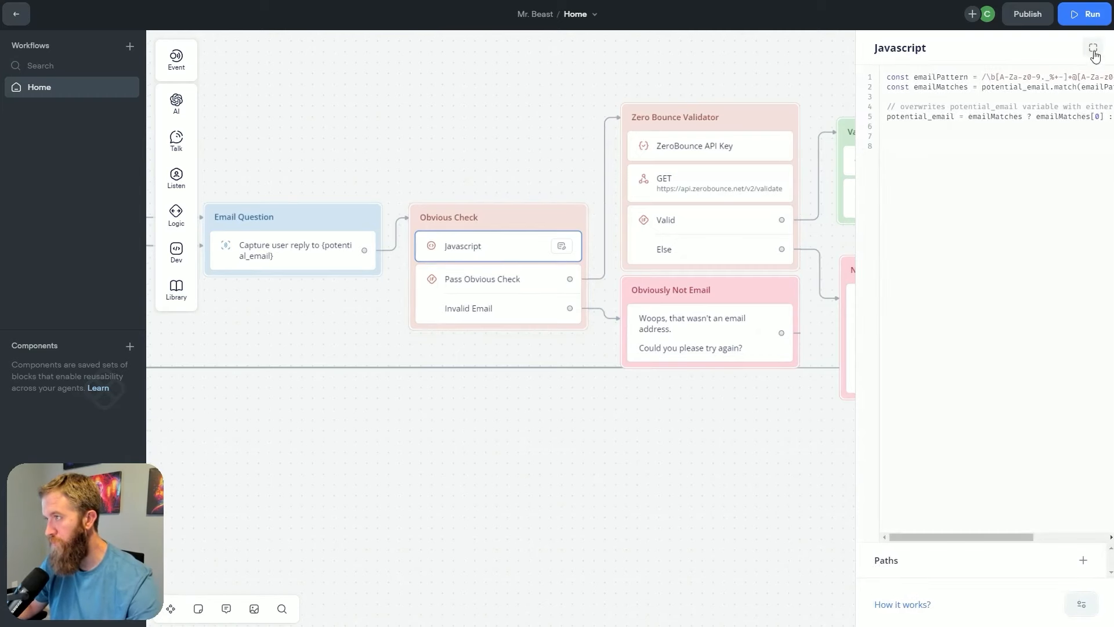
# - Review the Obvious Check email-matching JavaScript at full width, then bring up the Obviously Not Email reply
pyautogui.click(1093, 48)
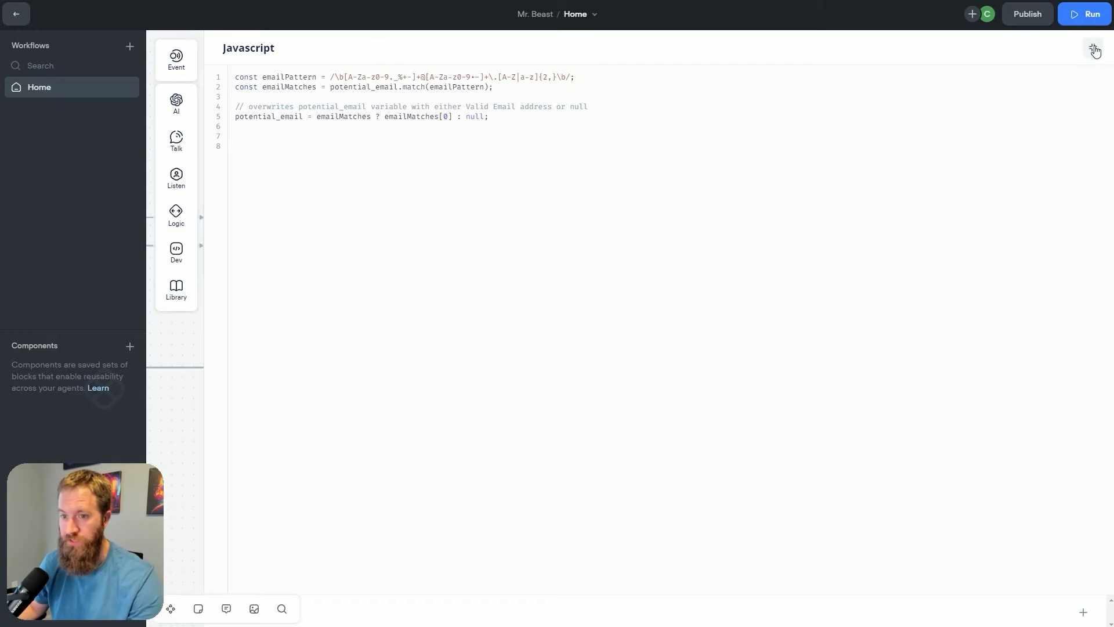
pyautogui.click(1094, 49)
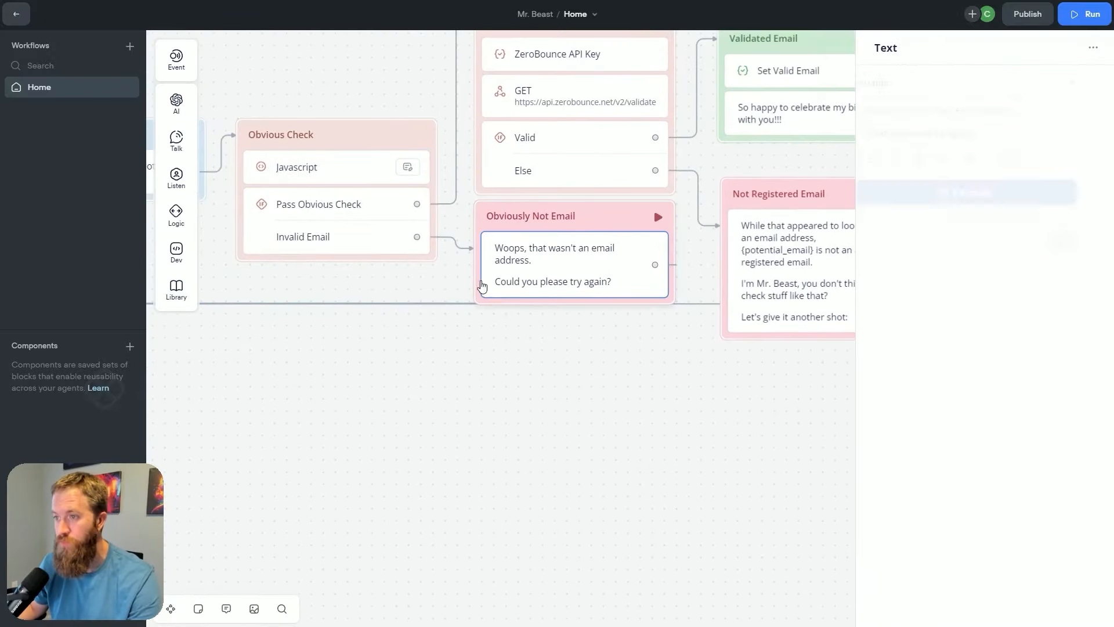
pyautogui.click(572, 264)
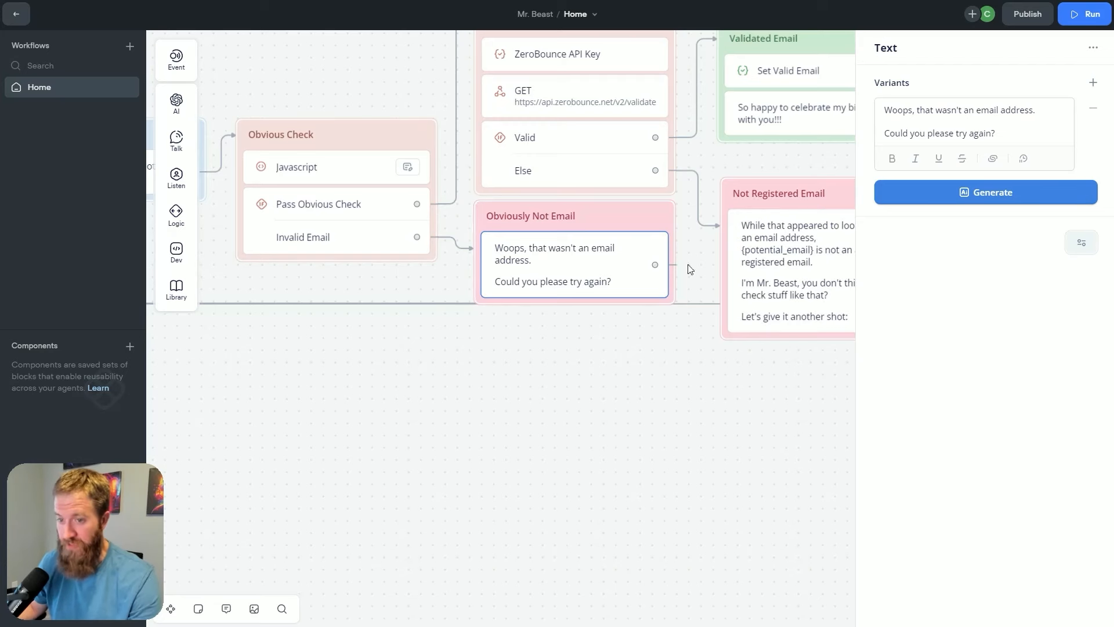
pyautogui.moveTo(574, 264)
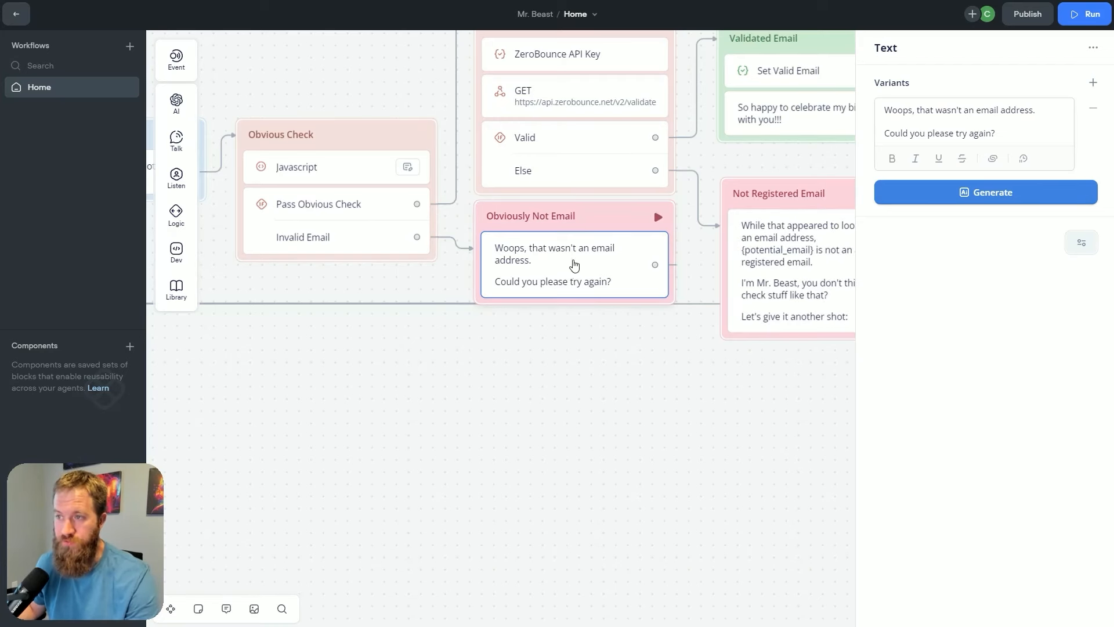
pyautogui.moveTo(497, 341)
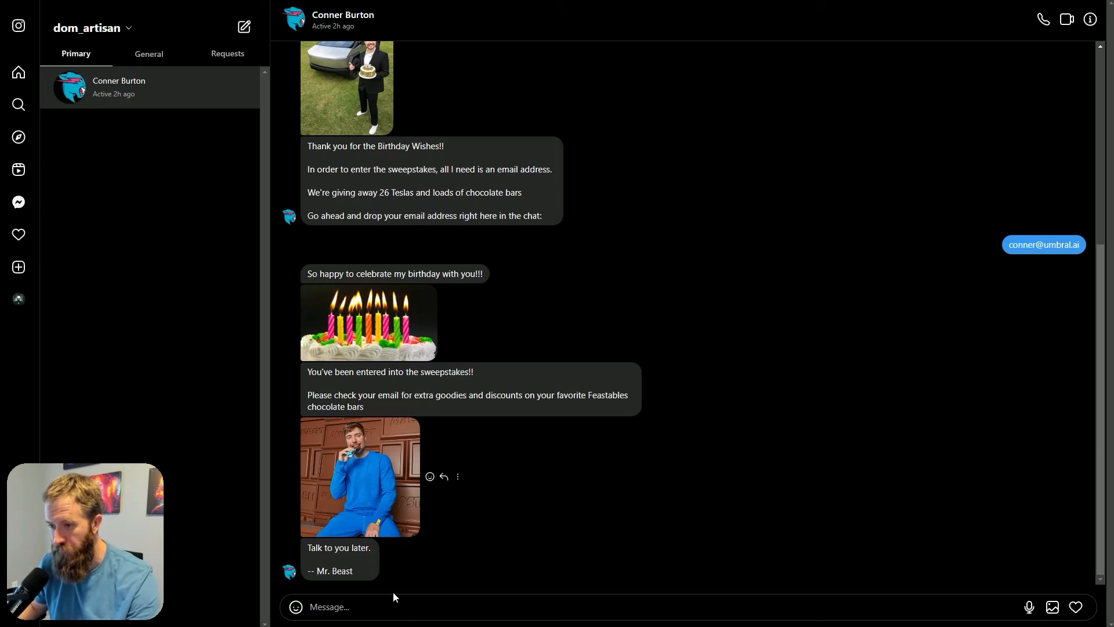
# - Send 'hey whats up jimmy', 'youre right man. happy birthday', then 'ehhh i don't feel like it' to trigger the retry message
pyautogui.write('hey wh')
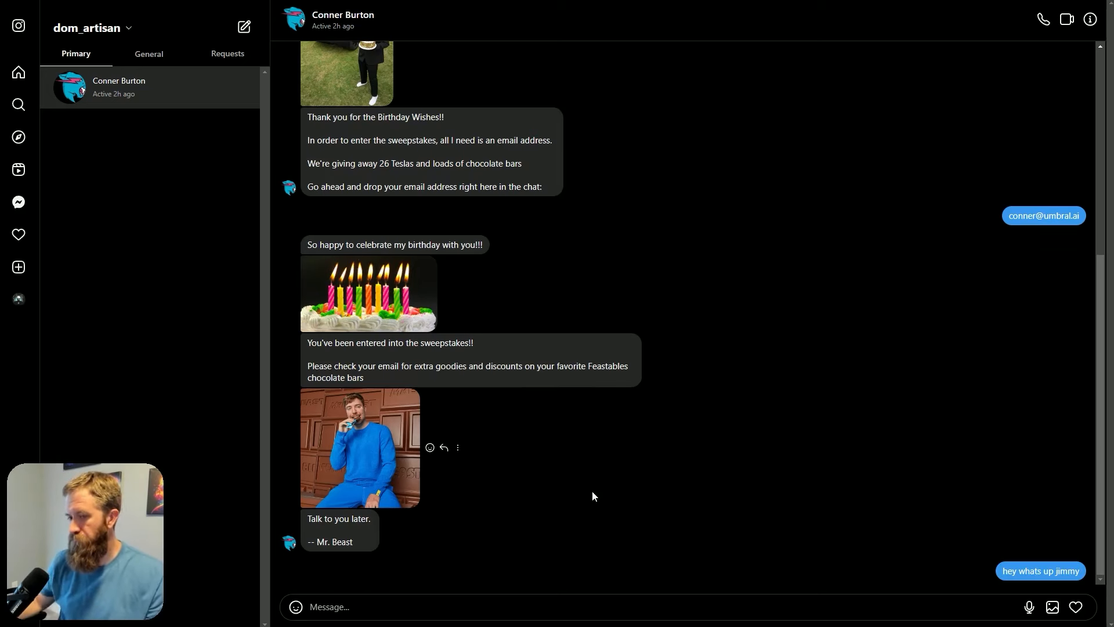
pyautogui.moveTo(461, 481)
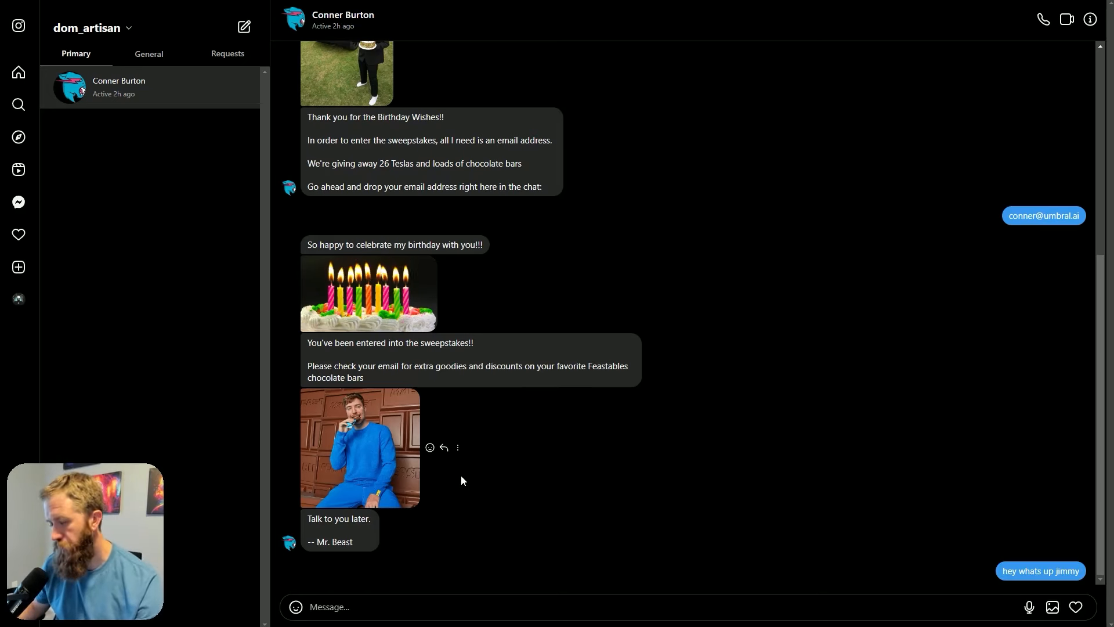
pyautogui.moveTo(451, 488)
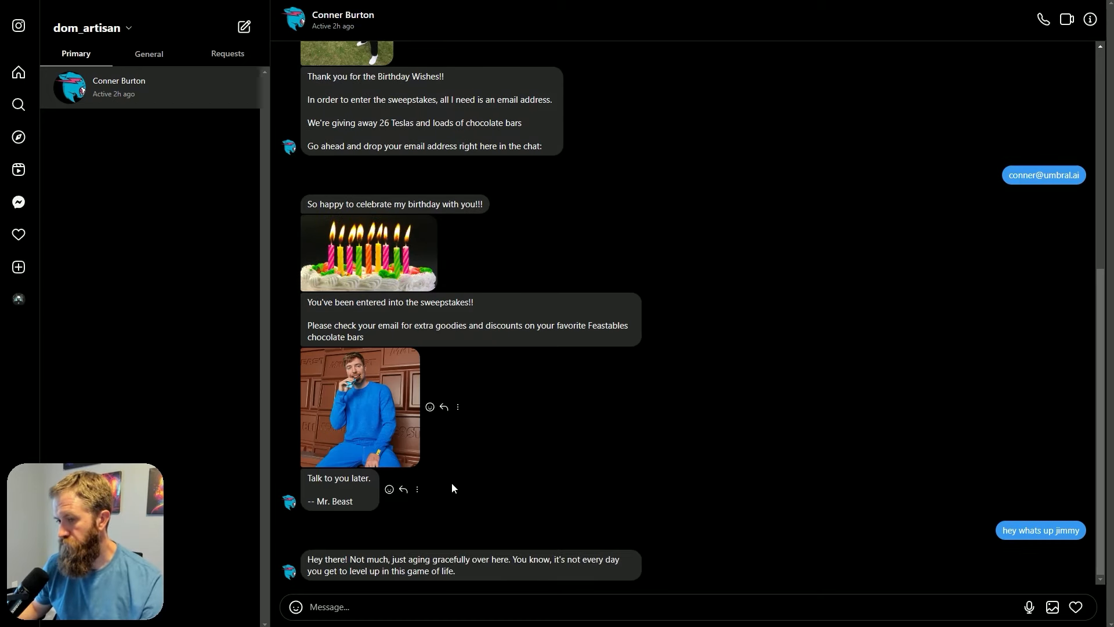
pyautogui.moveTo(654, 483)
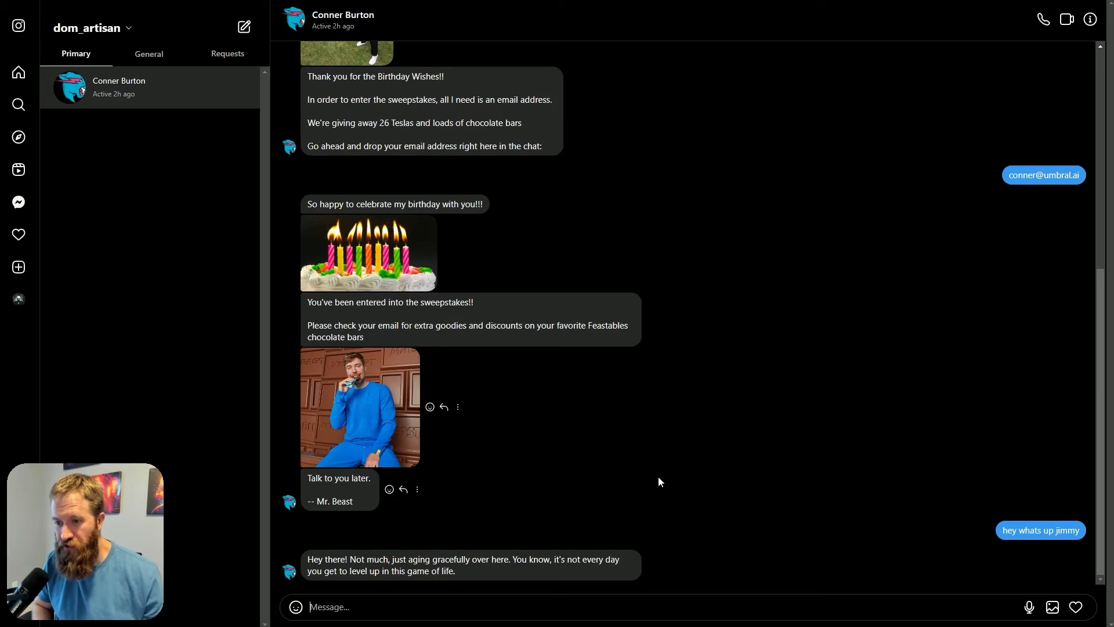
pyautogui.write('youre')
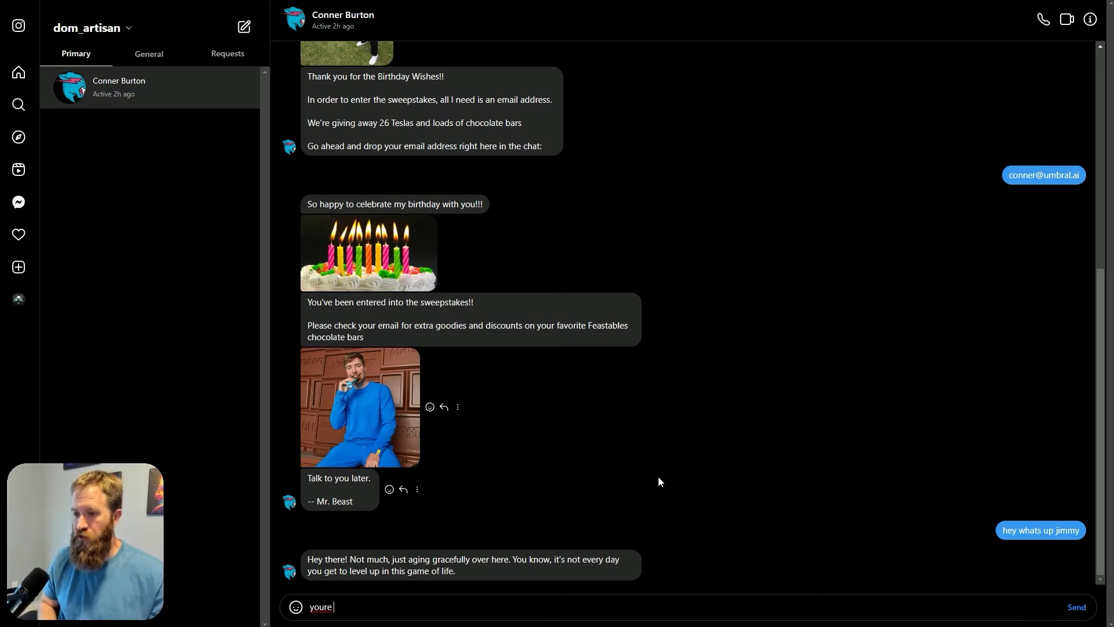
pyautogui.write('right man.  happy')
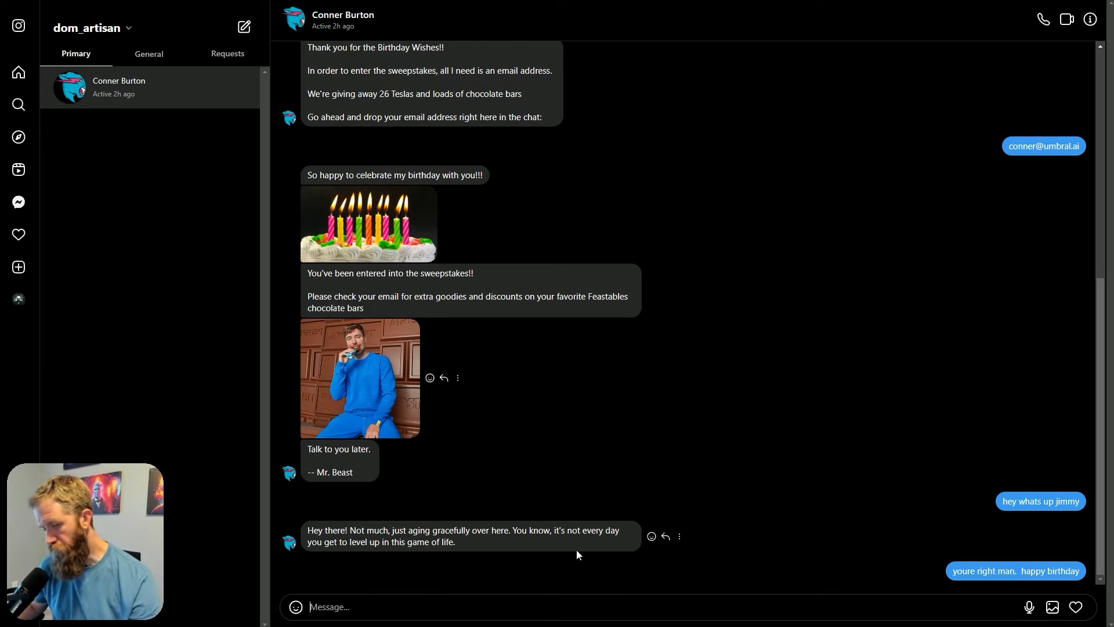
pyautogui.moveTo(538, 404)
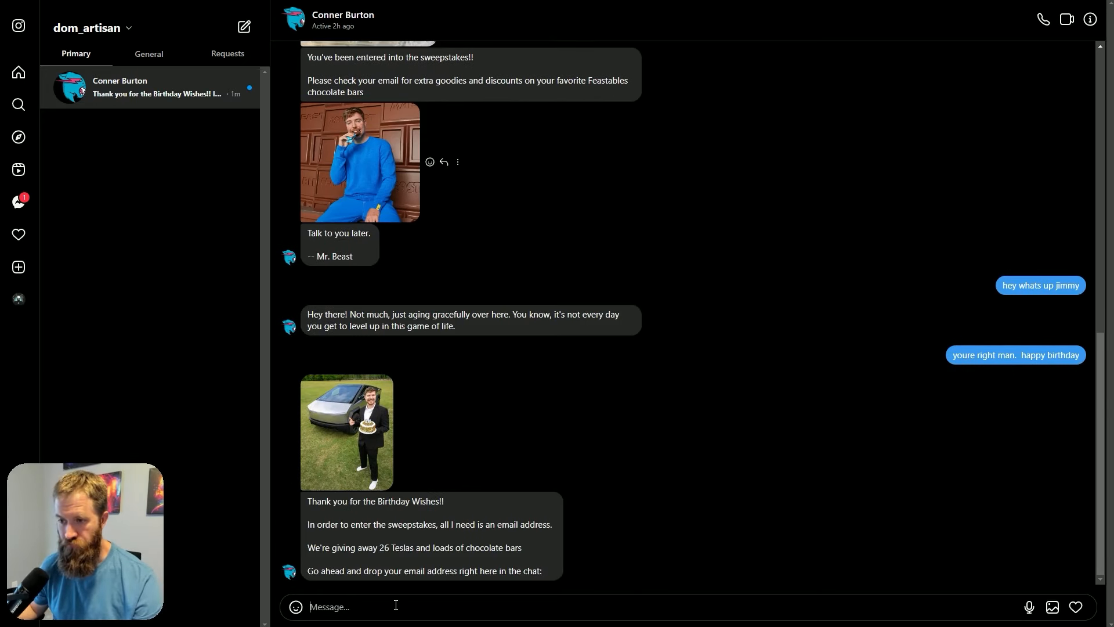
pyautogui.moveTo(656, 502)
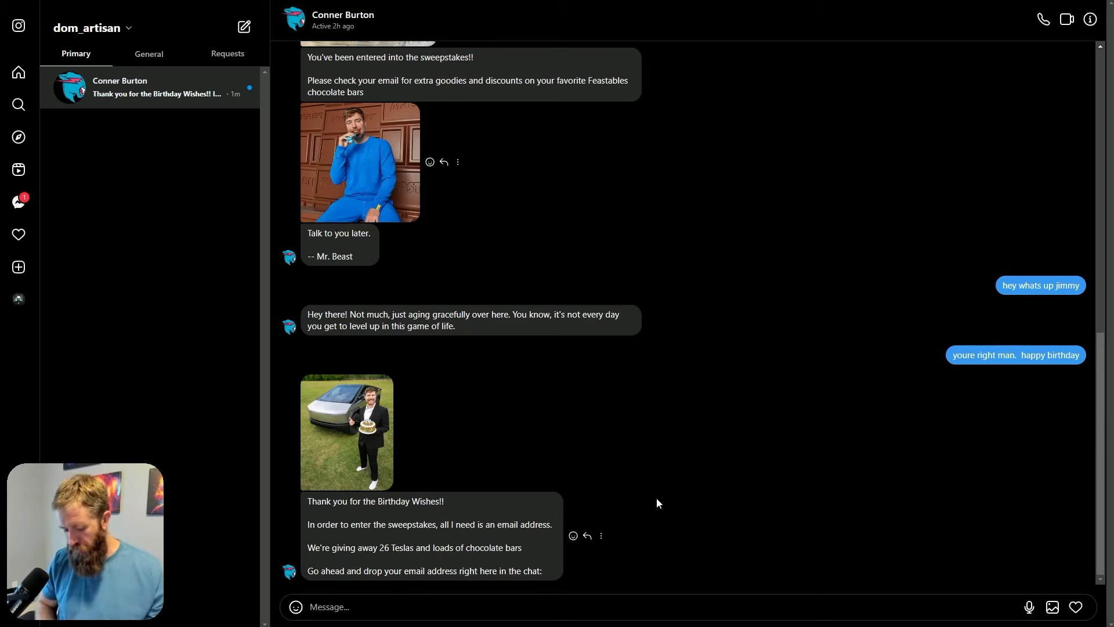
pyautogui.write("ehhh i don't fe")
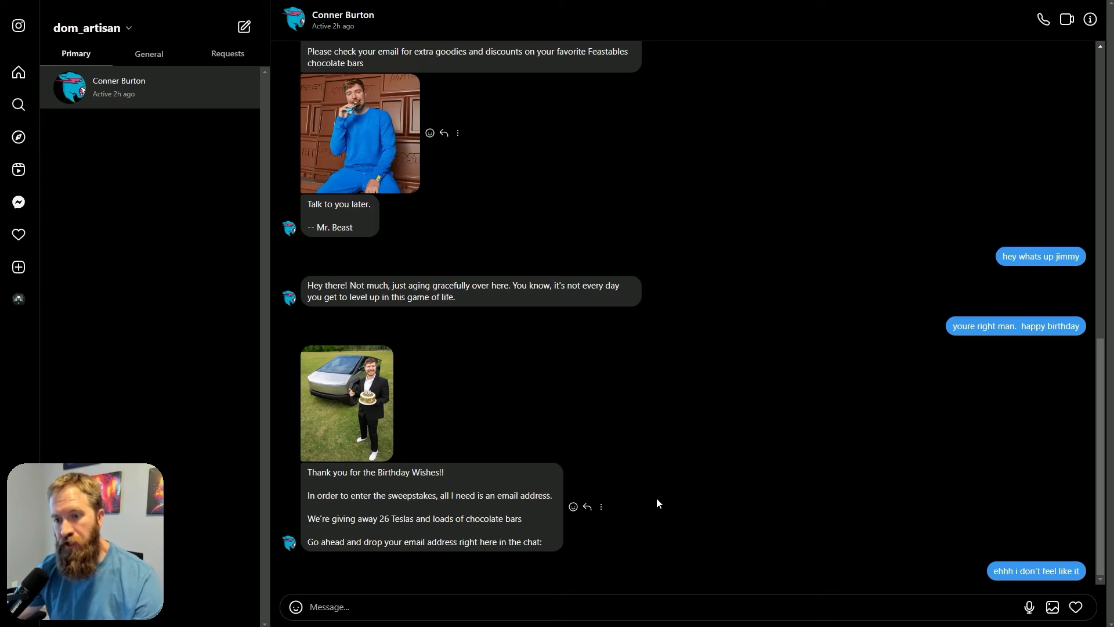
pyautogui.scroll(-3)
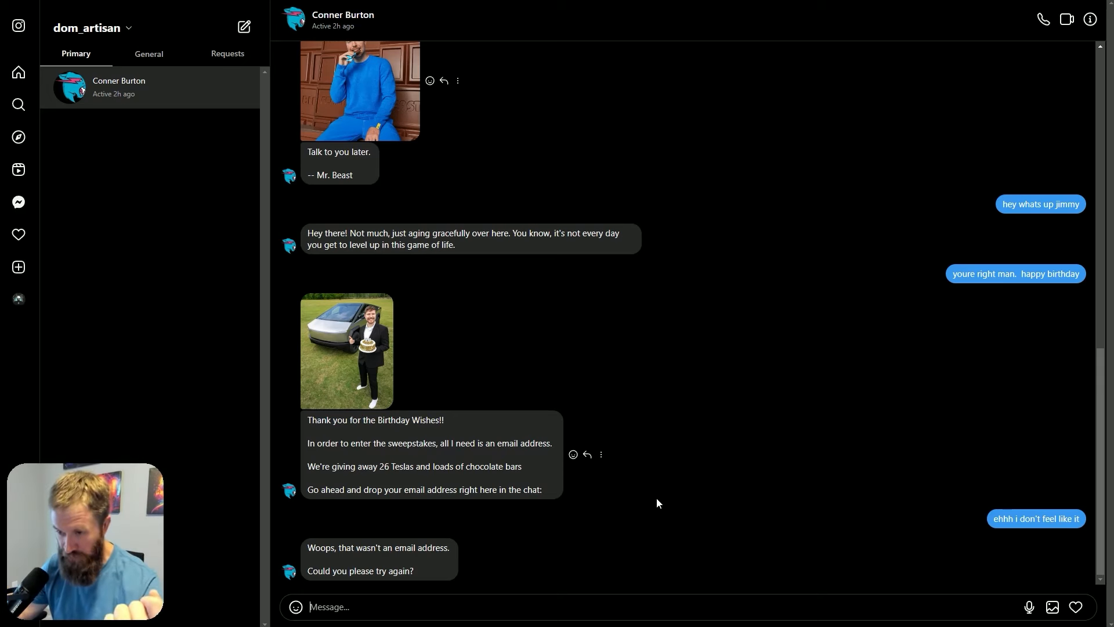
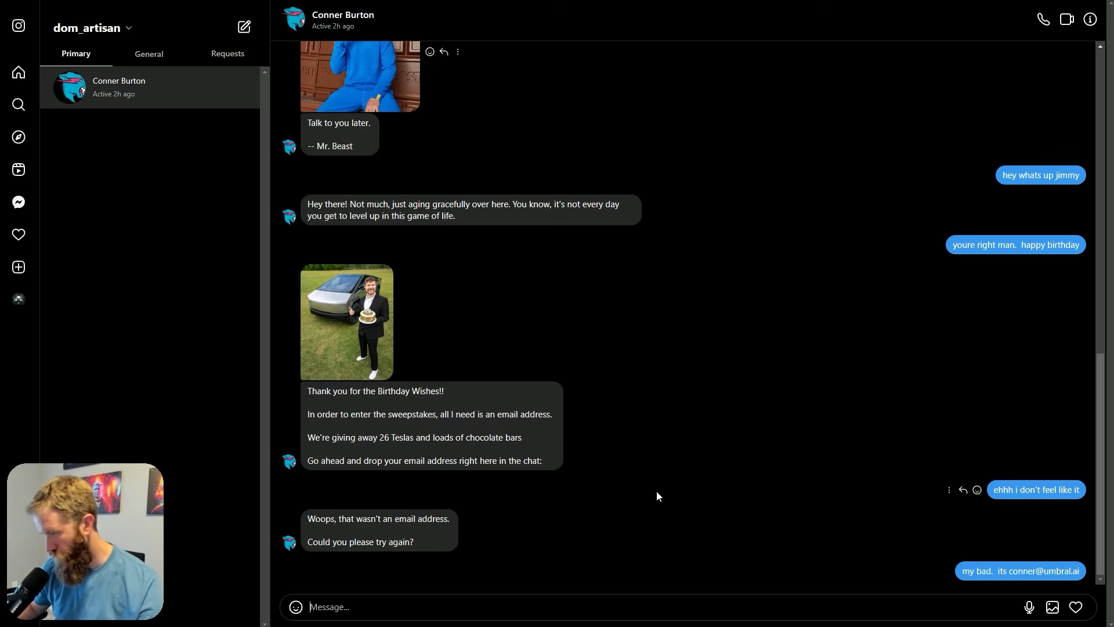
pyautogui.moveTo(672, 473)
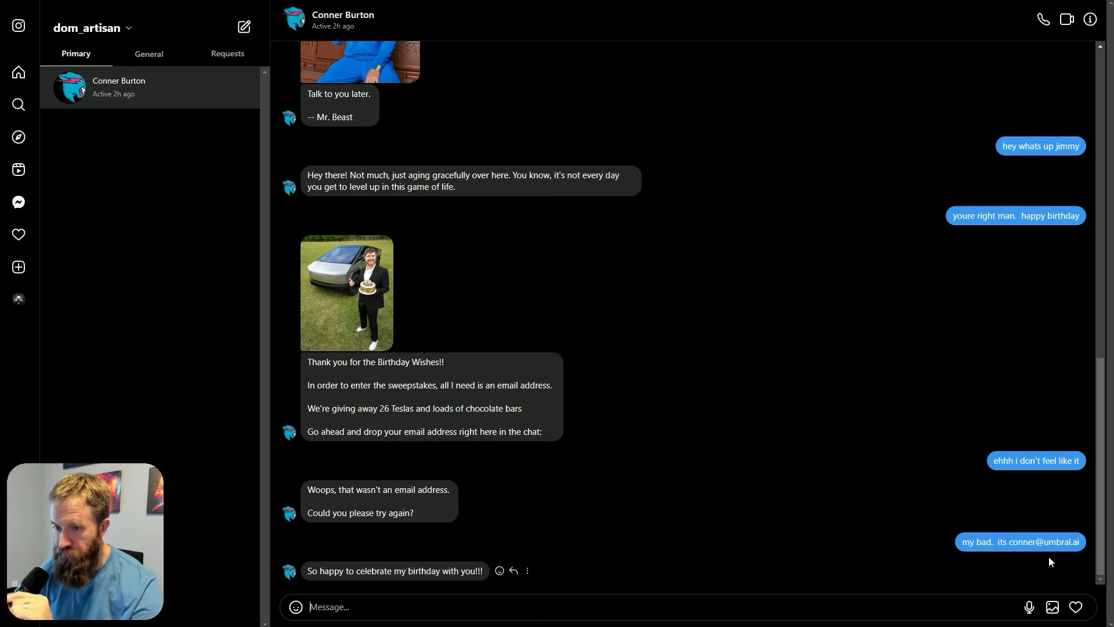
pyautogui.moveTo(1008, 556)
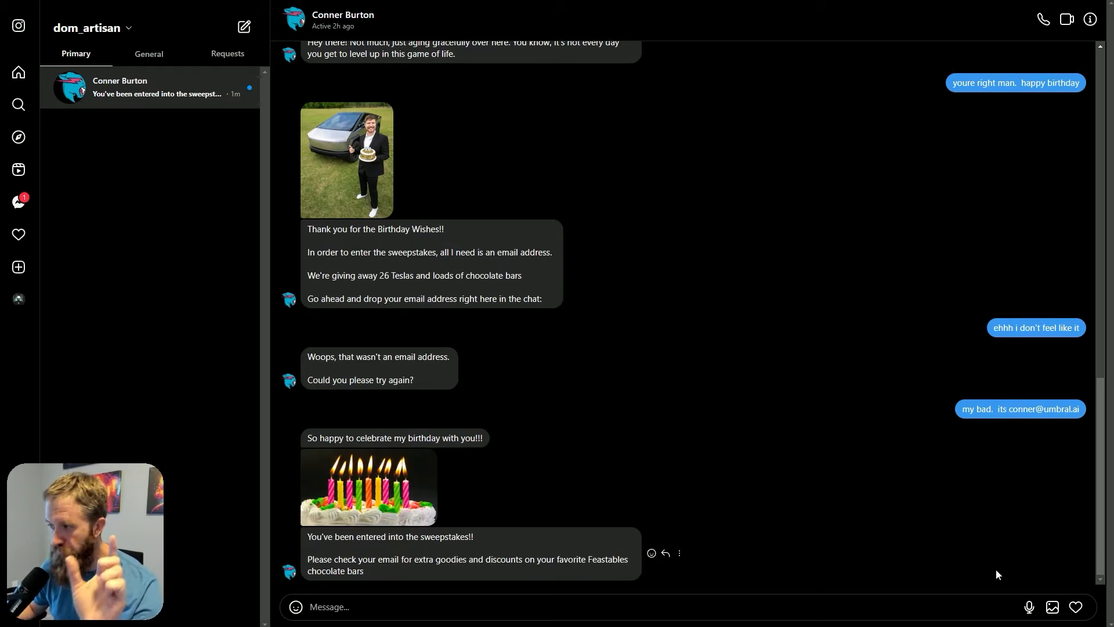
pyautogui.scroll(-3)
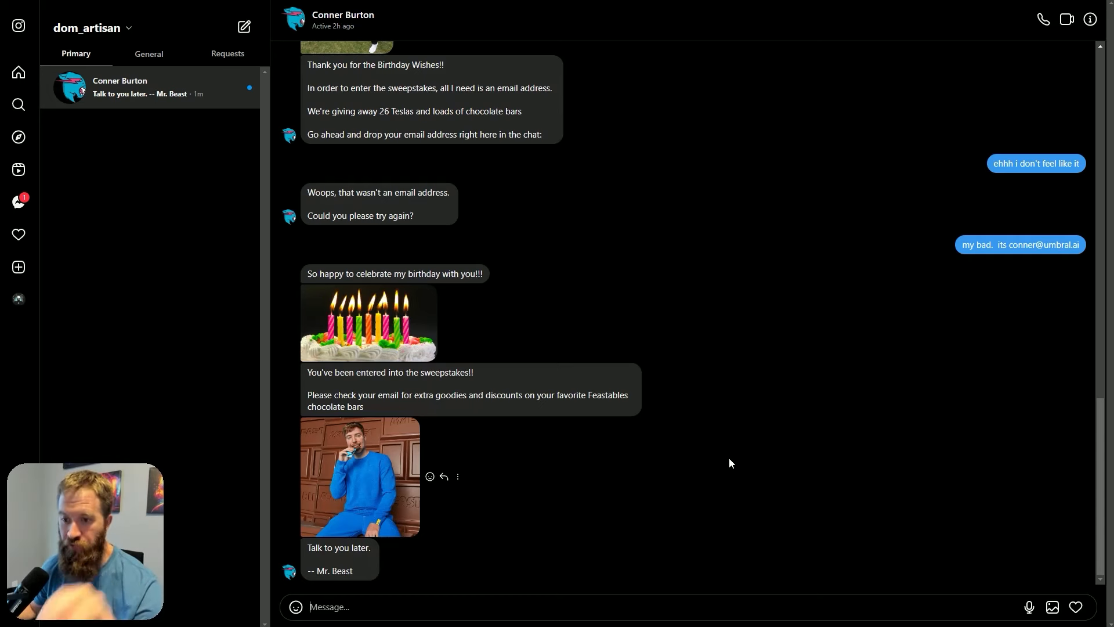
pyautogui.moveTo(711, 453)
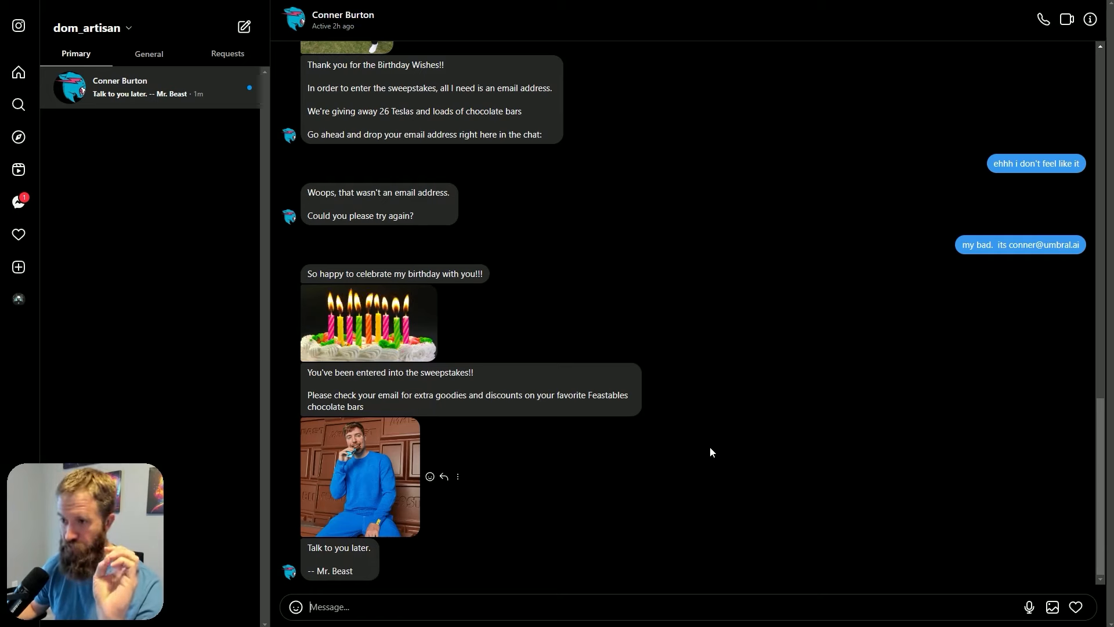
pyautogui.moveTo(414, 324)
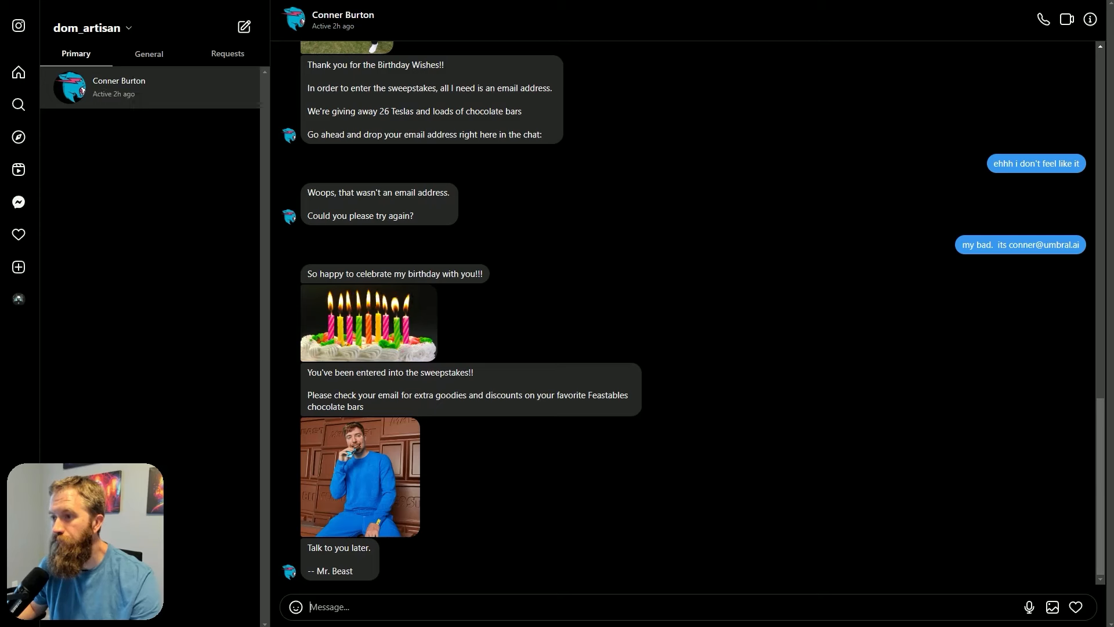
# - Send 'happy birthday jimmy' to restart the birthday conversation in the Instagram DM
pyautogui.write('happy birthday')
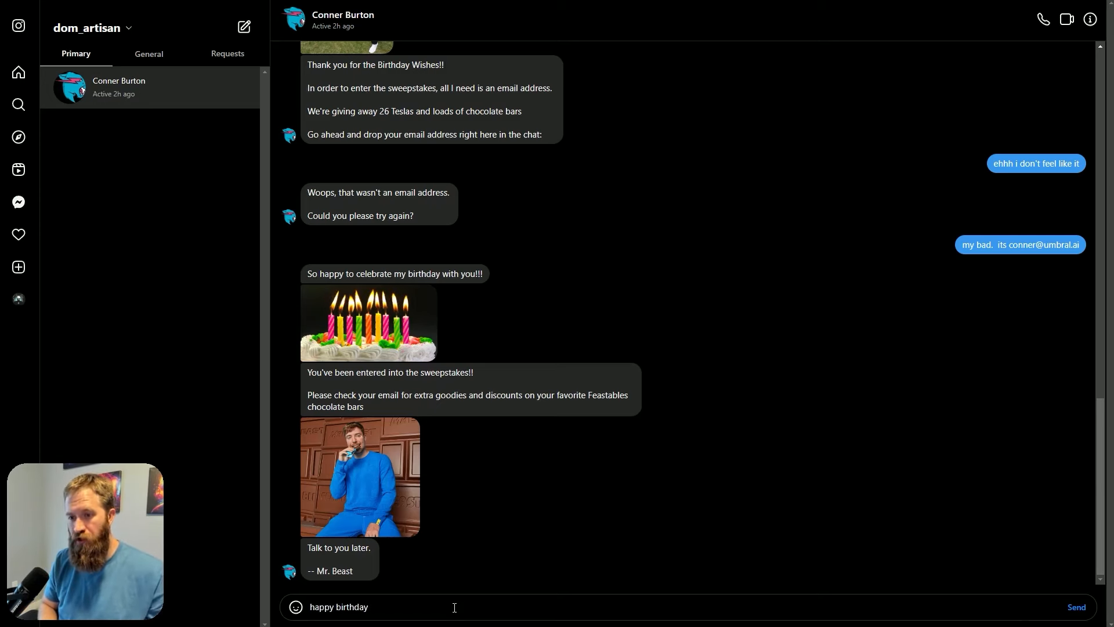
pyautogui.click(1076, 605)
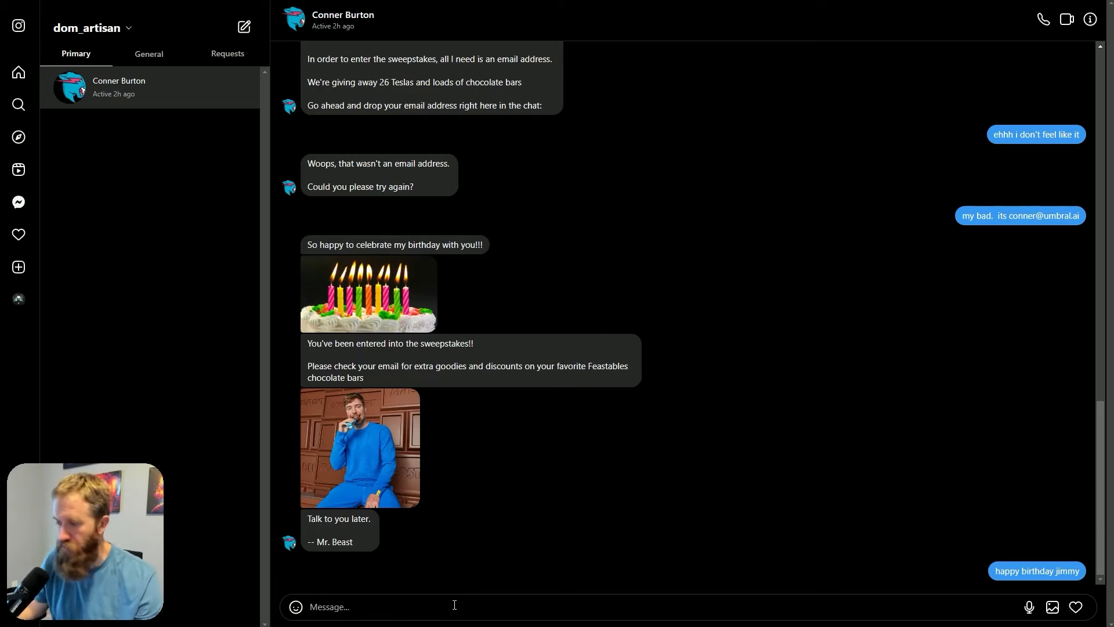
pyautogui.scroll(-3)
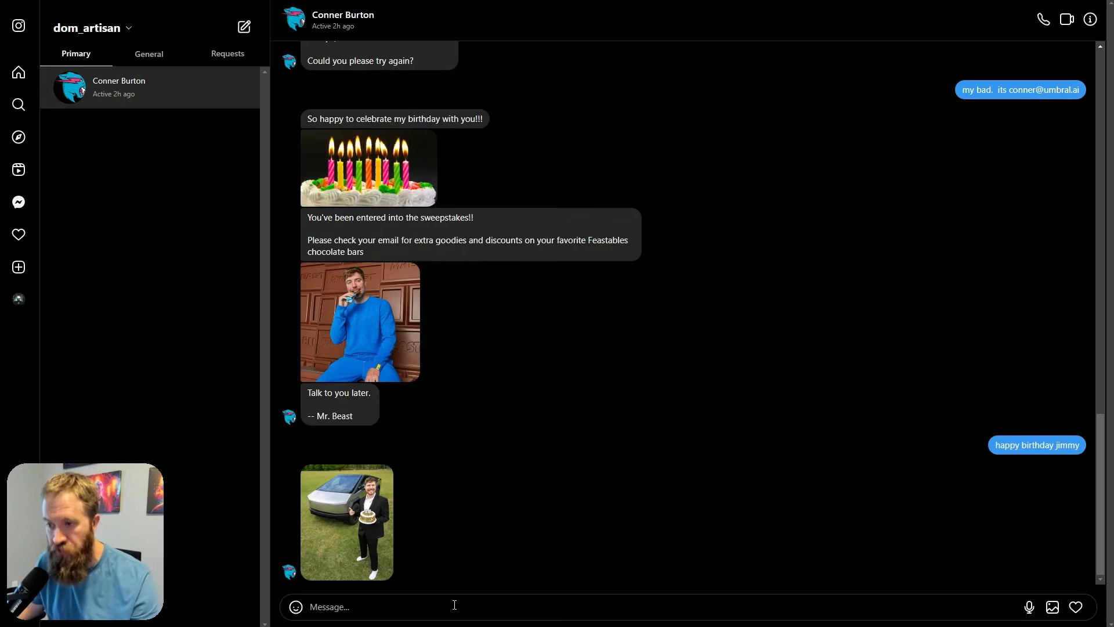
pyautogui.scroll(-3)
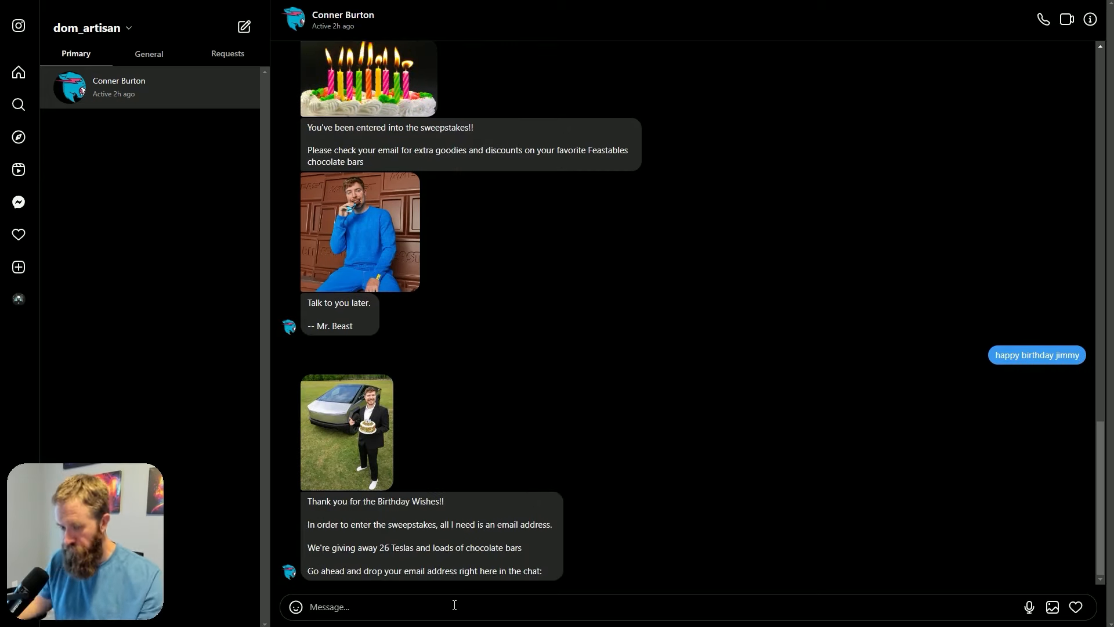
# - Reply to the bot's email request with the made-up address 'conneristhebintheworld@gmail.'
pyautogui.write('my email')
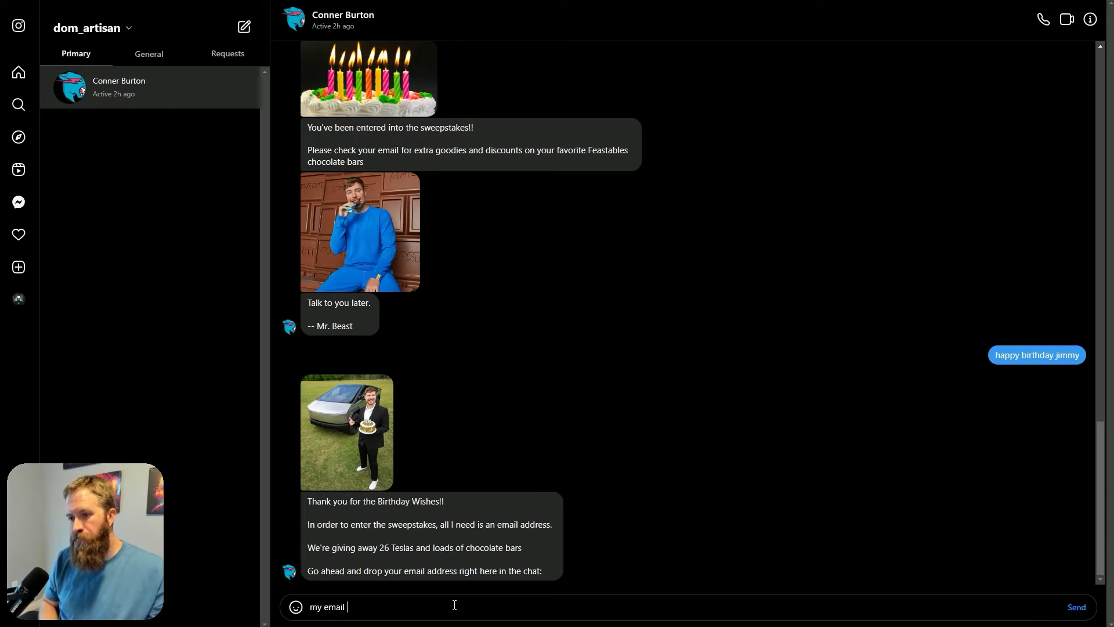
pyautogui.write('is conneristhebestchatbotbuilder')
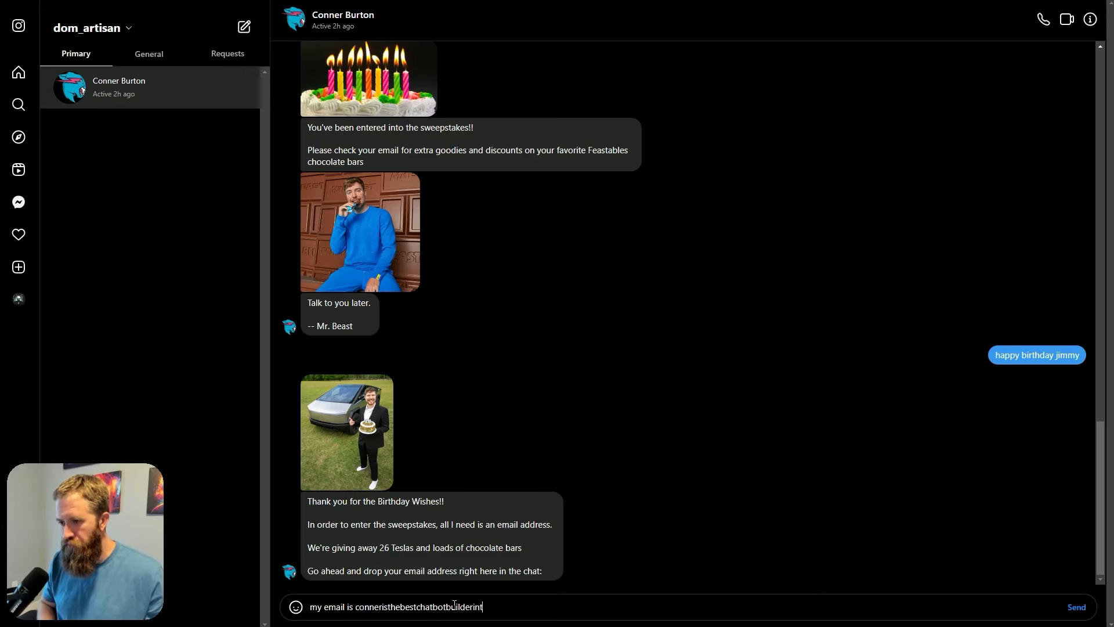
pyautogui.write('intheworld@gmail.')
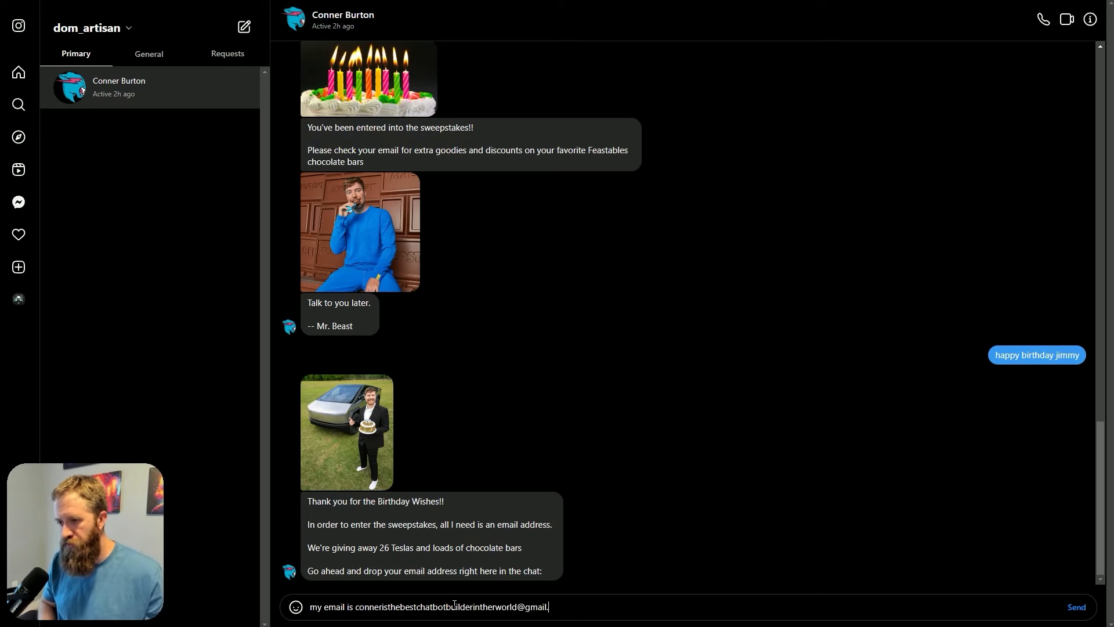
pyautogui.click(1076, 606)
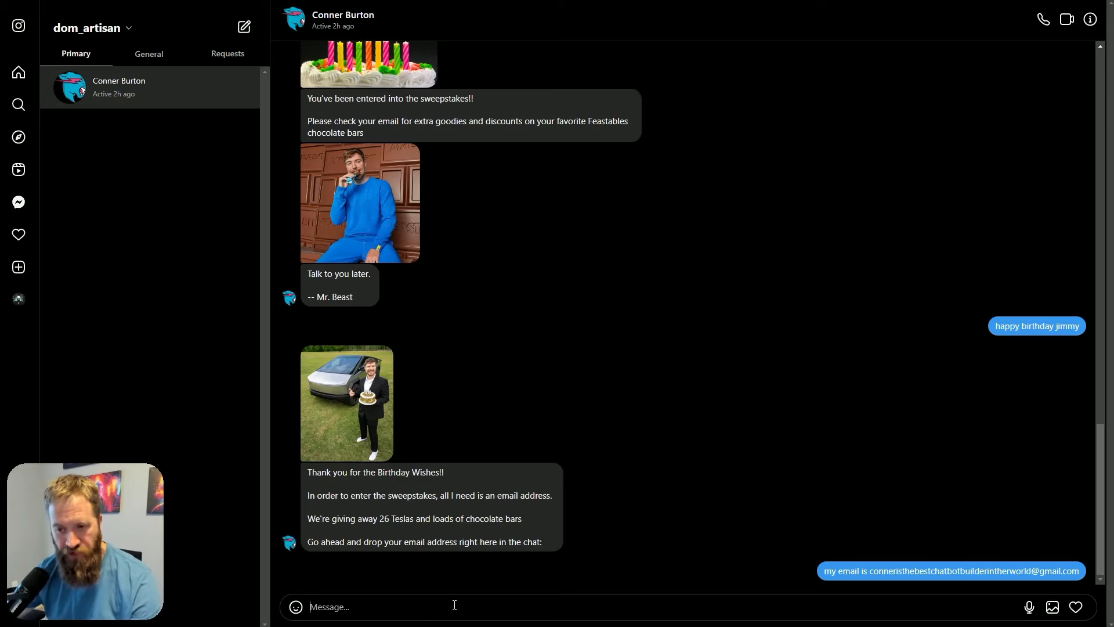
# - Scroll the DM thread to see the bot reject the made-up Gmail as unregistered
pyautogui.scroll(-3)
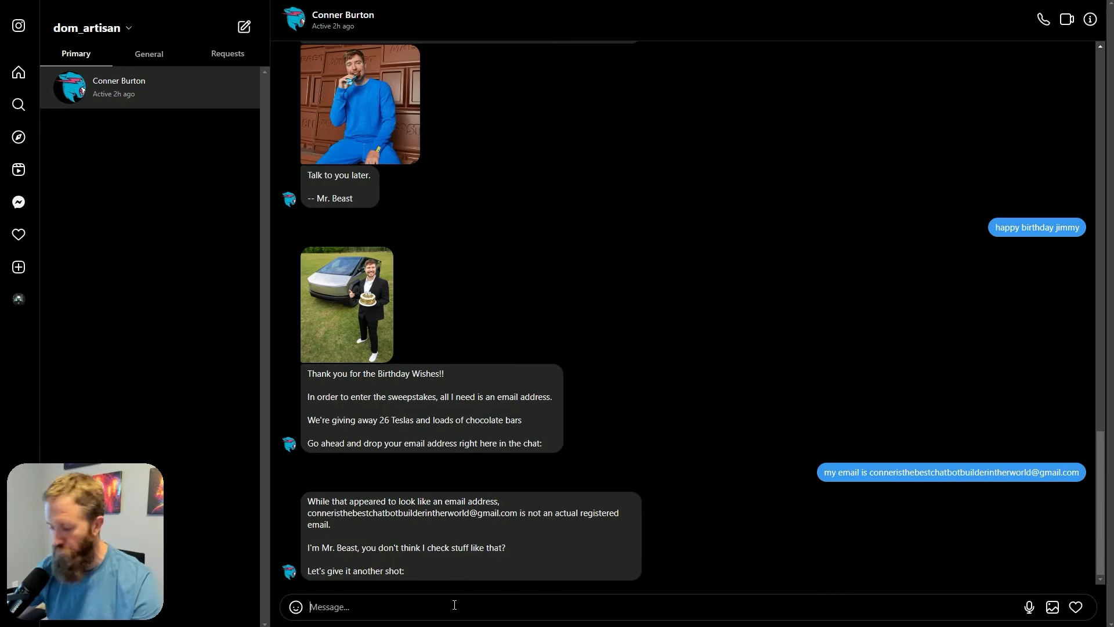
pyautogui.moveTo(405, 230)
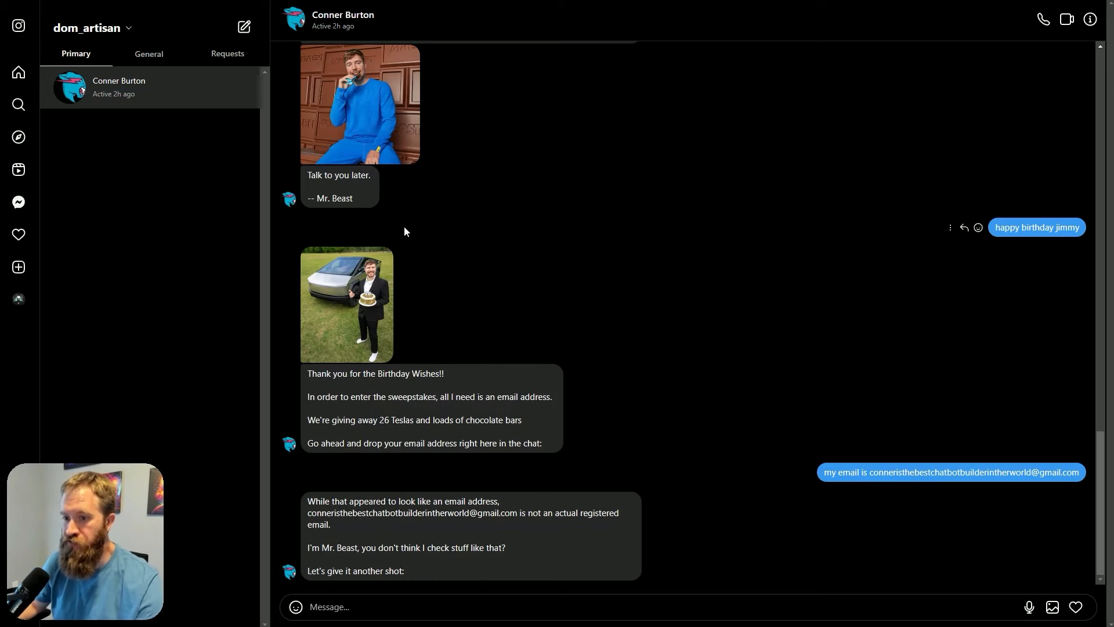
pyautogui.moveTo(486, 335)
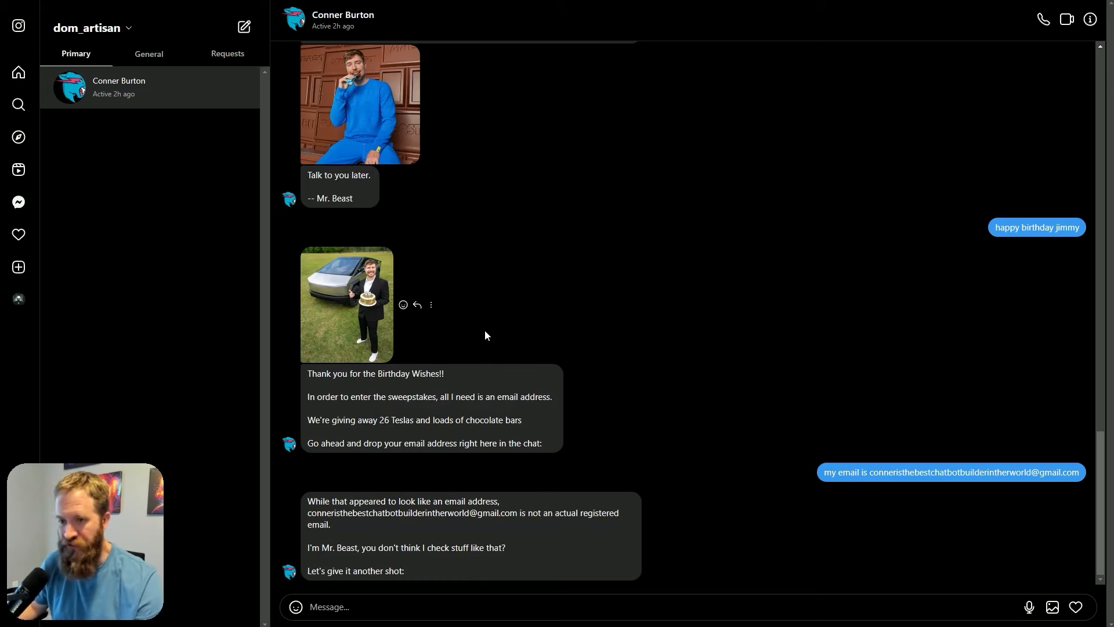
pyautogui.moveTo(482, 347)
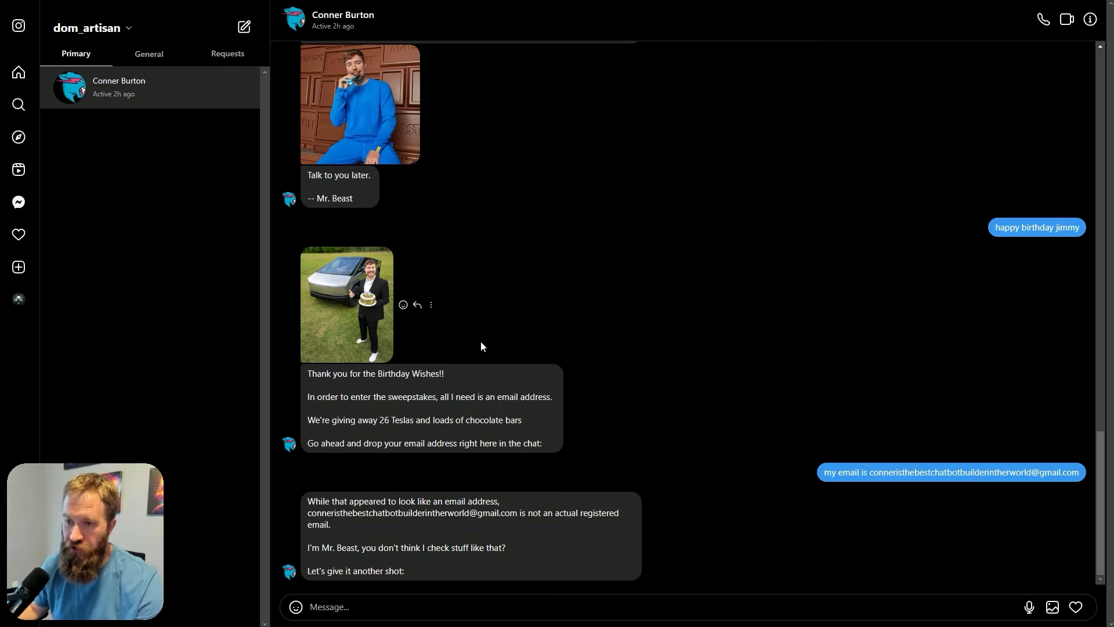
pyautogui.moveTo(455, 329)
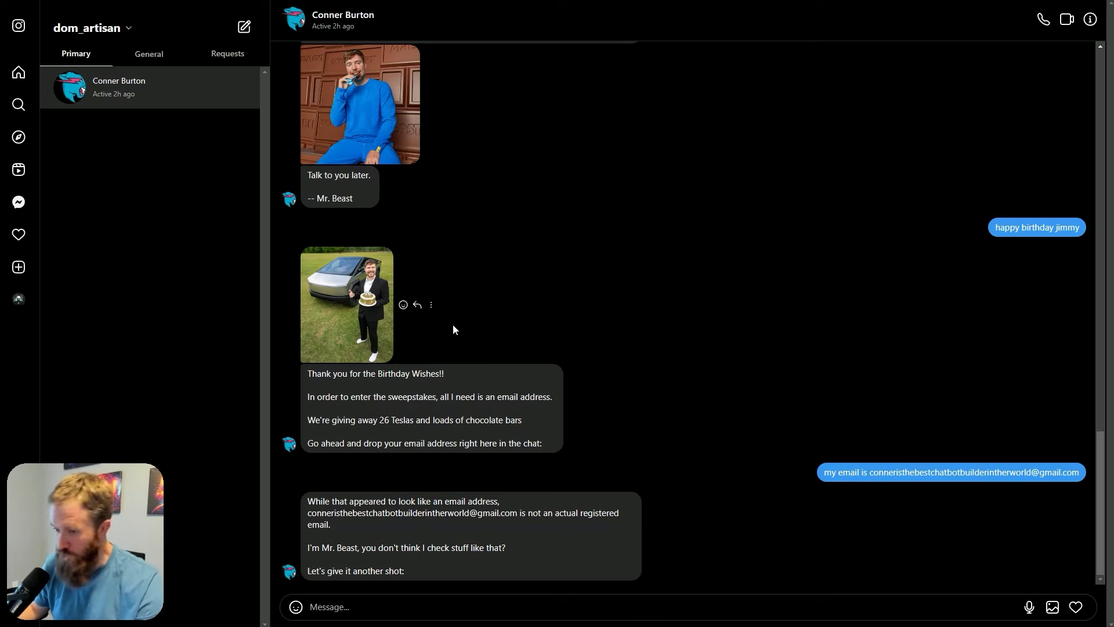
pyautogui.moveTo(410, 376)
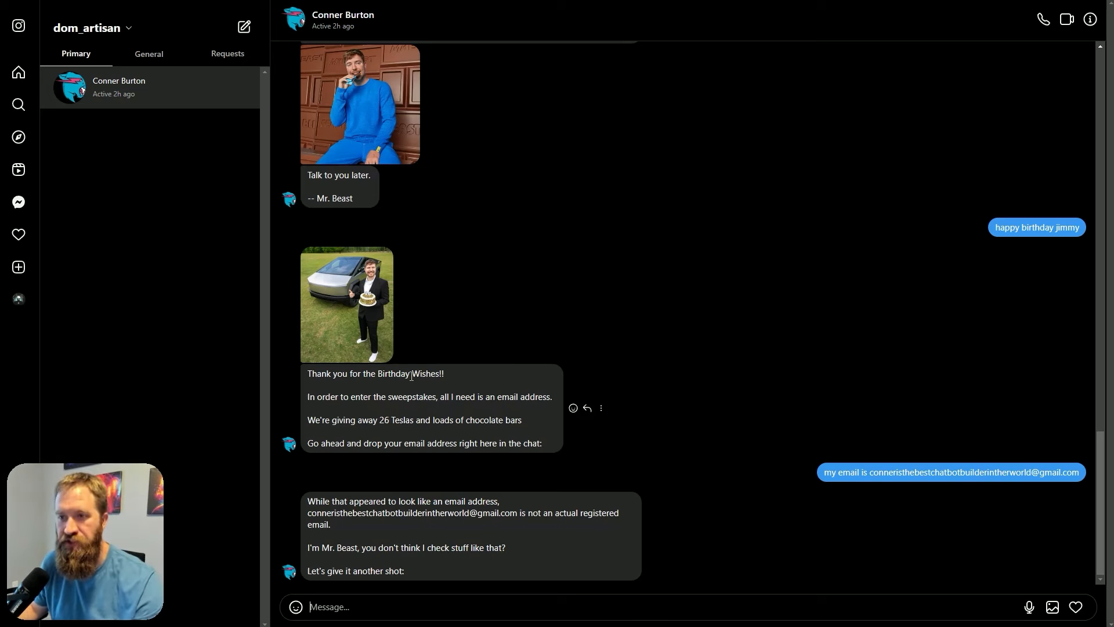
pyautogui.moveTo(427, 323)
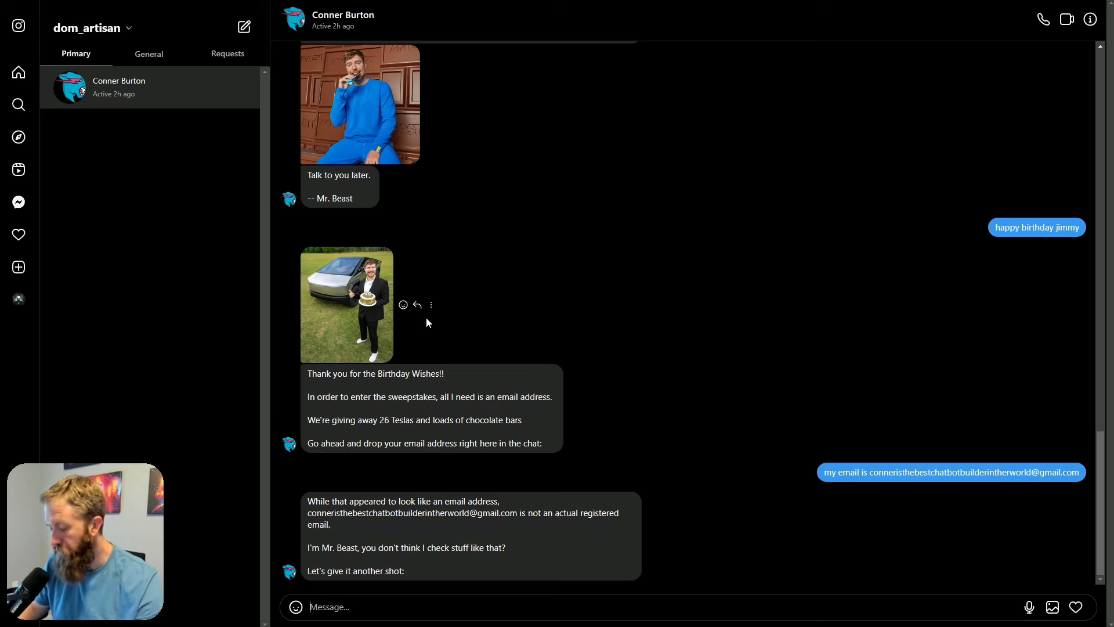
pyautogui.moveTo(603, 296)
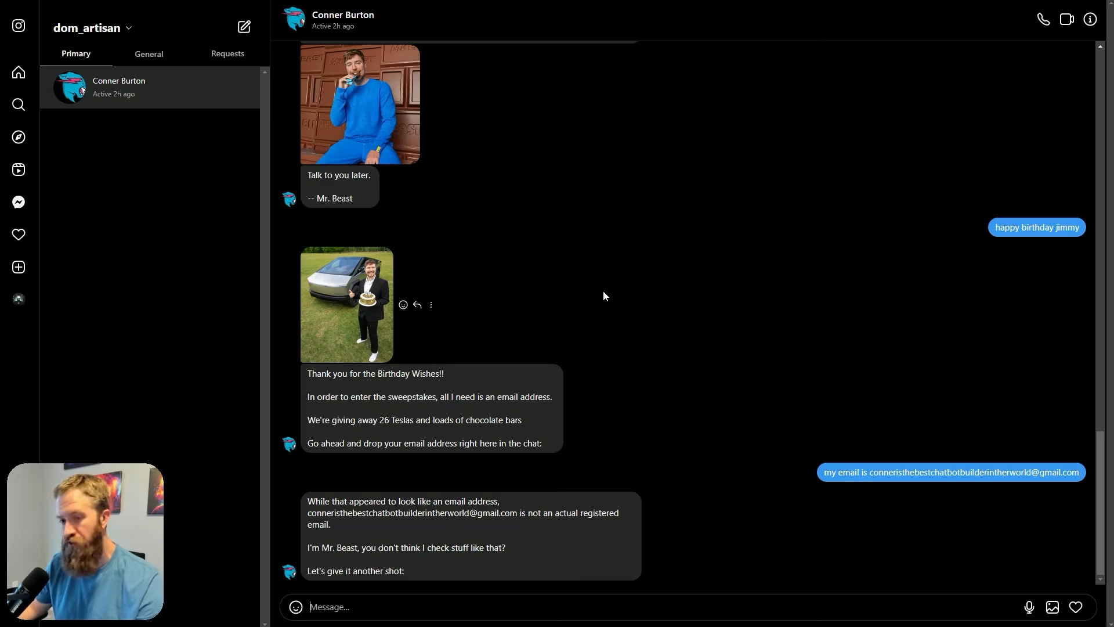
pyautogui.moveTo(523, 328)
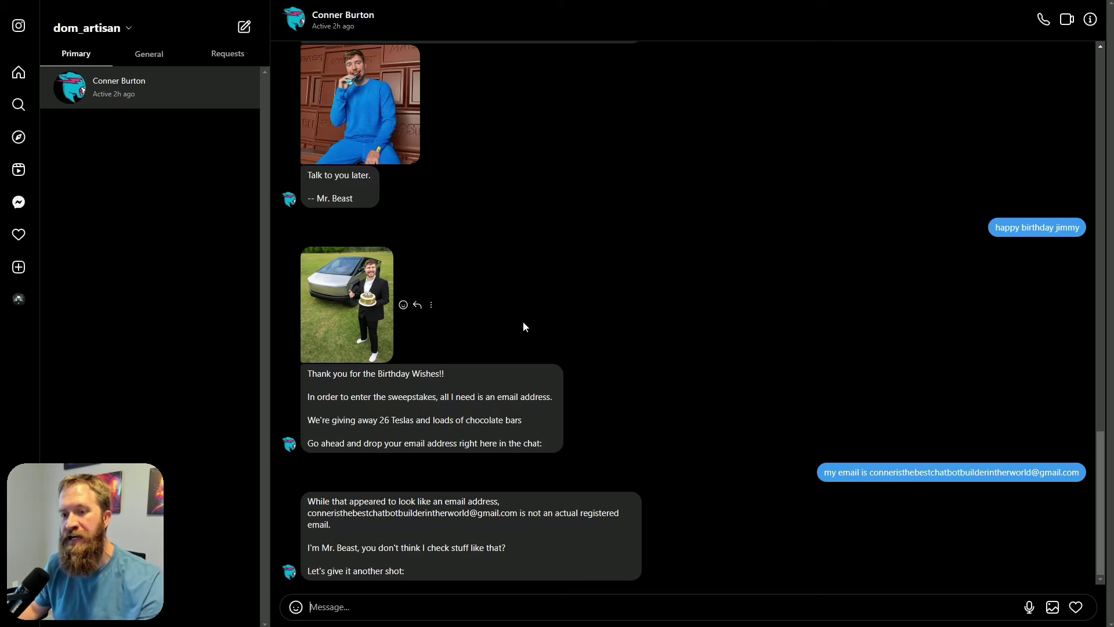
pyautogui.moveTo(221, 536)
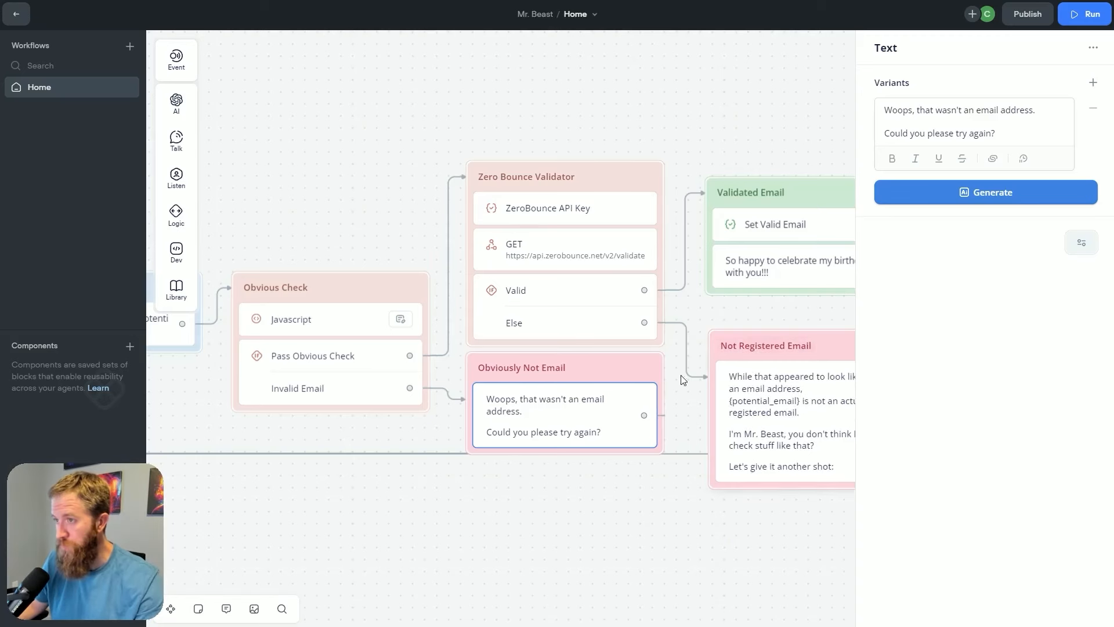
pyautogui.moveTo(546, 258)
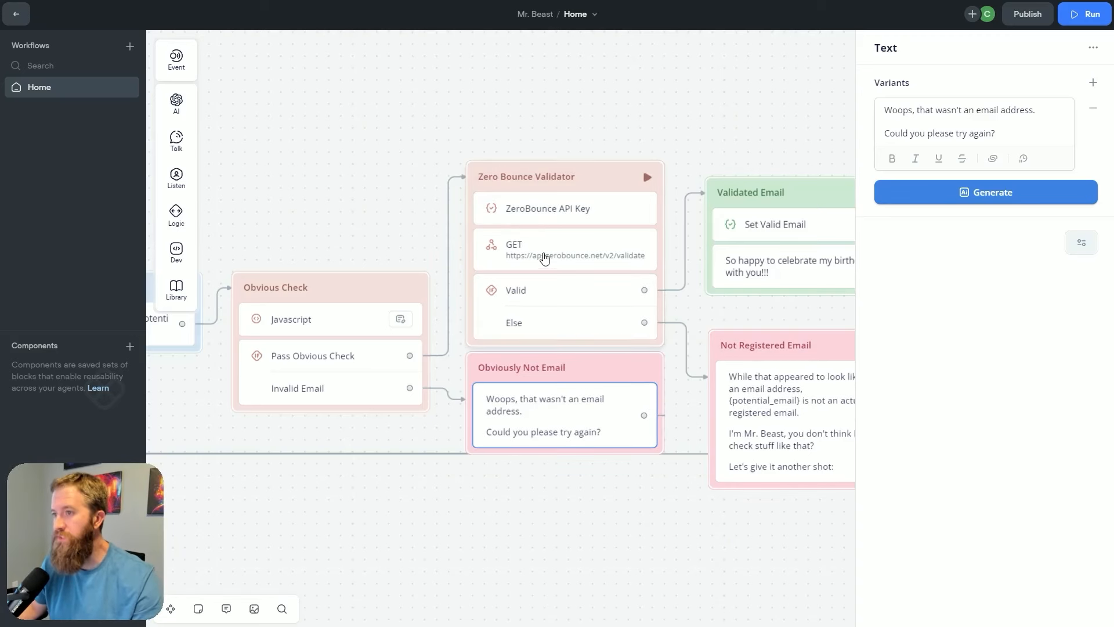
pyautogui.moveTo(544, 259)
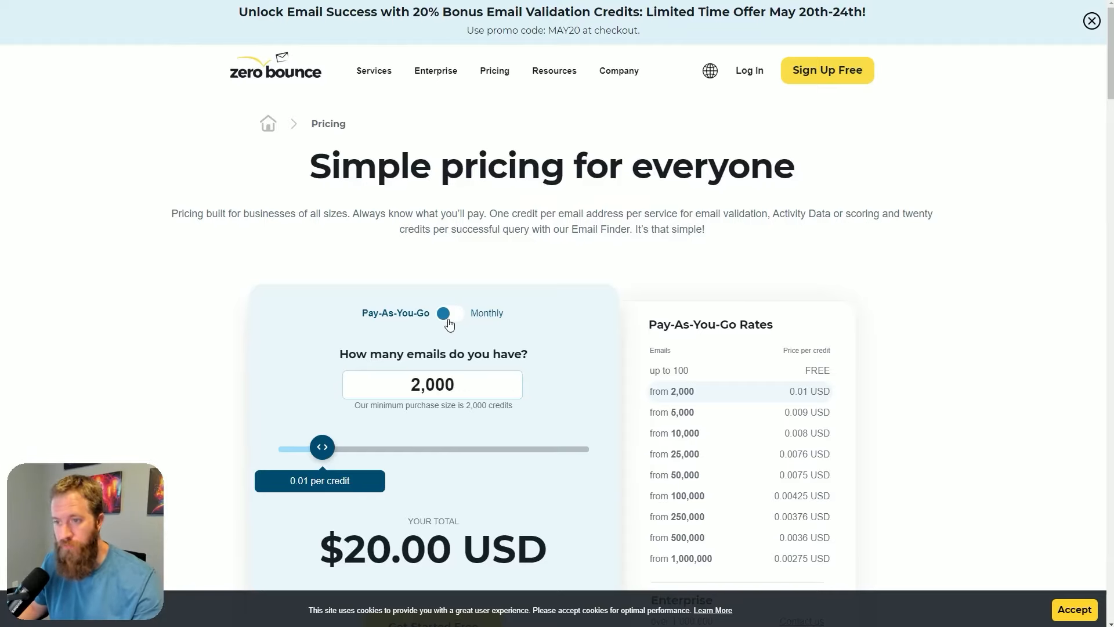
pyautogui.scroll(-3)
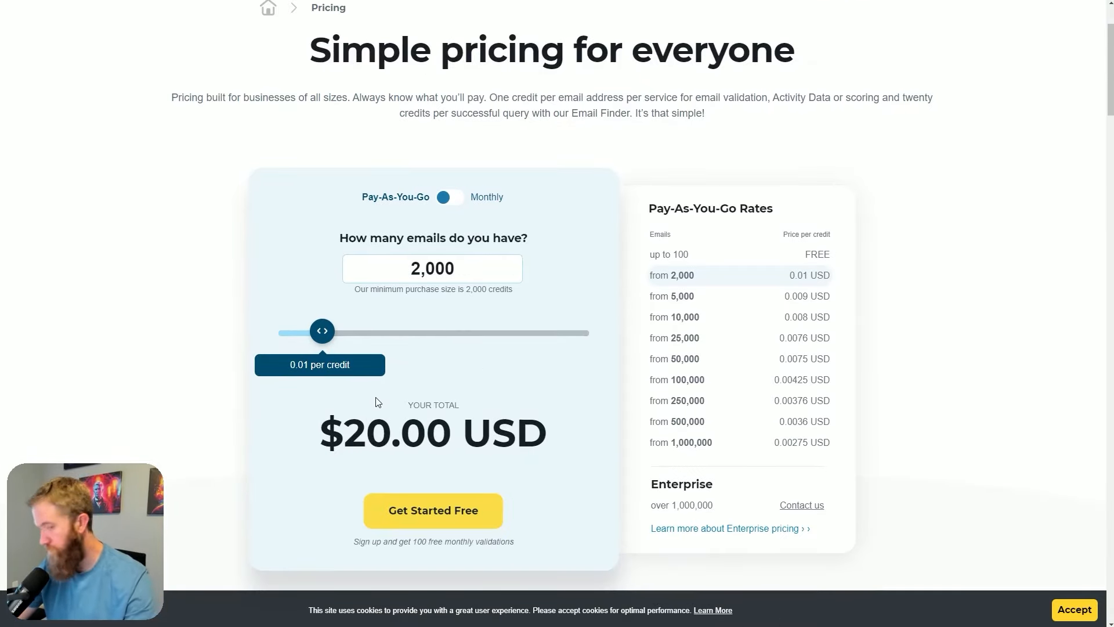
pyautogui.moveTo(733, 202)
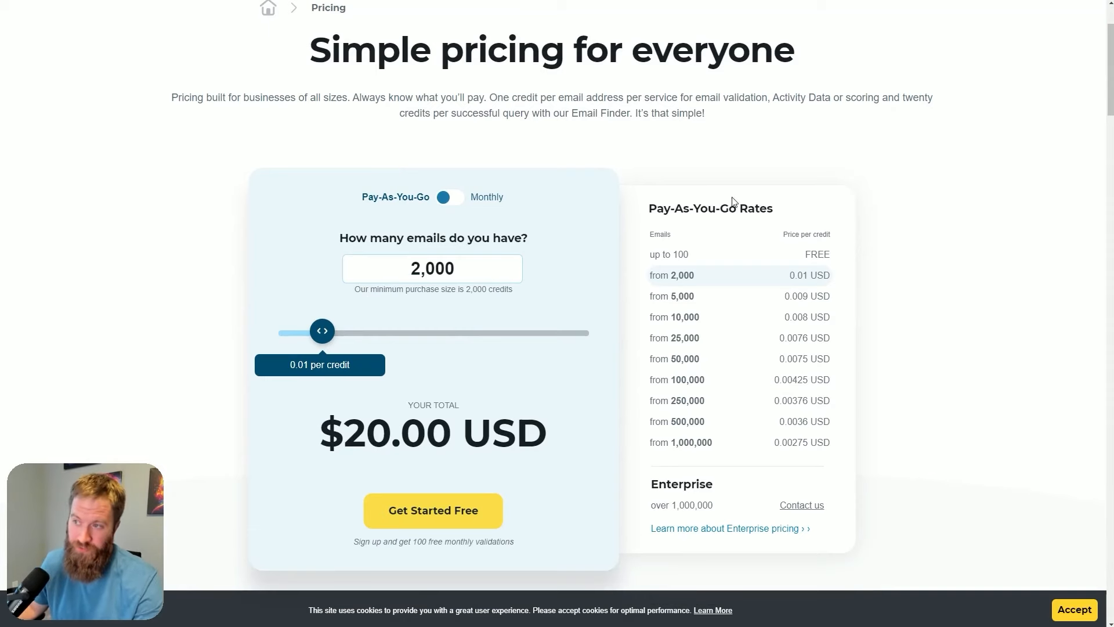
pyautogui.moveTo(692, 347)
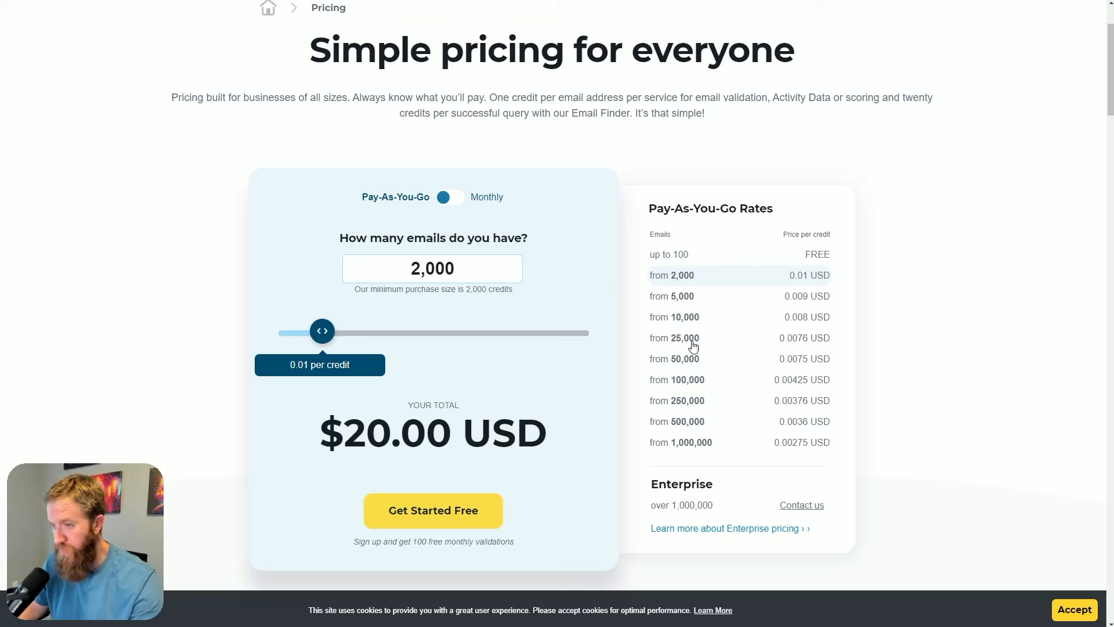
pyautogui.moveTo(425, 466)
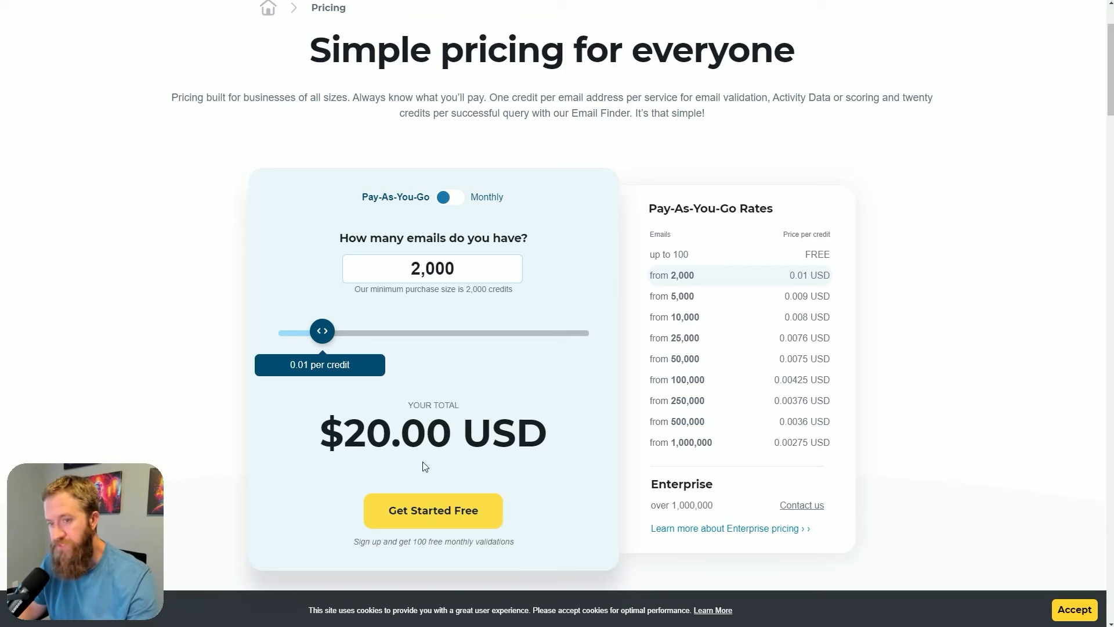
pyautogui.moveTo(309, 192)
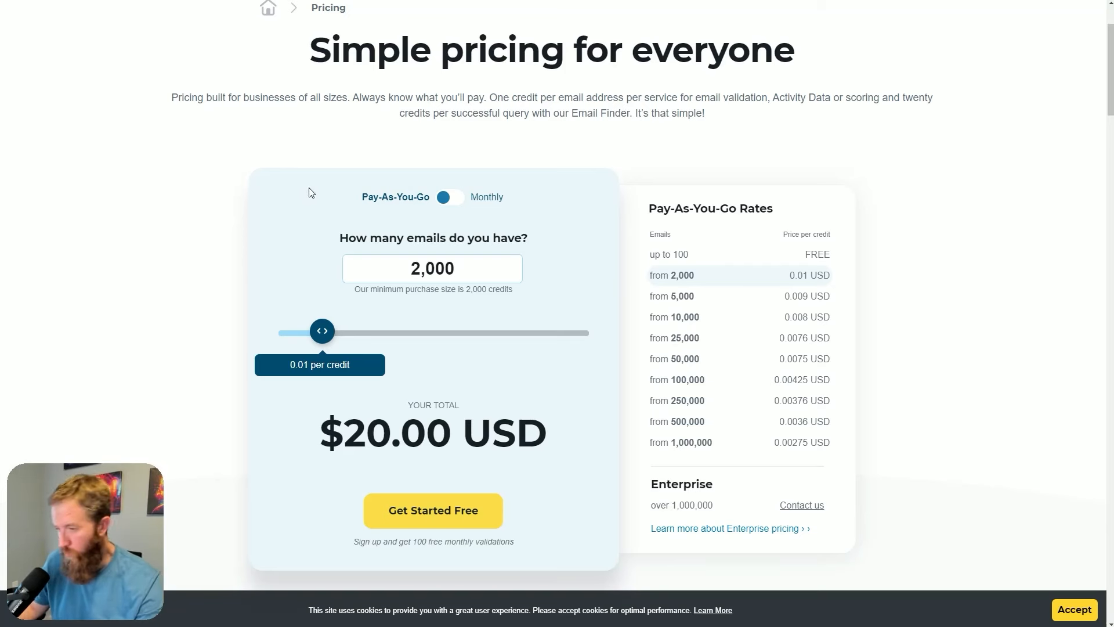
pyautogui.moveTo(318, 403)
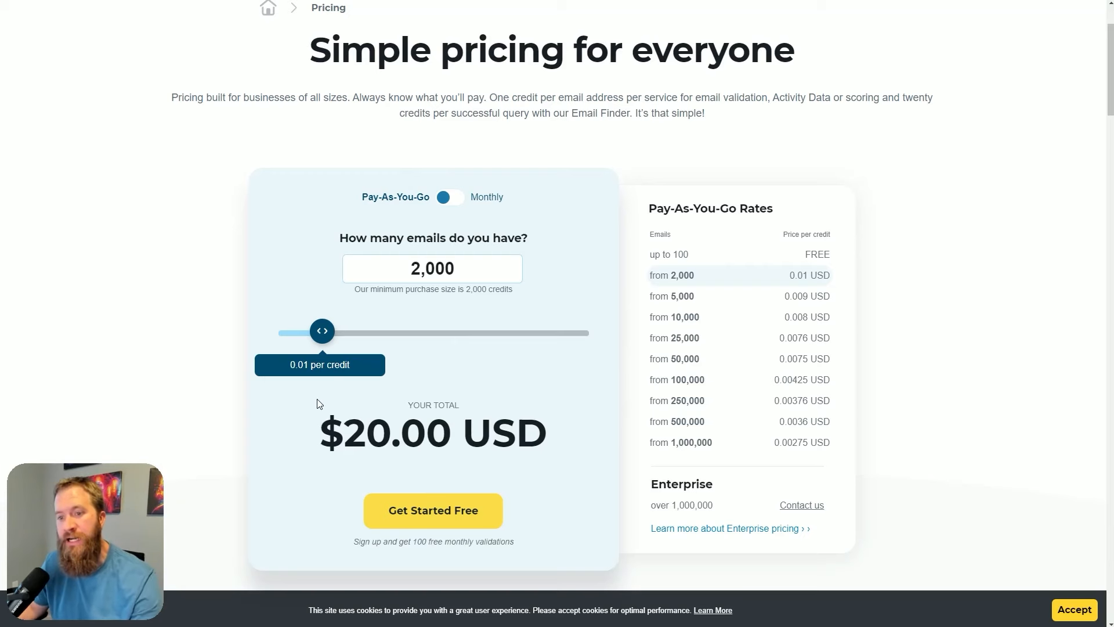
pyautogui.moveTo(208, 355)
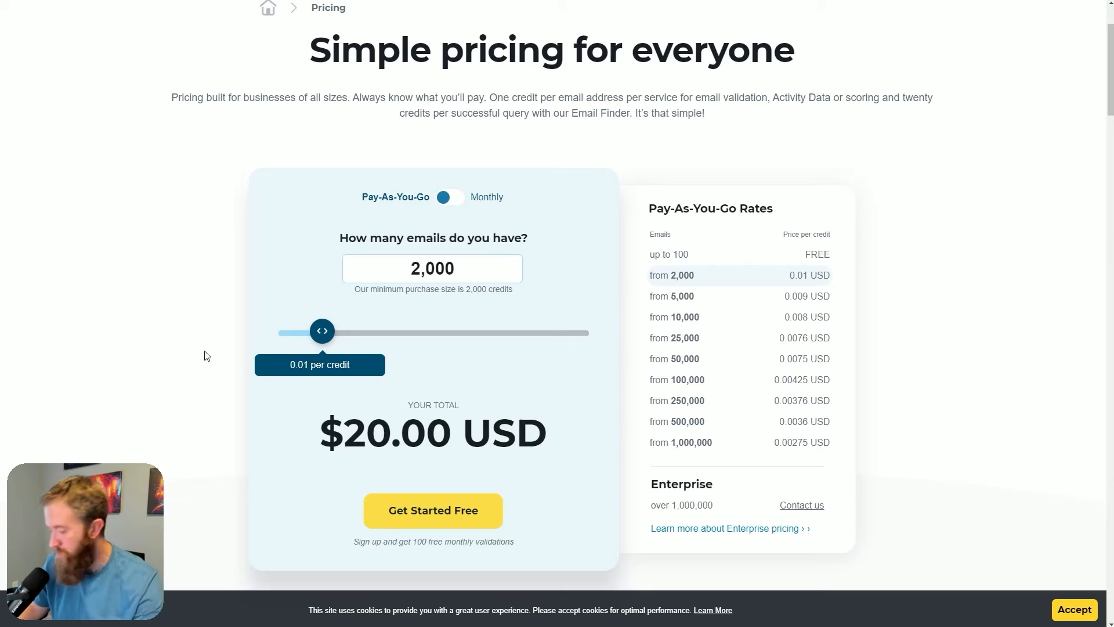
pyautogui.moveTo(214, 416)
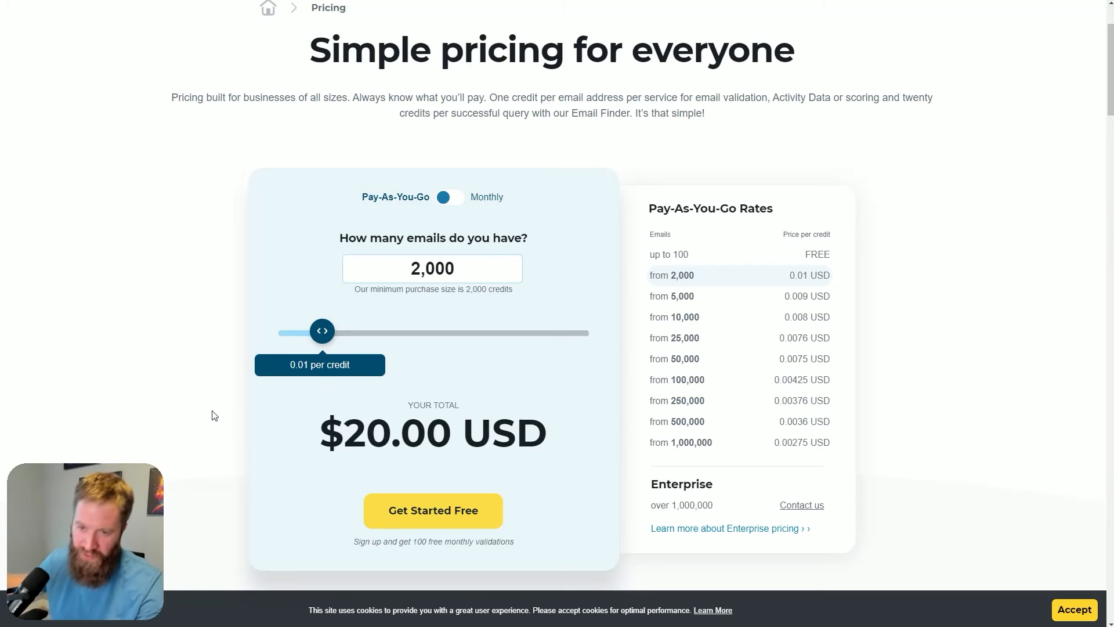
pyautogui.moveTo(221, 424)
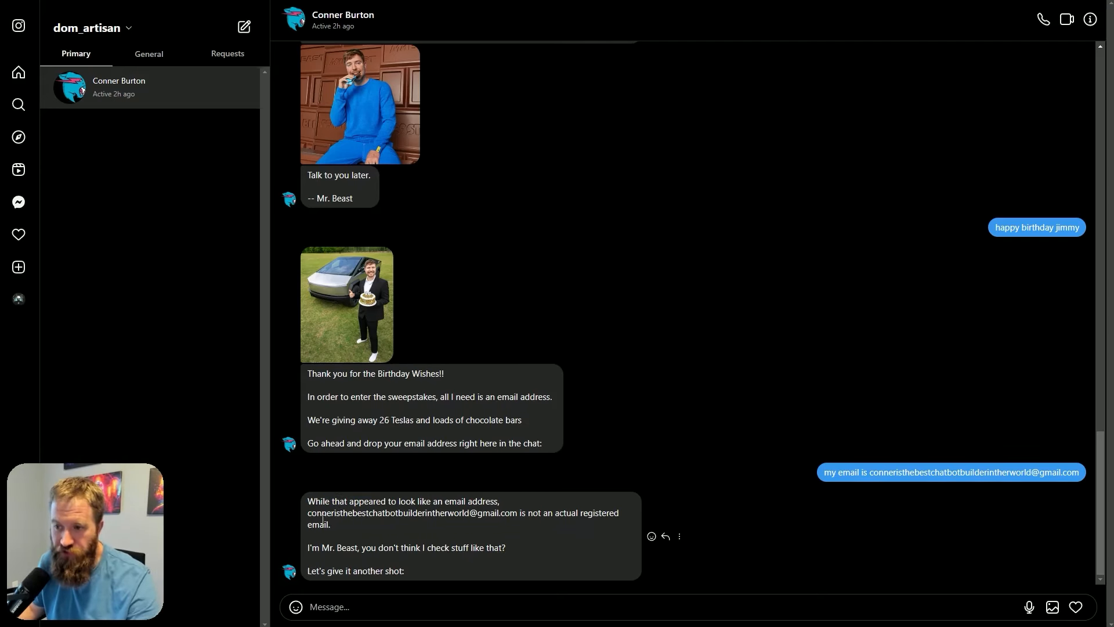
pyautogui.moveTo(485, 526)
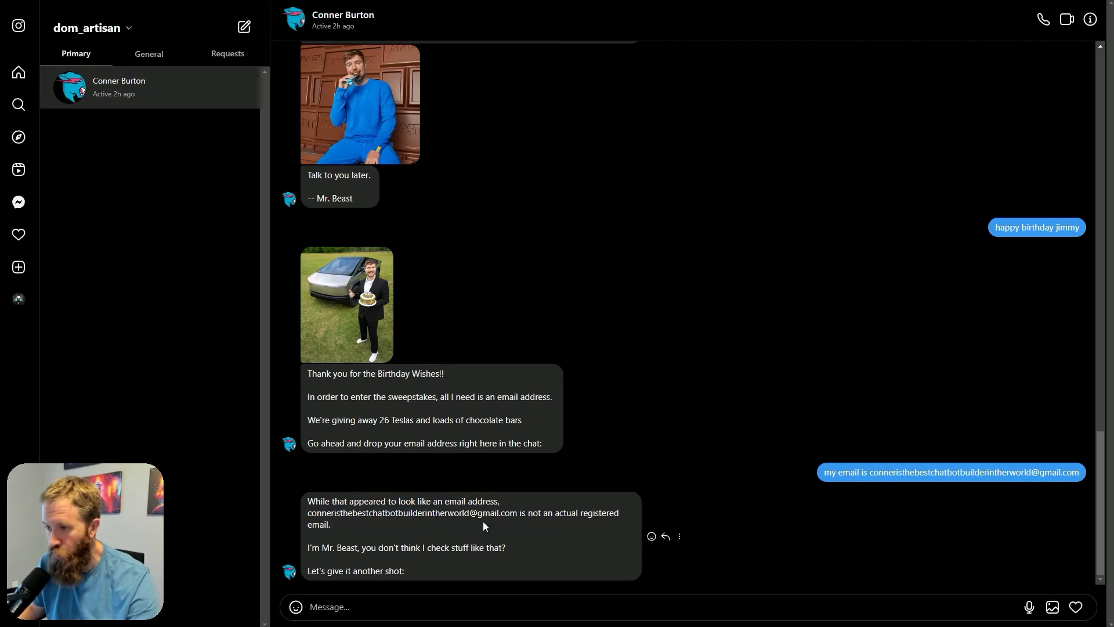
pyautogui.moveTo(500, 529)
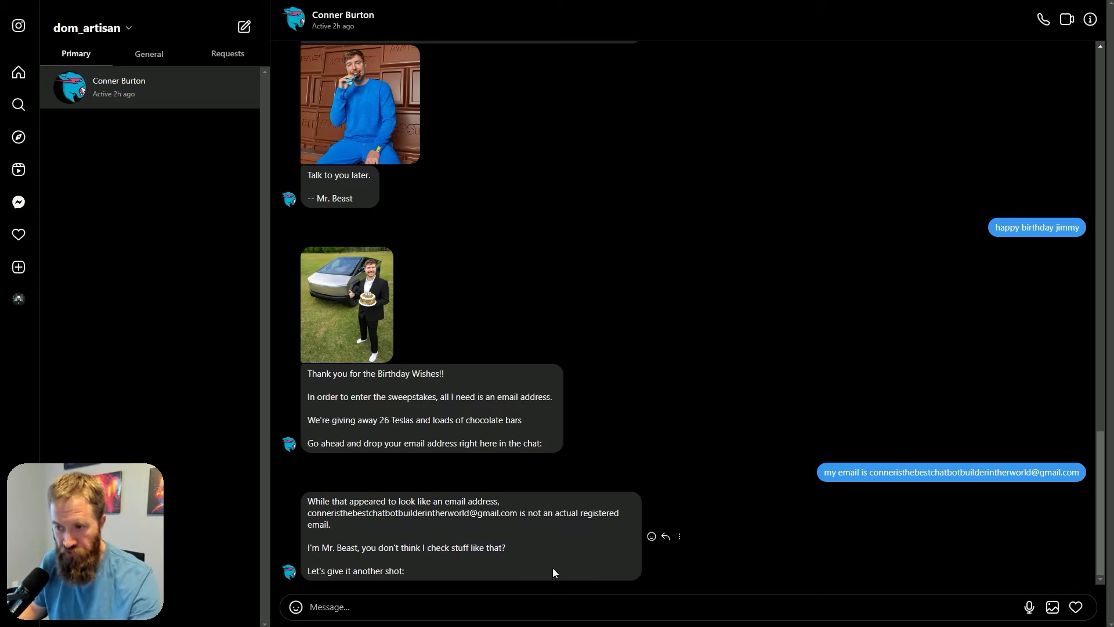
pyautogui.click(421, 611)
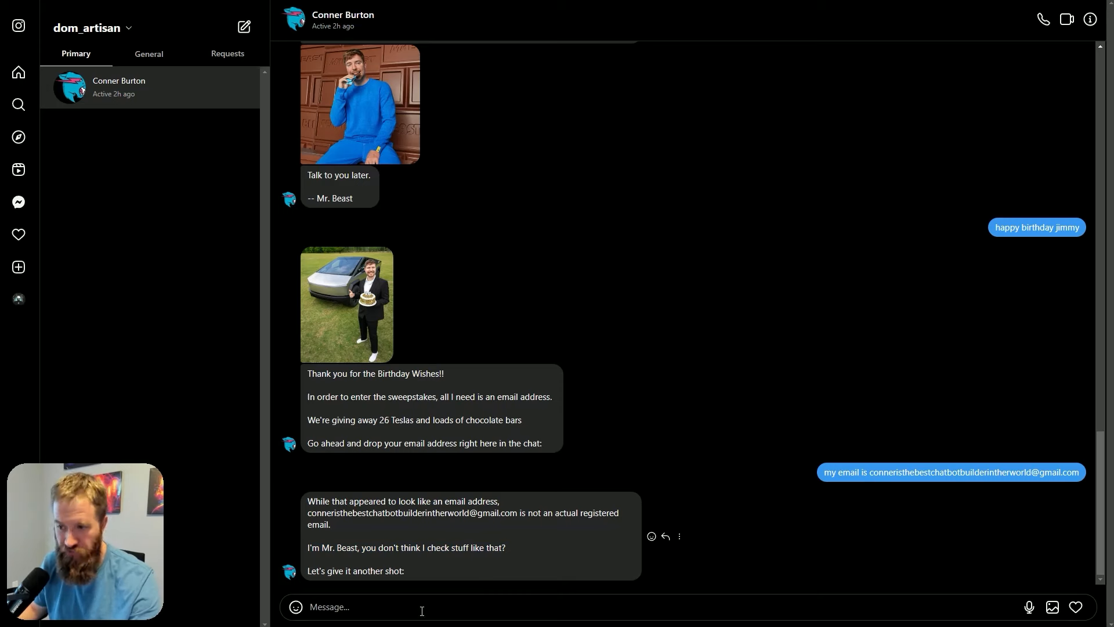
pyautogui.write('my bad')
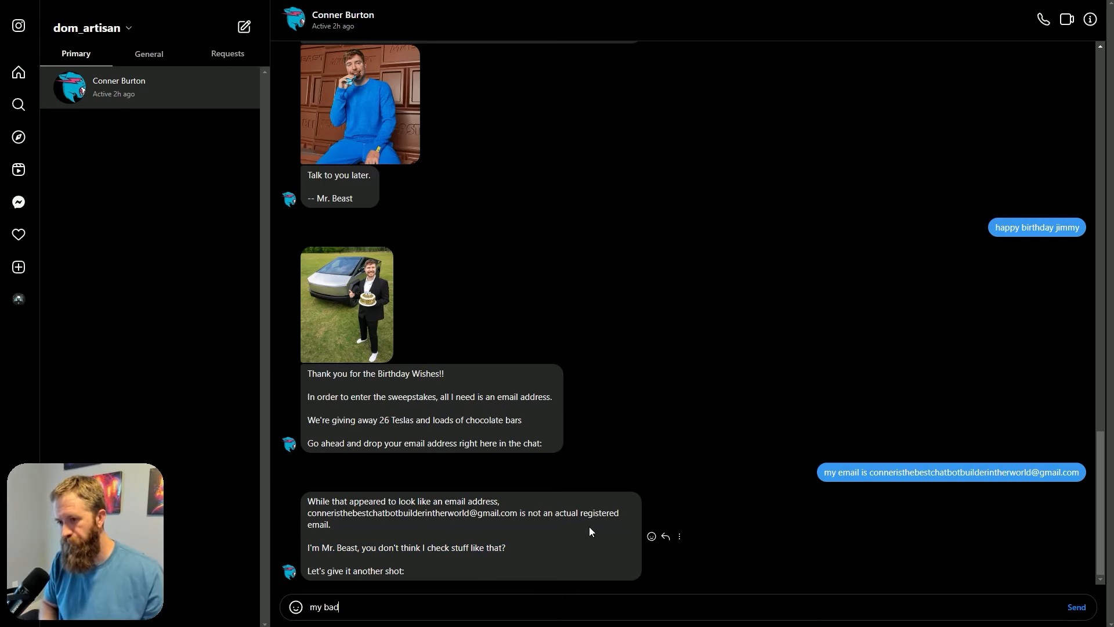
pyautogui.write(', its rf')
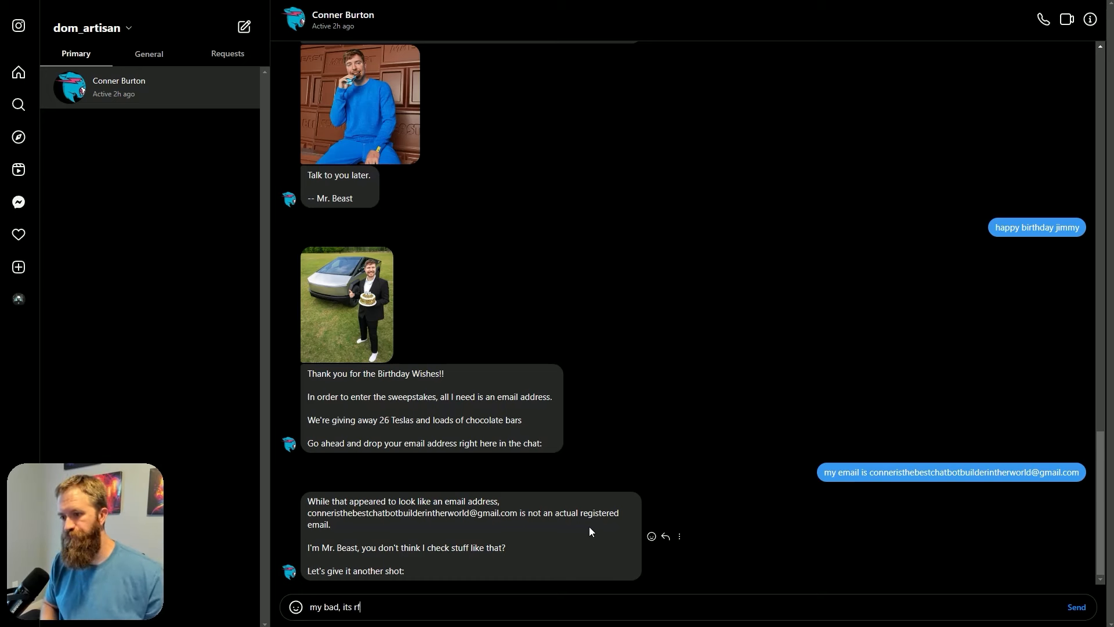
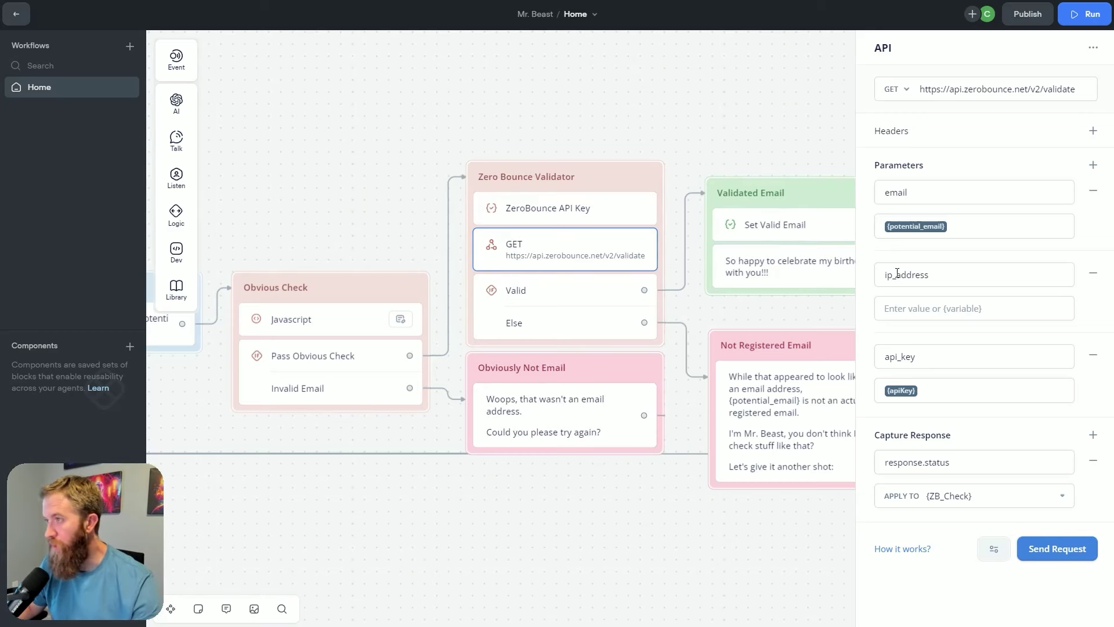
pyautogui.moveTo(953, 145)
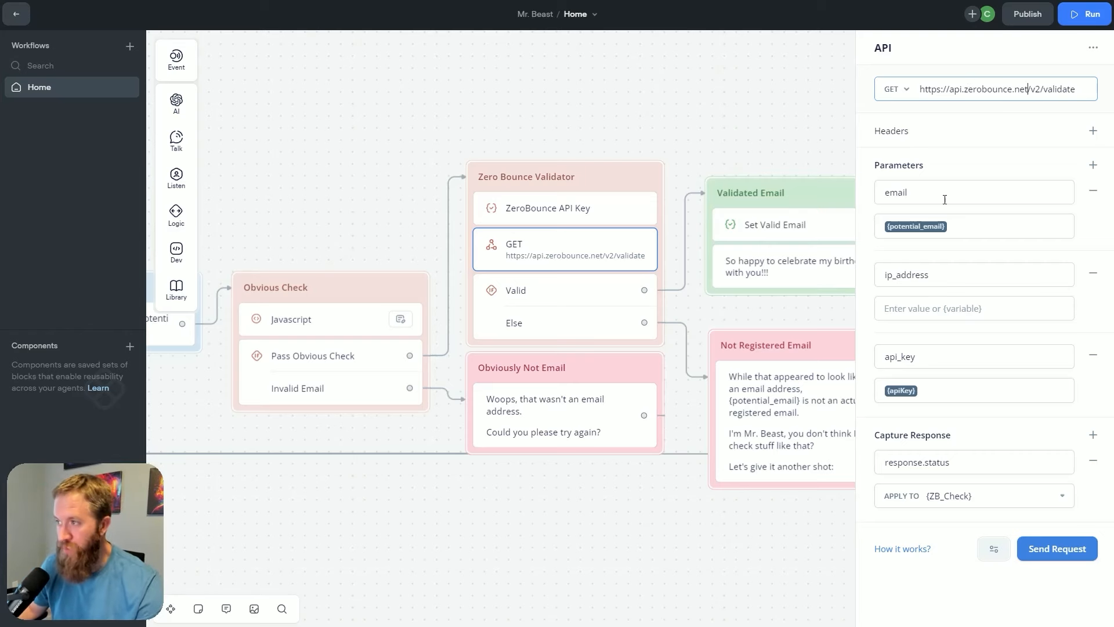
# - Inspect the ZeroBounce request's empty ip_address parameter alongside email and api_key
pyautogui.click(973, 274)
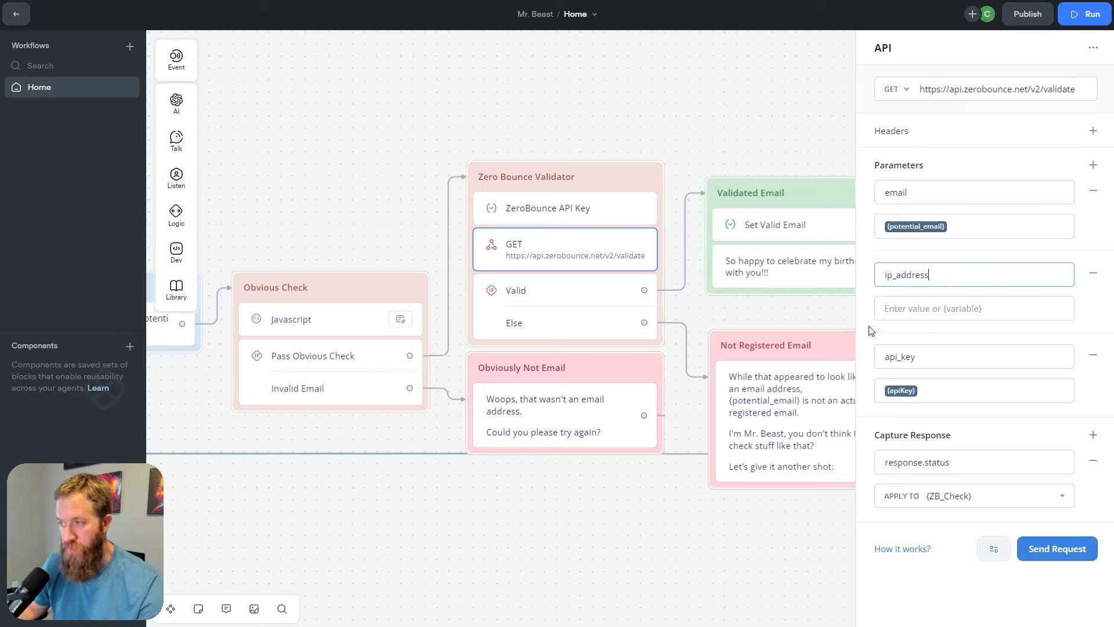
pyautogui.moveTo(445, 174)
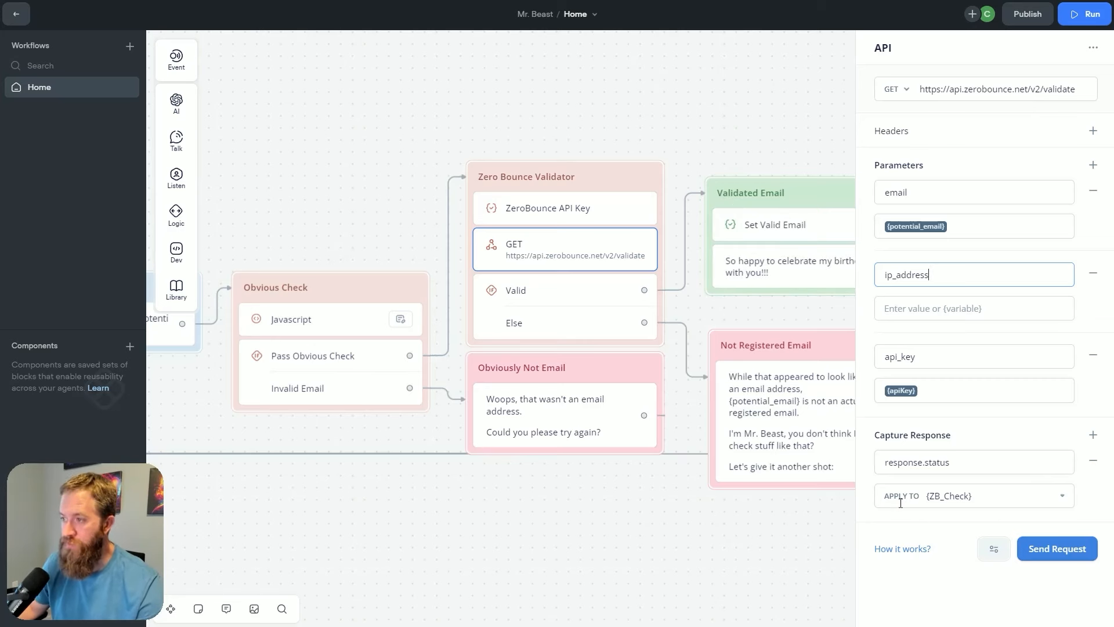
pyautogui.moveTo(972, 521)
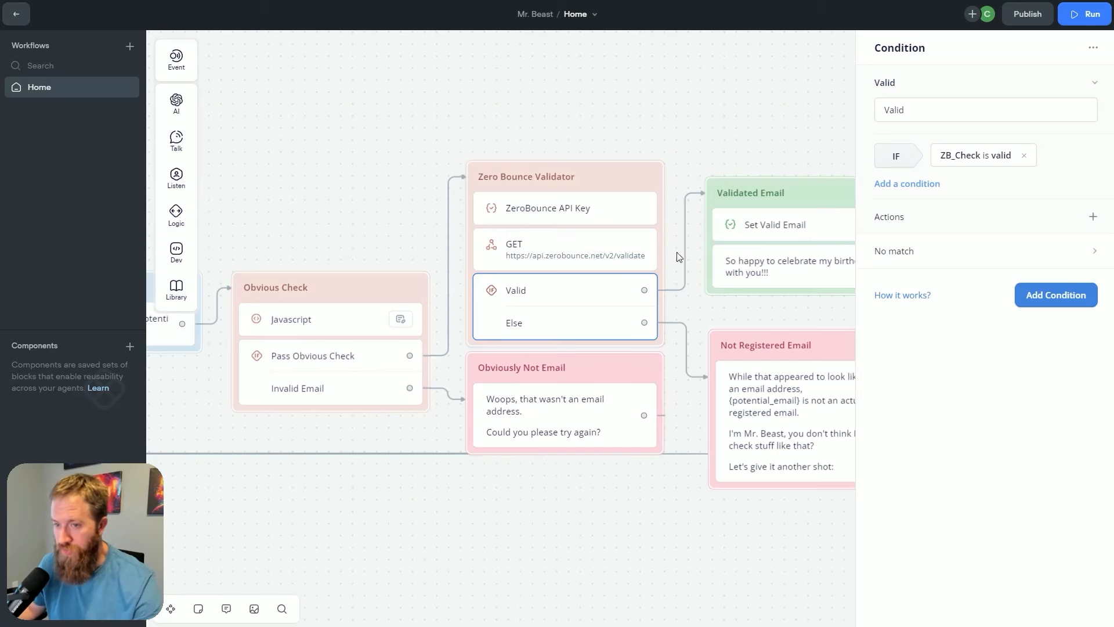
pyautogui.moveTo(770, 312)
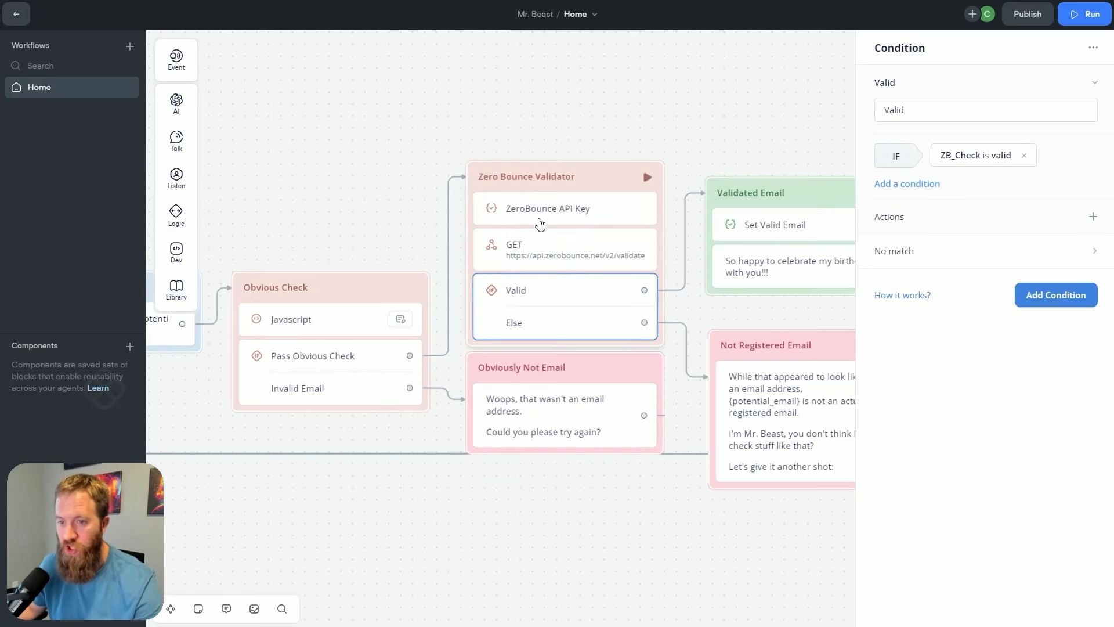
# - Review the ZeroBounce GET request, Set Valid Email (potential_email → valid_email) and Not Registered Email steps
pyautogui.click(564, 250)
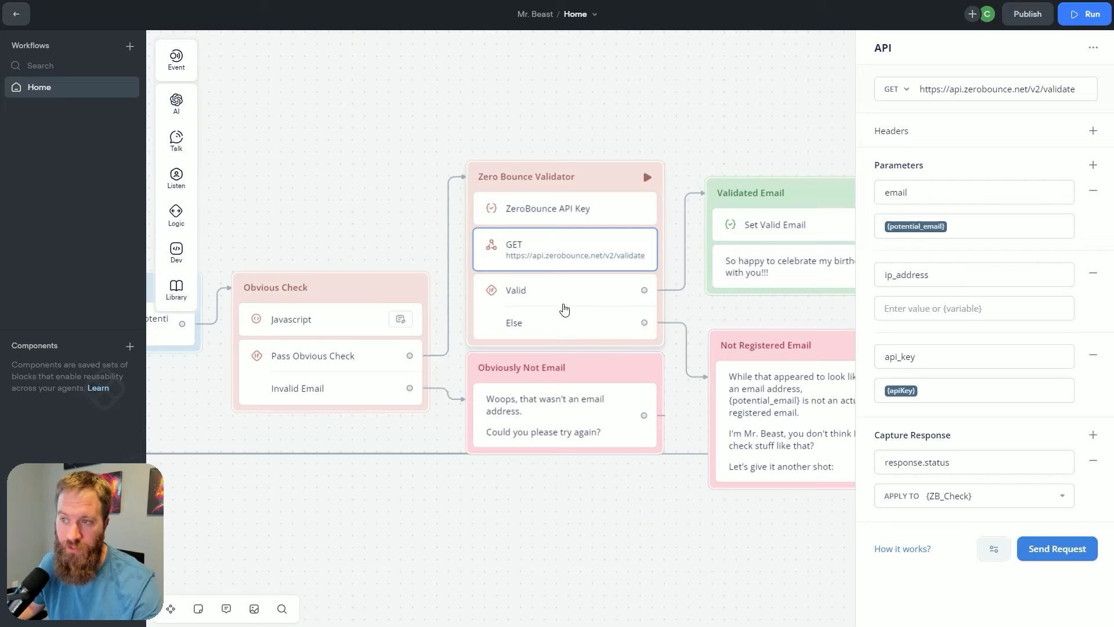
pyautogui.click(773, 224)
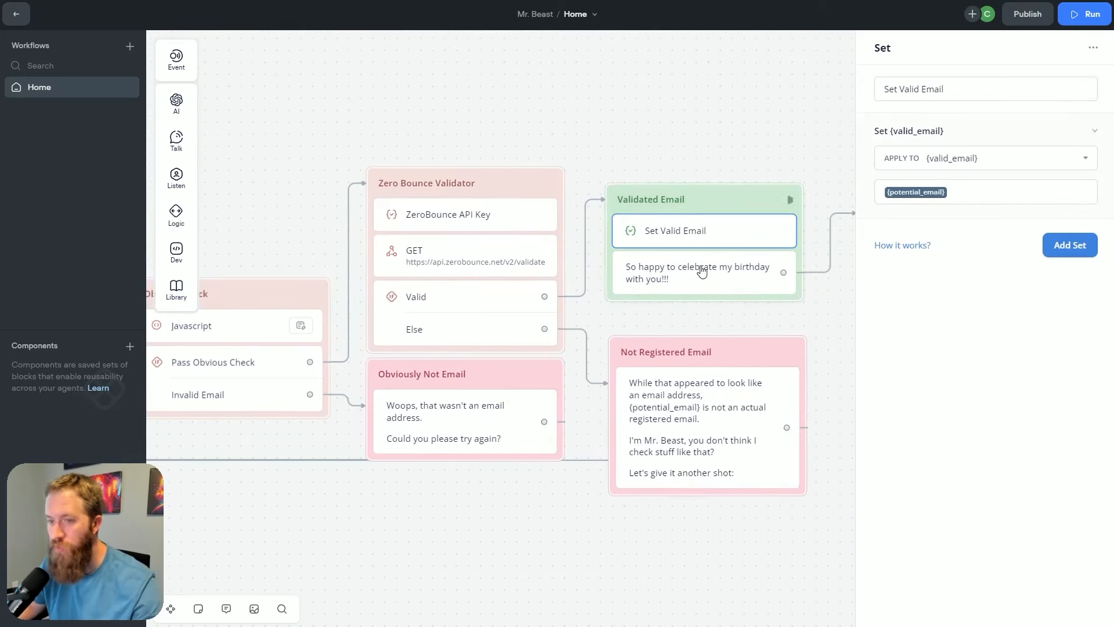
pyautogui.moveTo(660, 324)
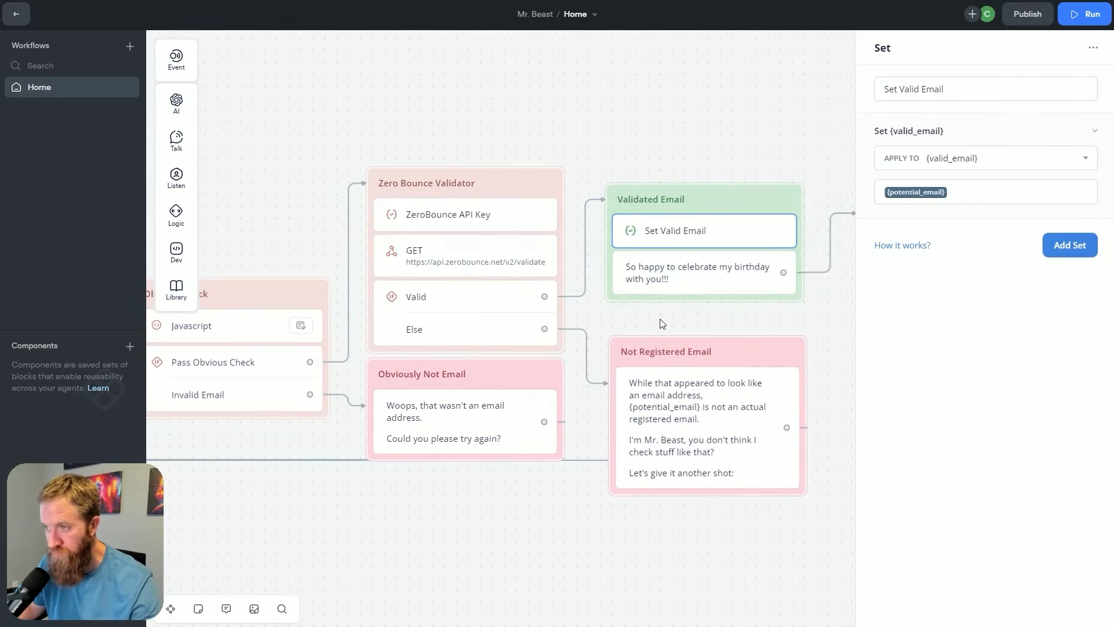
pyautogui.moveTo(680, 340)
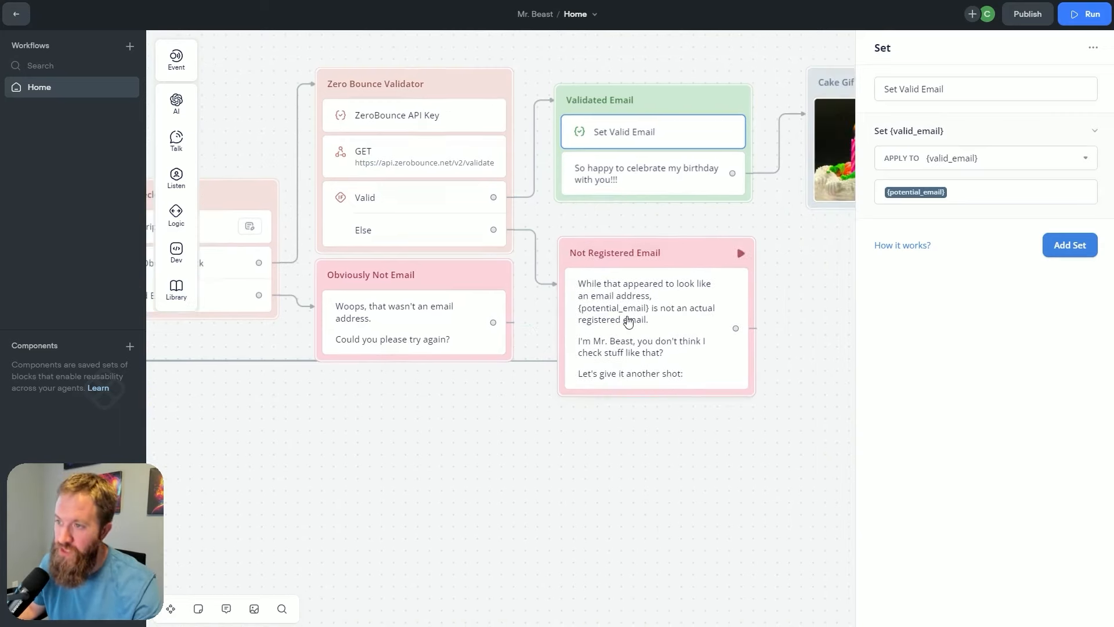
pyautogui.click(654, 327)
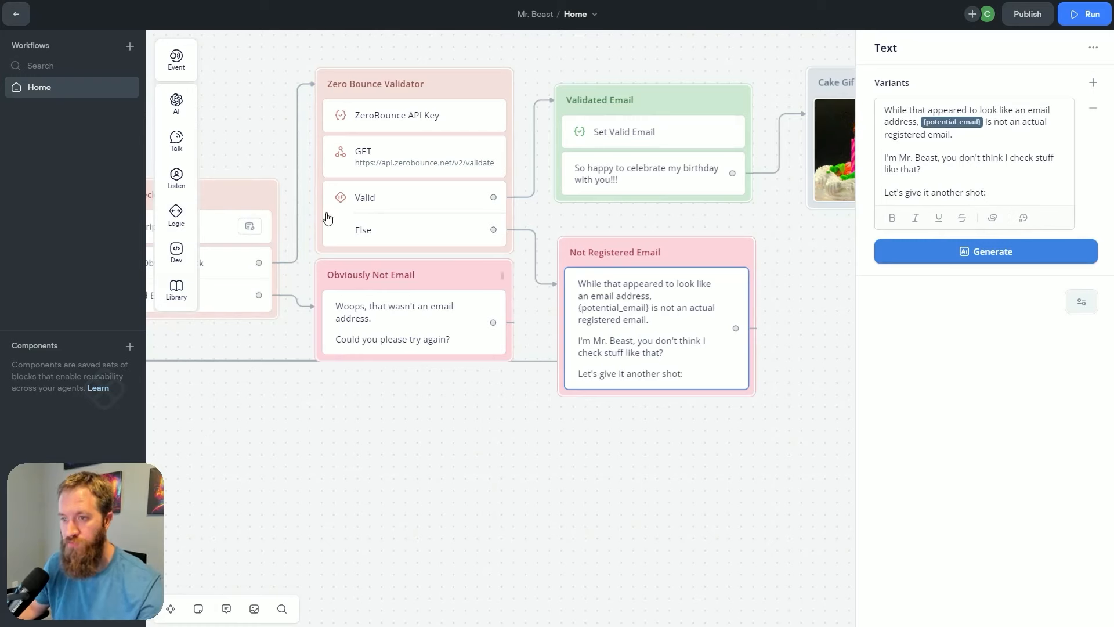
pyautogui.moveTo(776, 303)
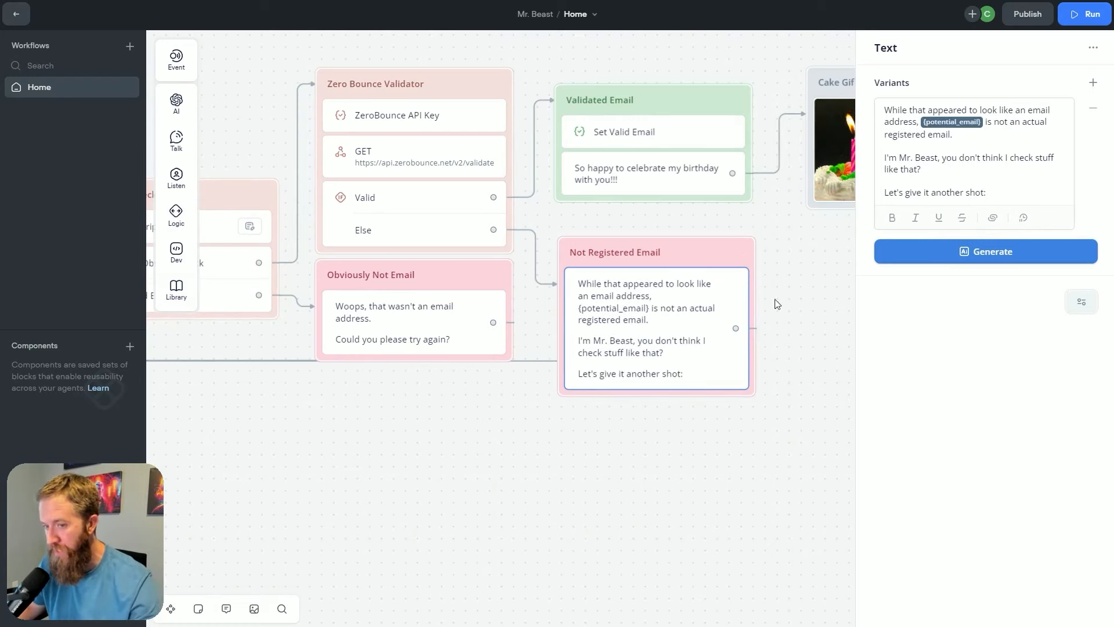
pyautogui.moveTo(643, 332)
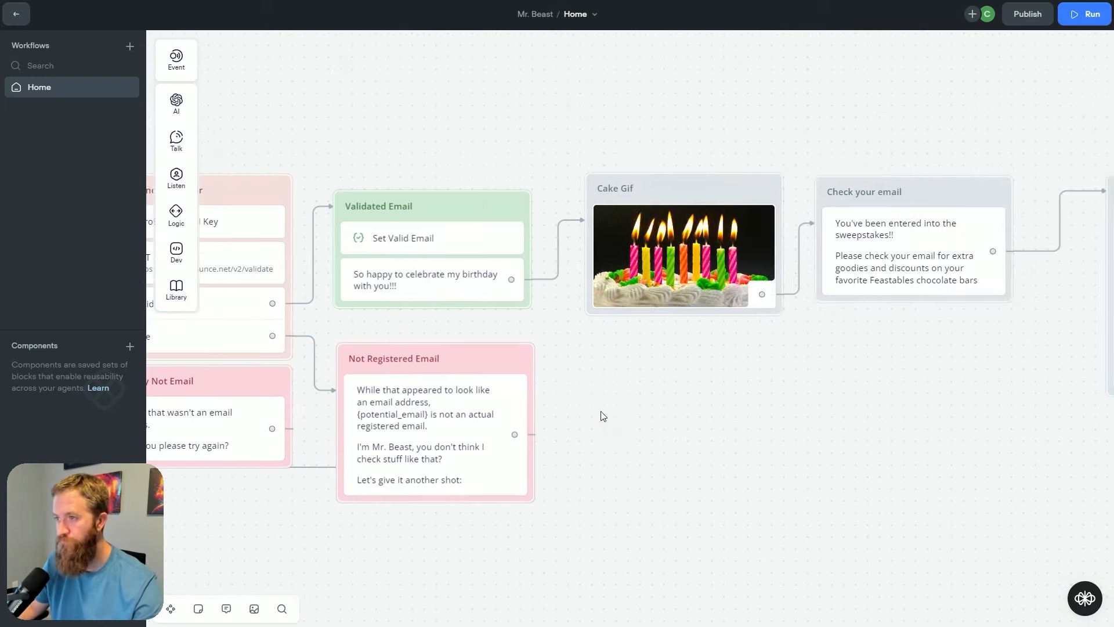
# - Inspect the Cake Gif birthday-cake image step's settings
pyautogui.click(682, 256)
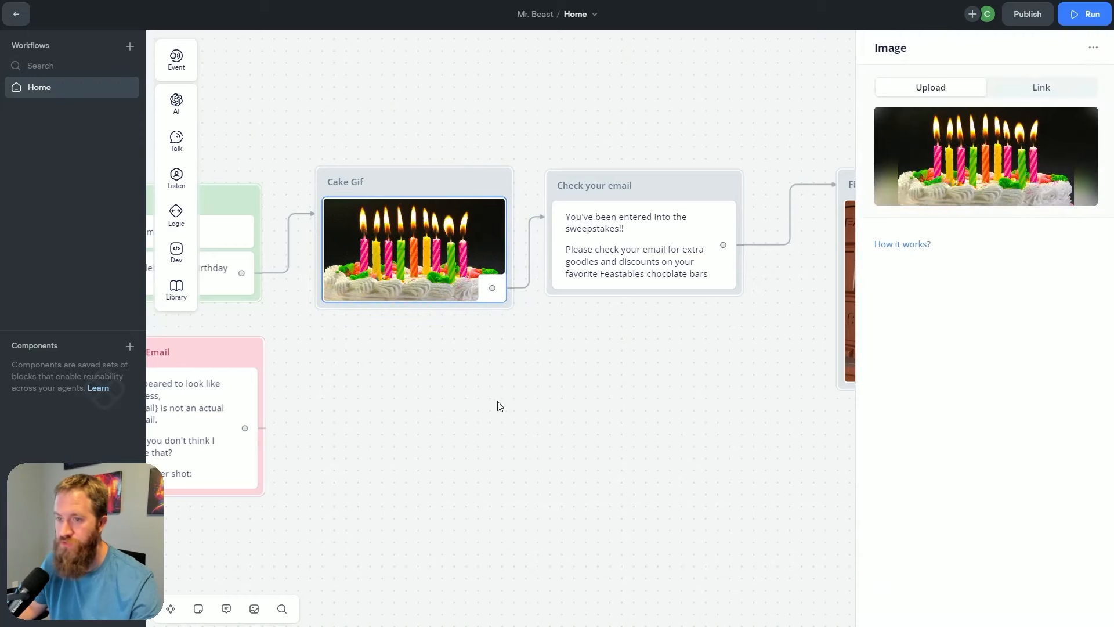
pyautogui.click(633, 245)
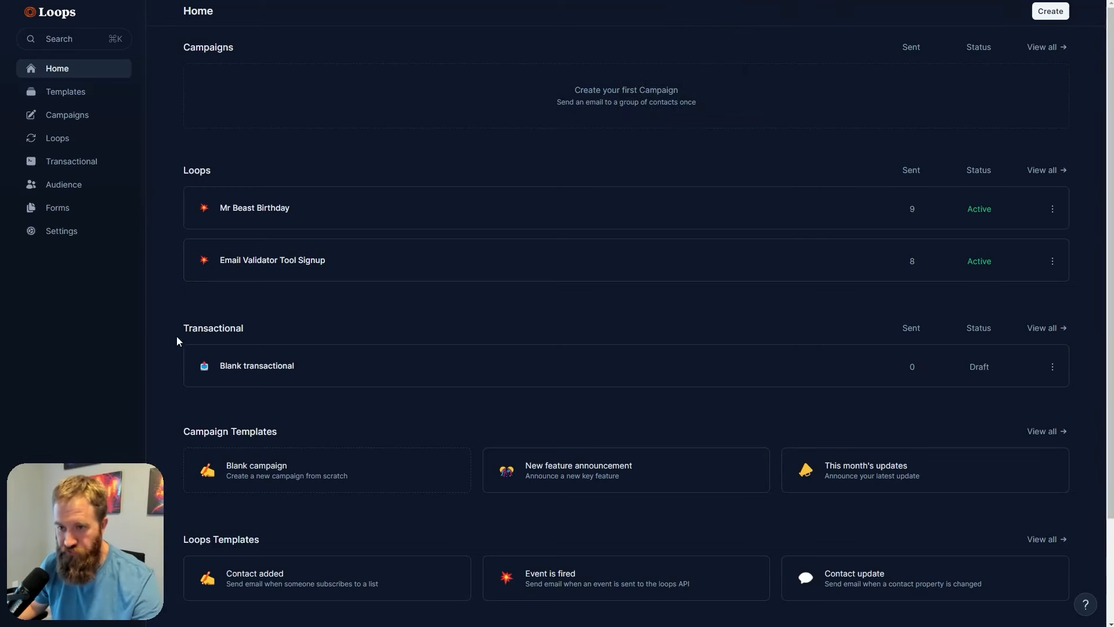
pyautogui.moveTo(184, 245)
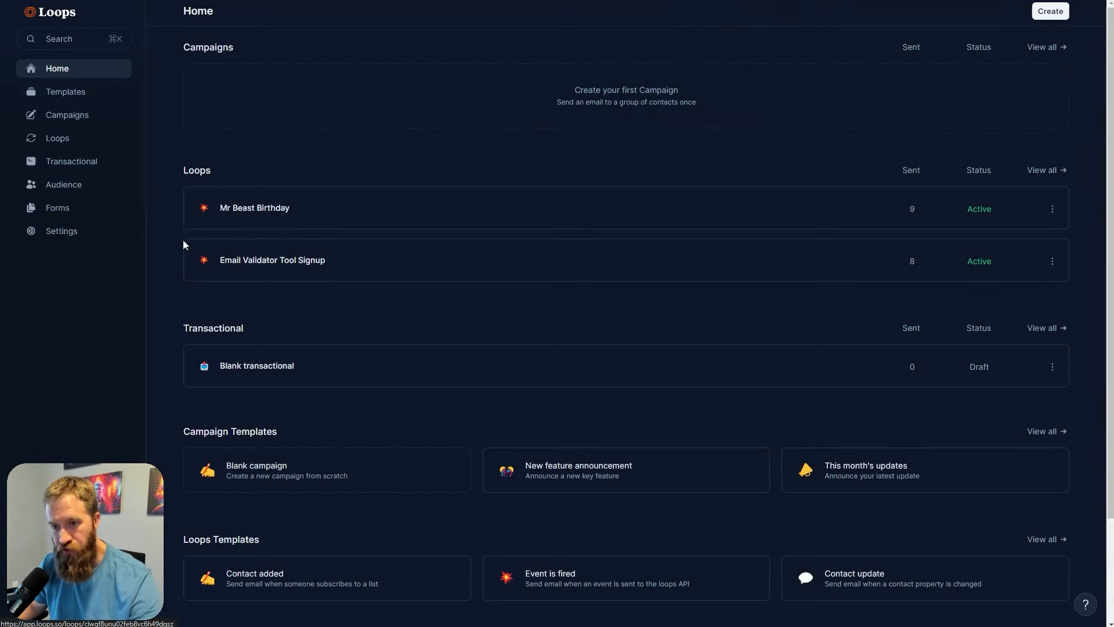
# - View the Mr Beast Birthday loop and the event that triggers it in Loops
pyautogui.click(254, 207)
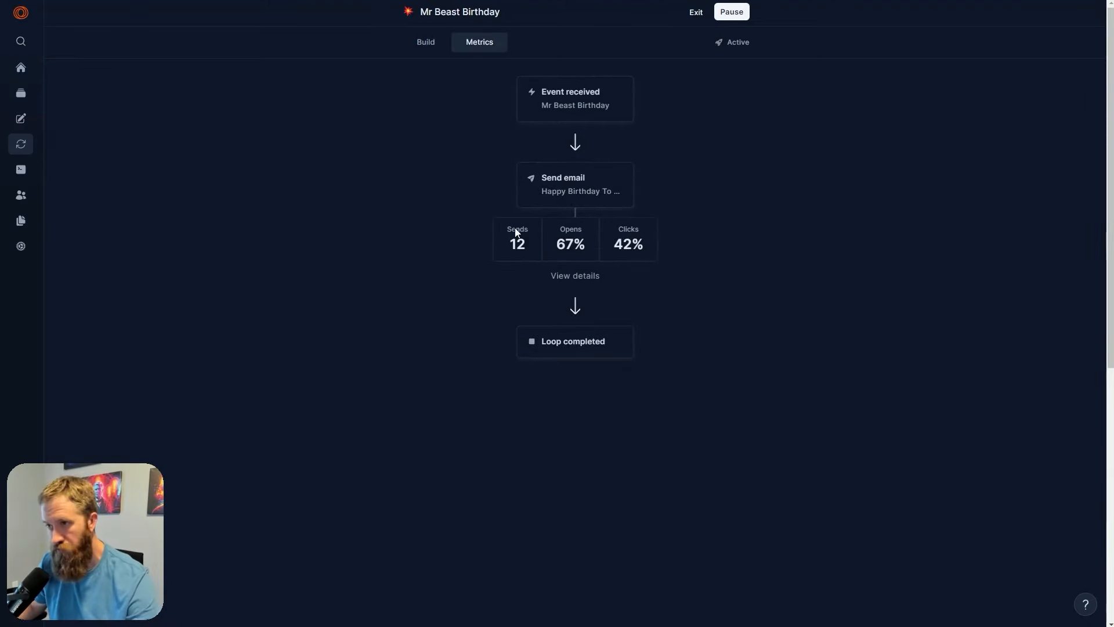
pyautogui.moveTo(468, 166)
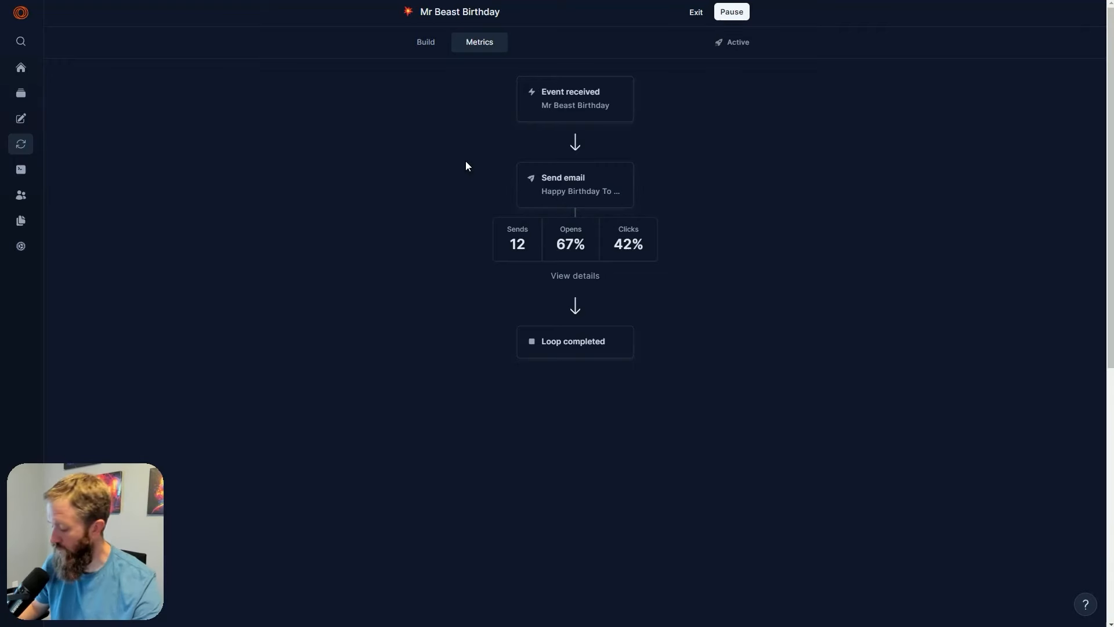
pyautogui.moveTo(368, 334)
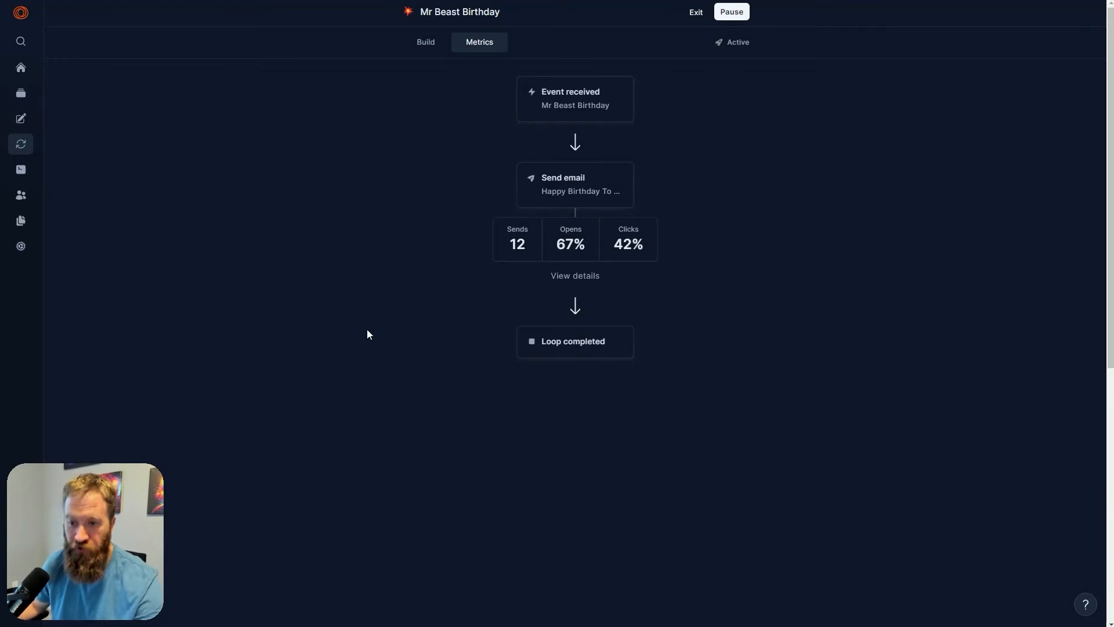
pyautogui.moveTo(609, 114)
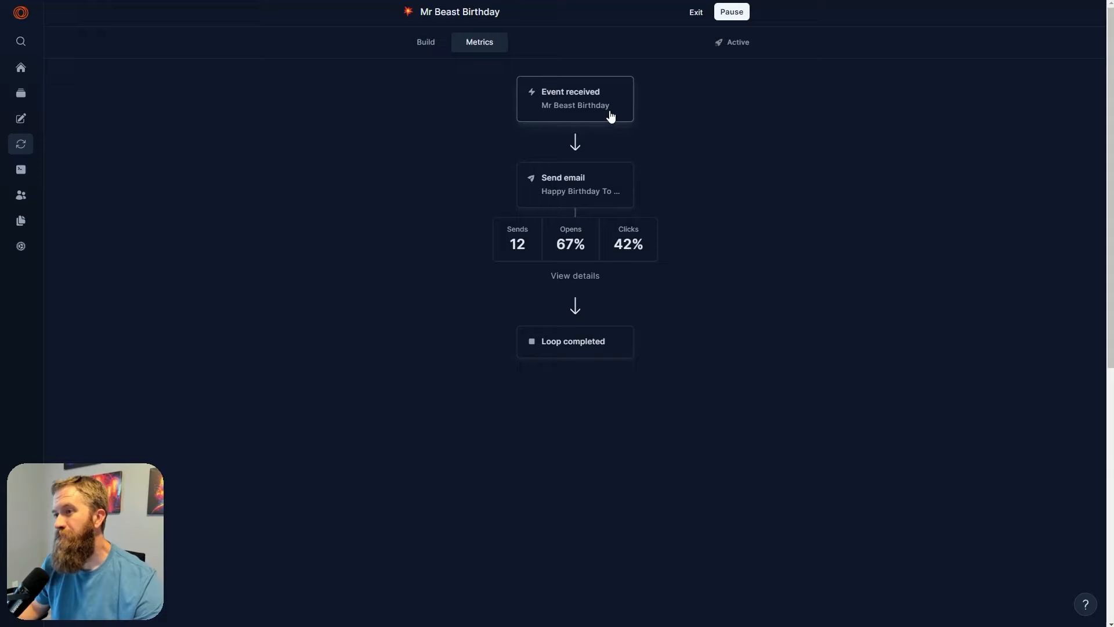
pyautogui.click(574, 98)
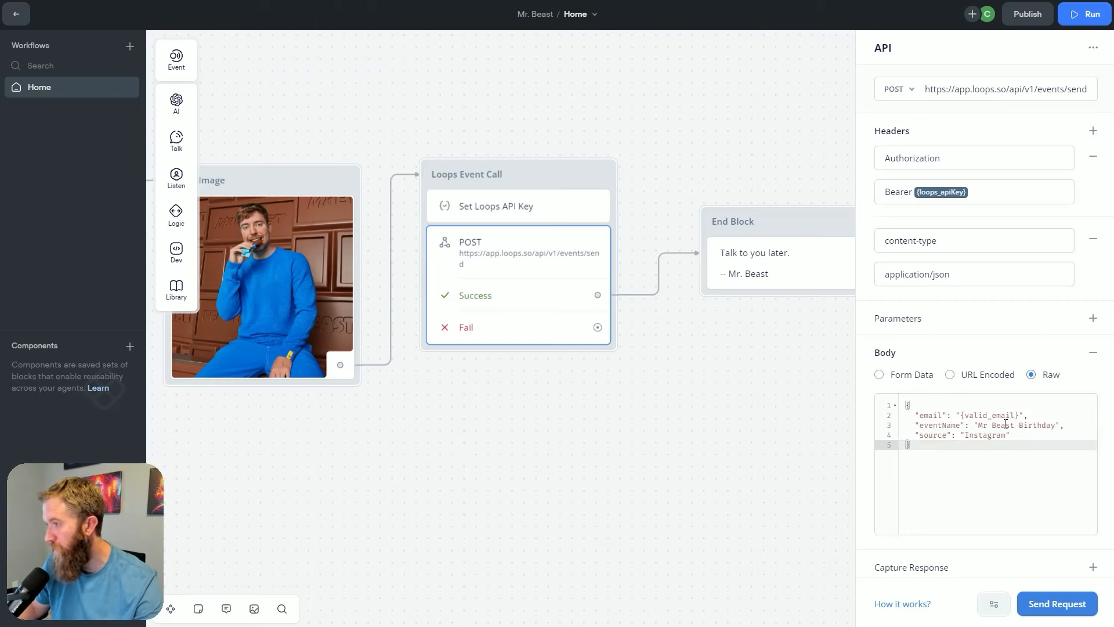
pyautogui.doubleClick(1001, 425)
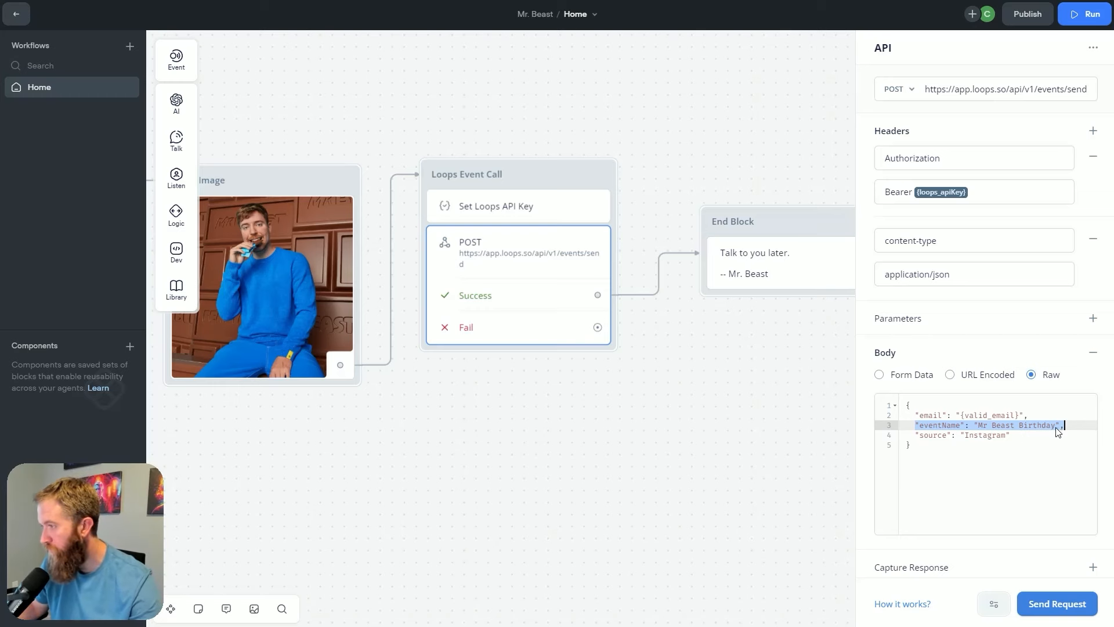
pyautogui.click(1012, 416)
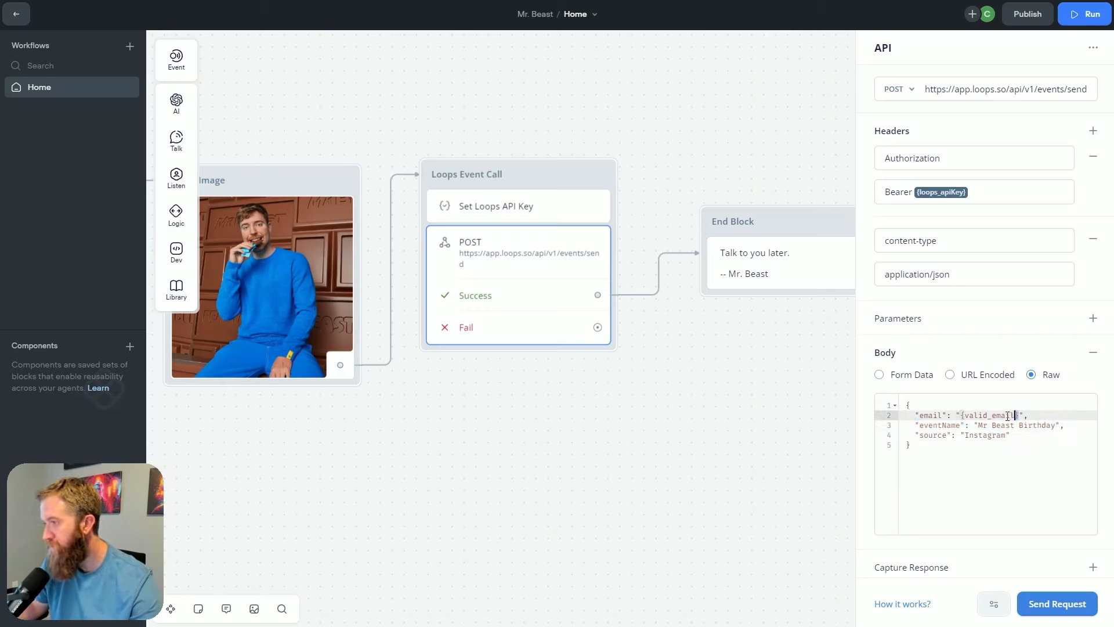
pyautogui.doubleClick(987, 416)
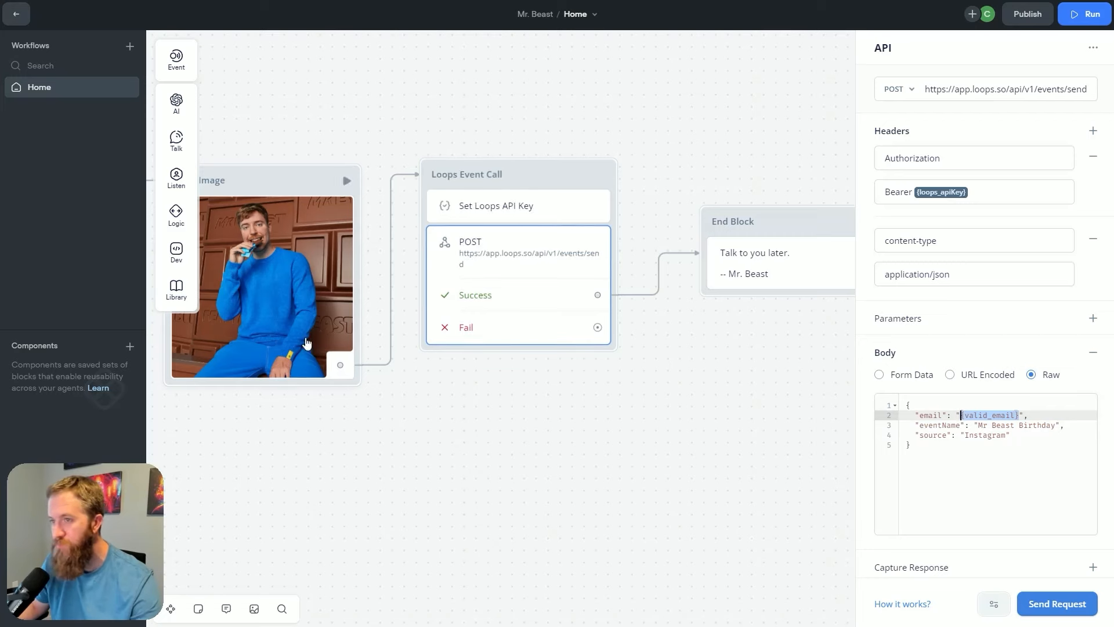
pyautogui.moveTo(261, 605)
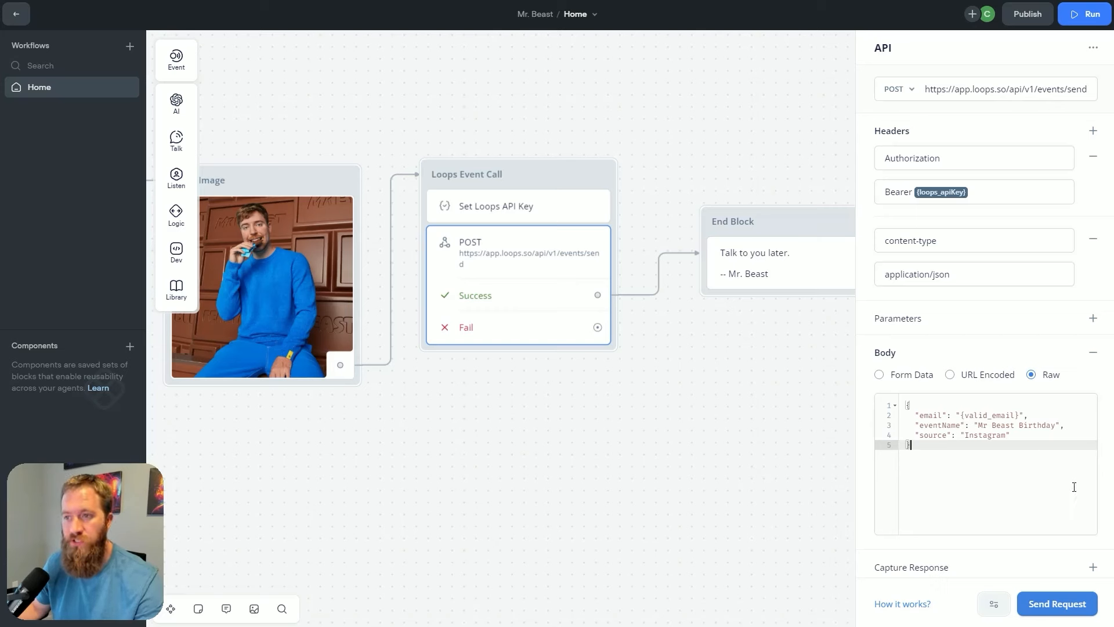
pyautogui.moveTo(470, 64)
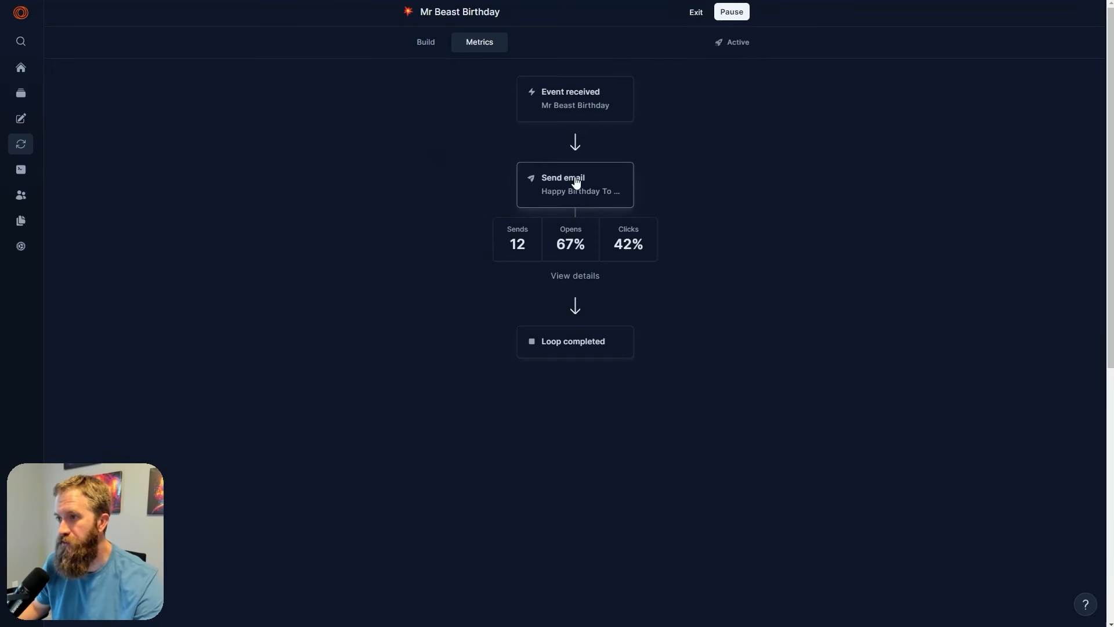
# - Preview the Happy Birthday Jimmy email in the loop's Send email step
pyautogui.click(562, 177)
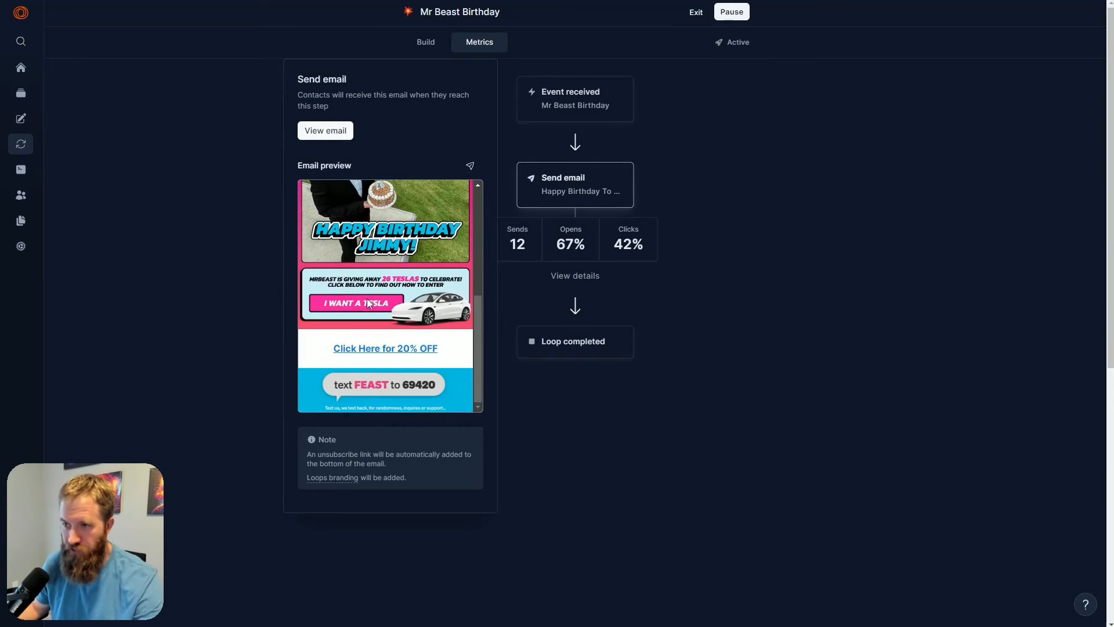
pyautogui.scroll(3)
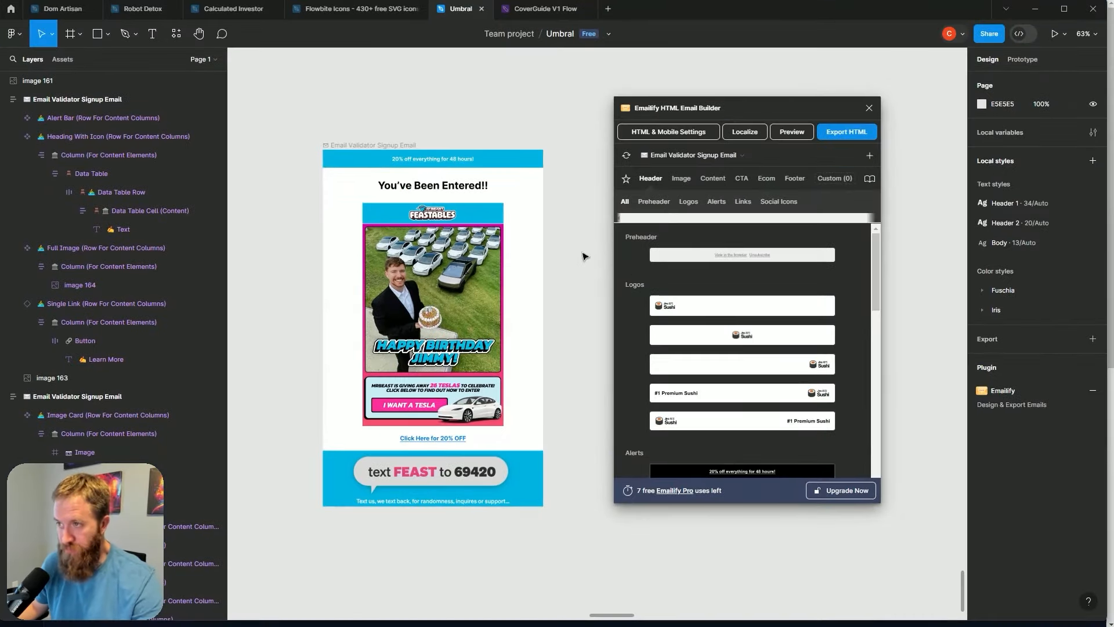
# - Review the Emailify HTML export options for Loops
pyautogui.click(432, 181)
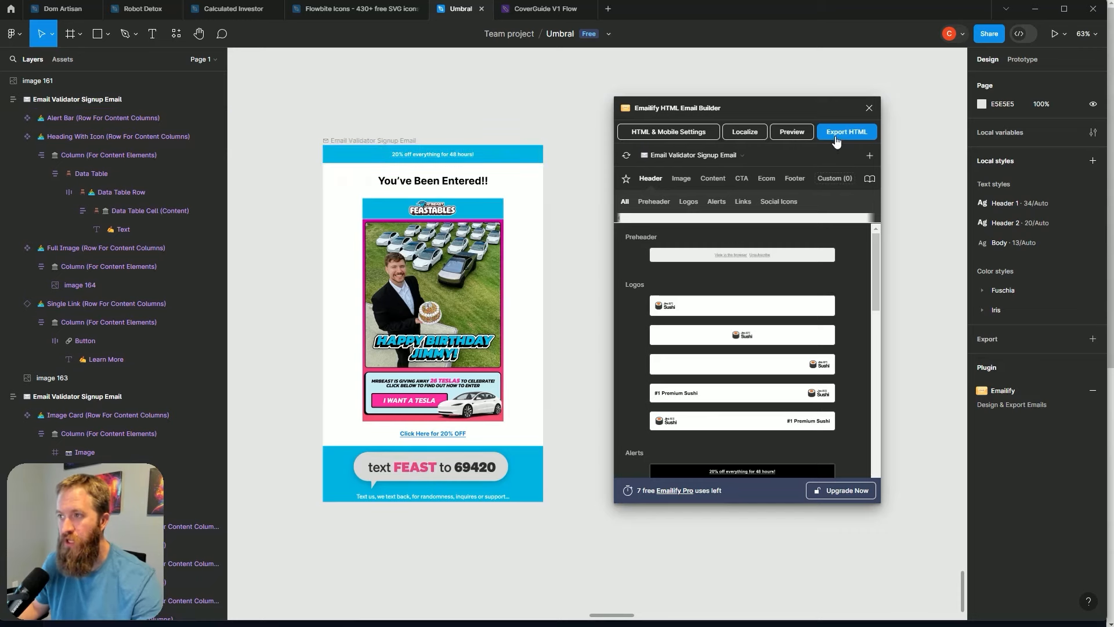
pyautogui.click(846, 131)
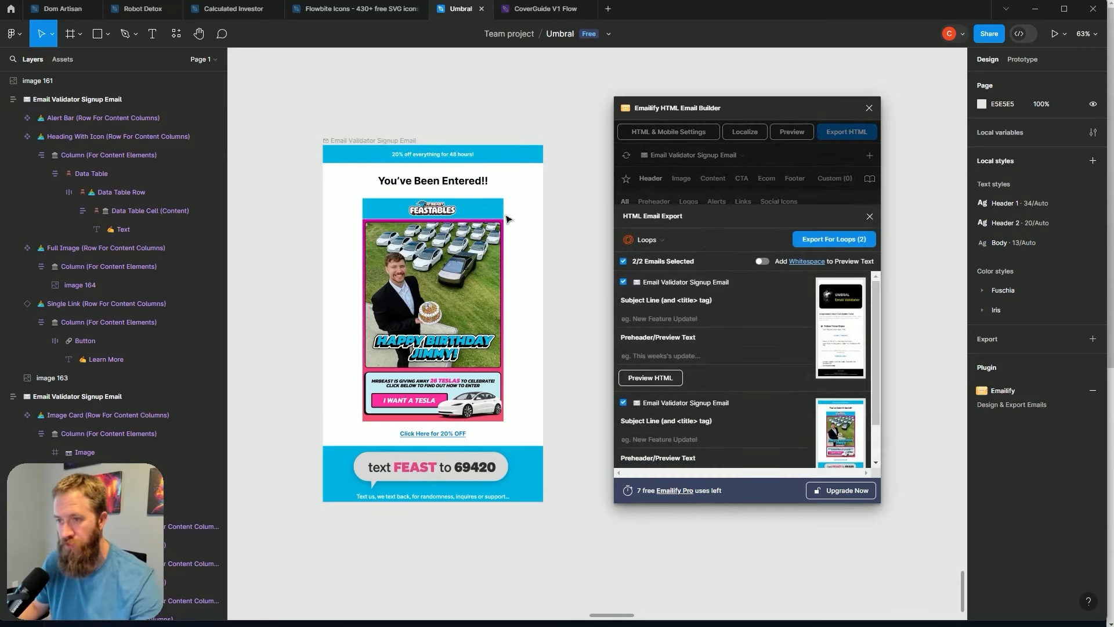
pyautogui.click(432, 181)
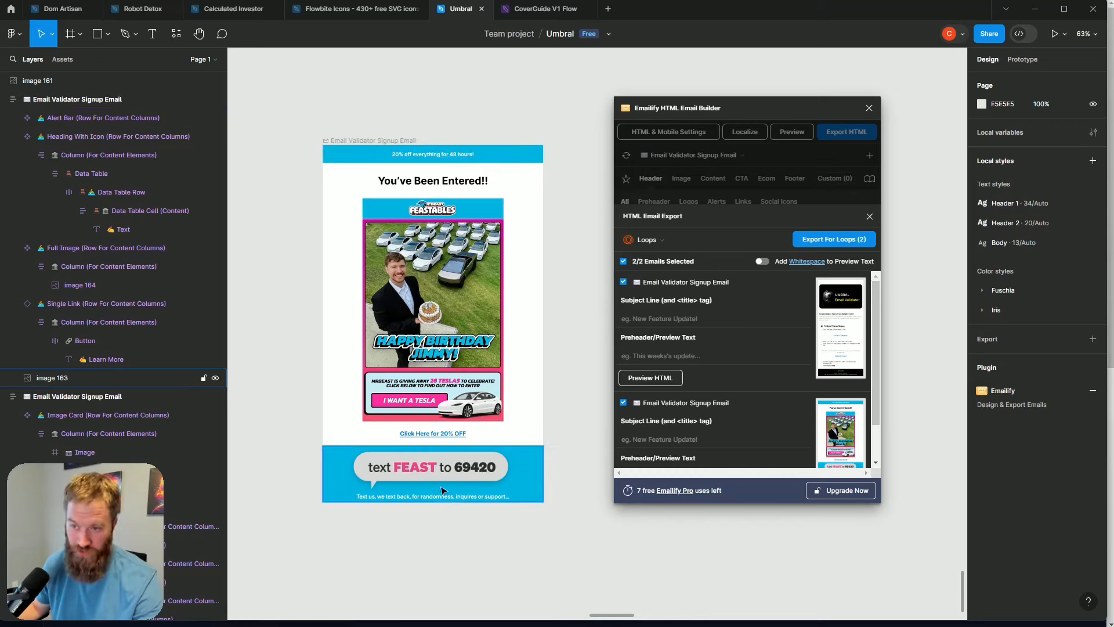
# - View the Clickable Link URL of the Click Here for 20% OFF button in its layer settings
pyautogui.click(432, 432)
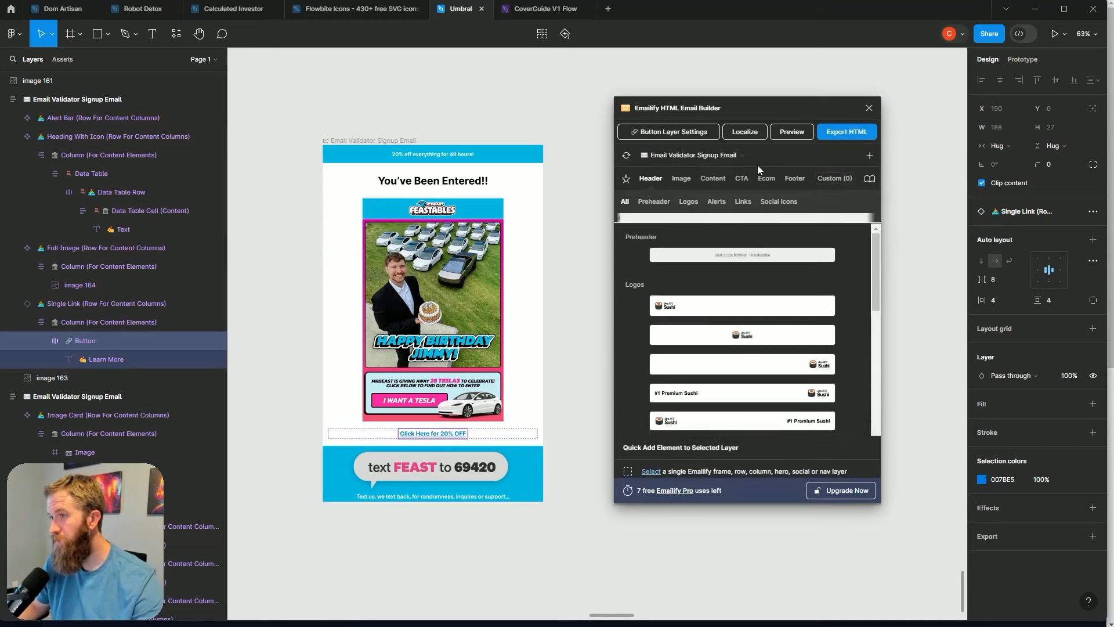
pyautogui.click(668, 131)
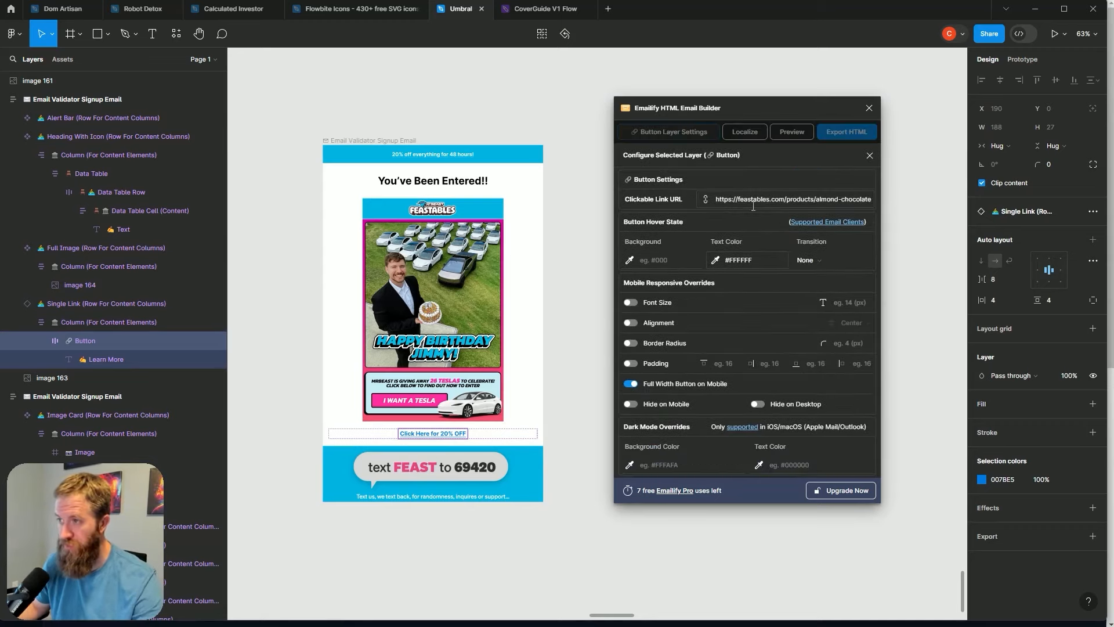
pyautogui.click(790, 199)
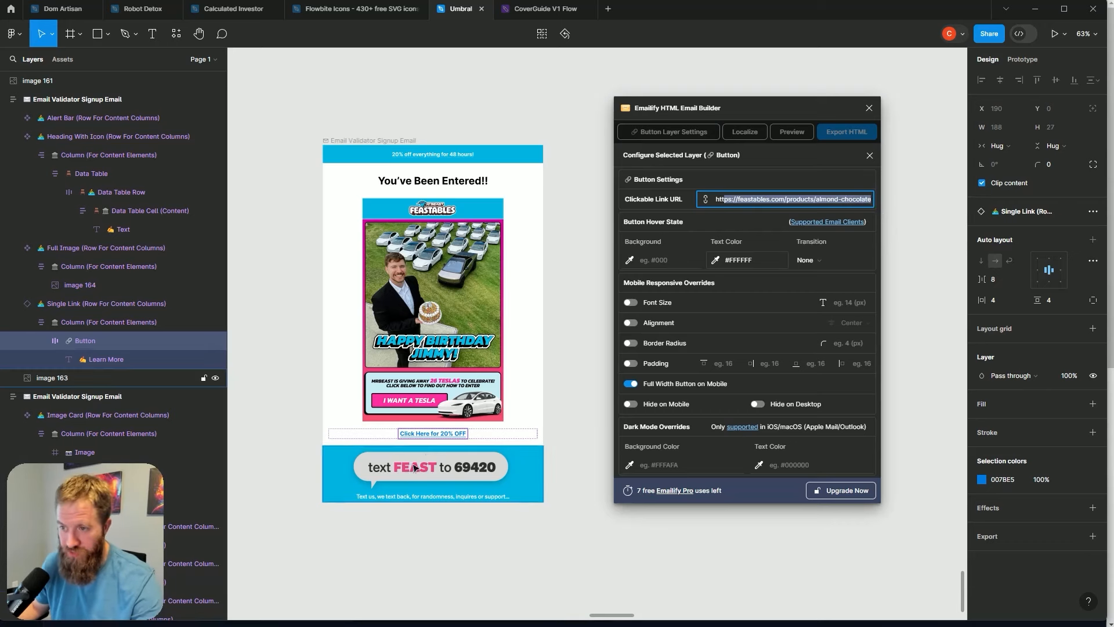
pyautogui.click(381, 221)
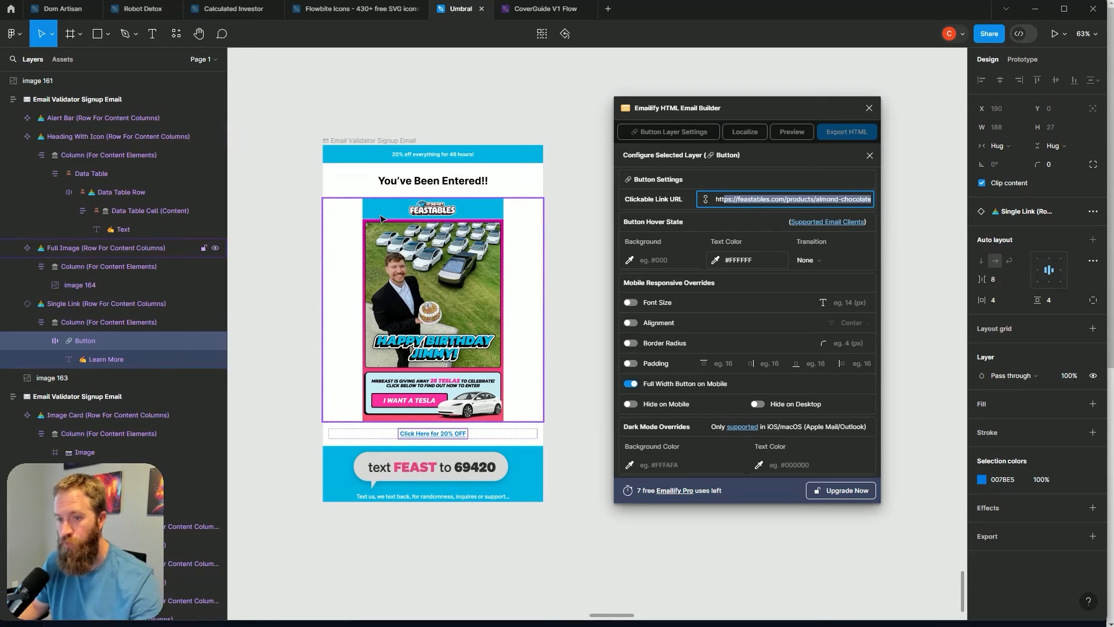
pyautogui.click(502, 120)
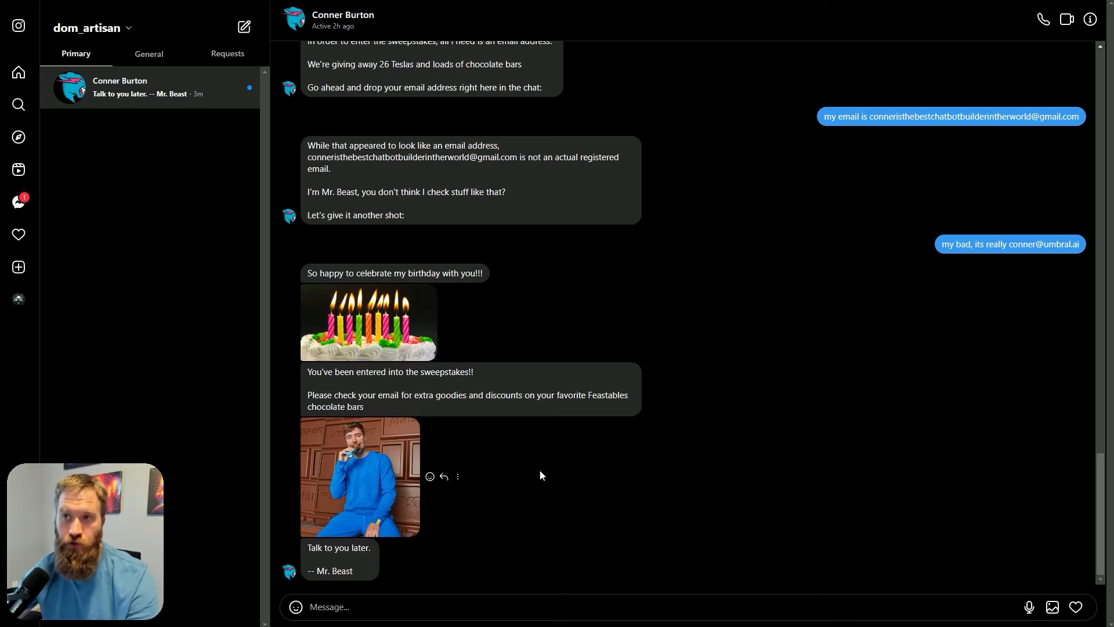
pyautogui.moveTo(421, 121)
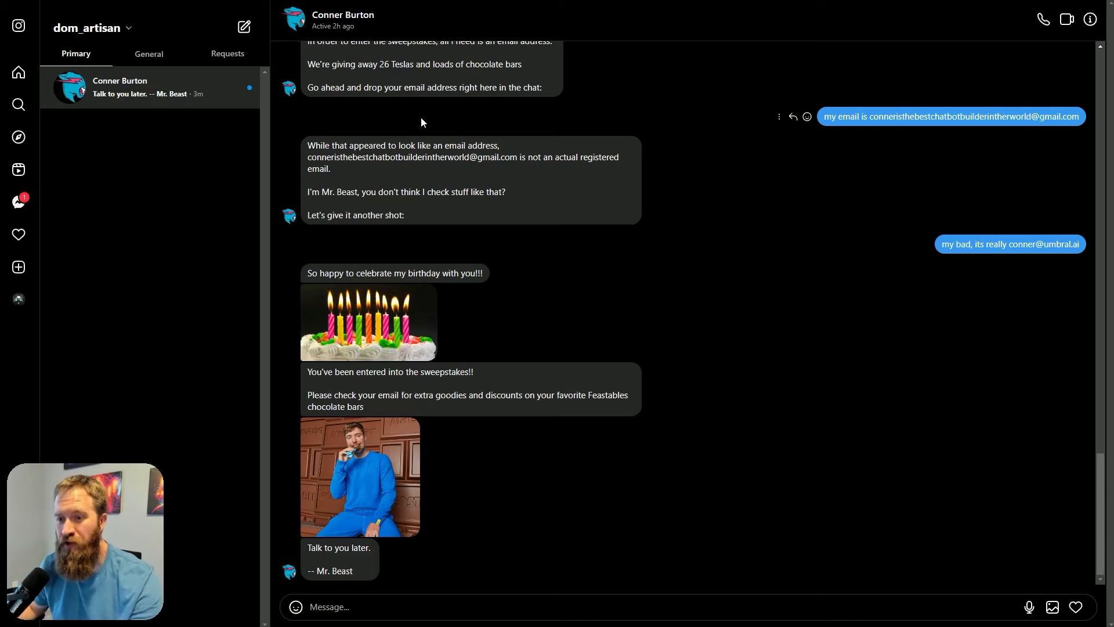
pyautogui.moveTo(435, 333)
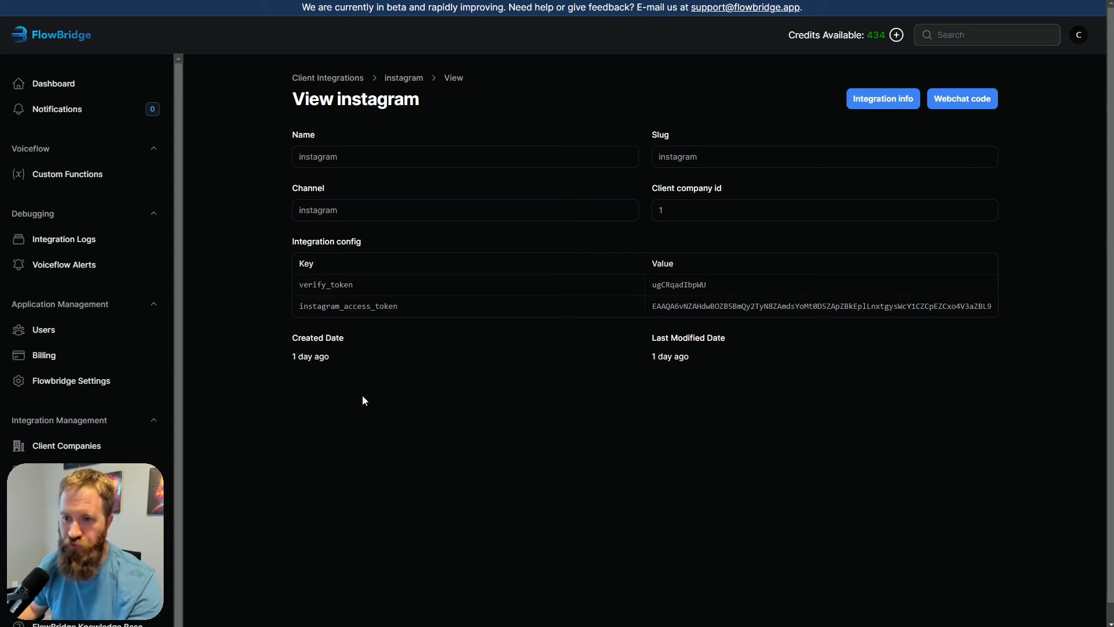
pyautogui.moveTo(447, 387)
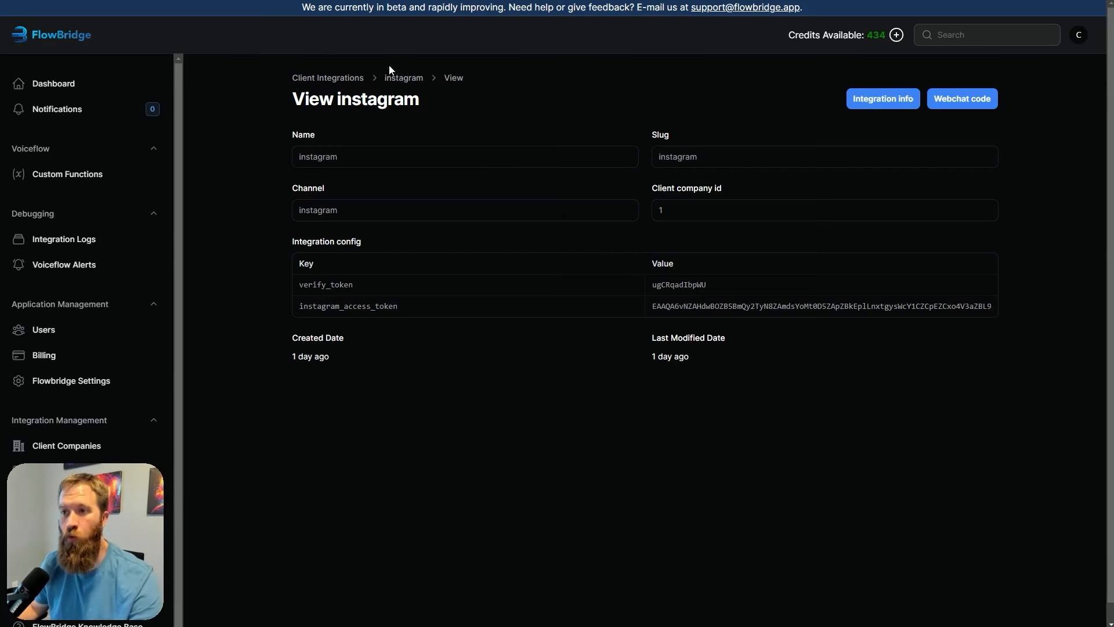
# - View the Instagram client integration's verify token and access token in FlowBridge
pyautogui.doubleClick(347, 305)
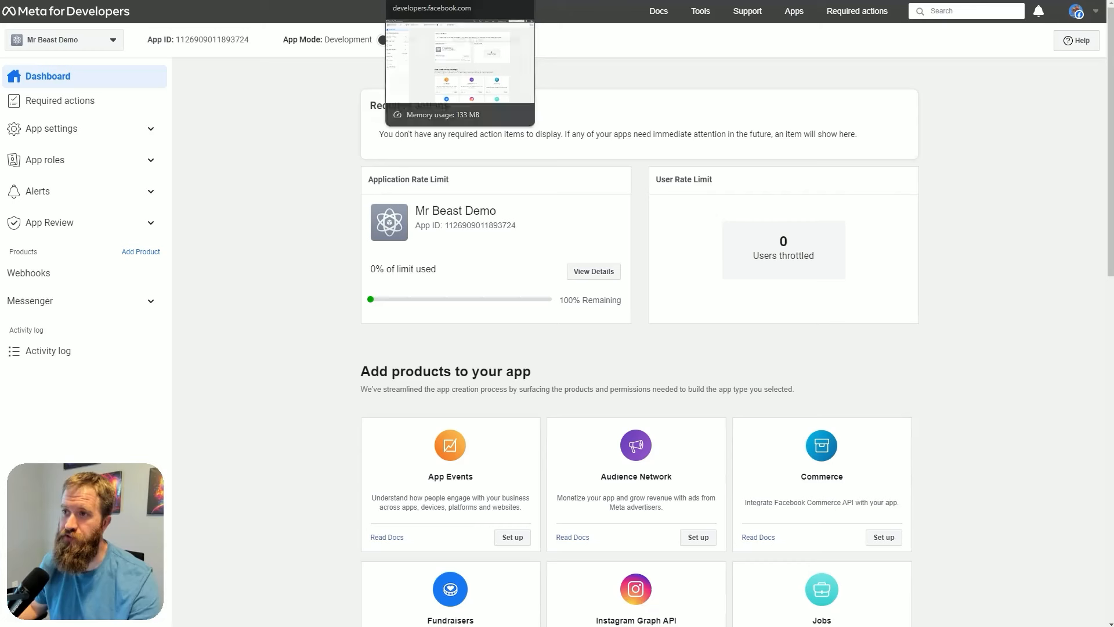
pyautogui.moveTo(283, 334)
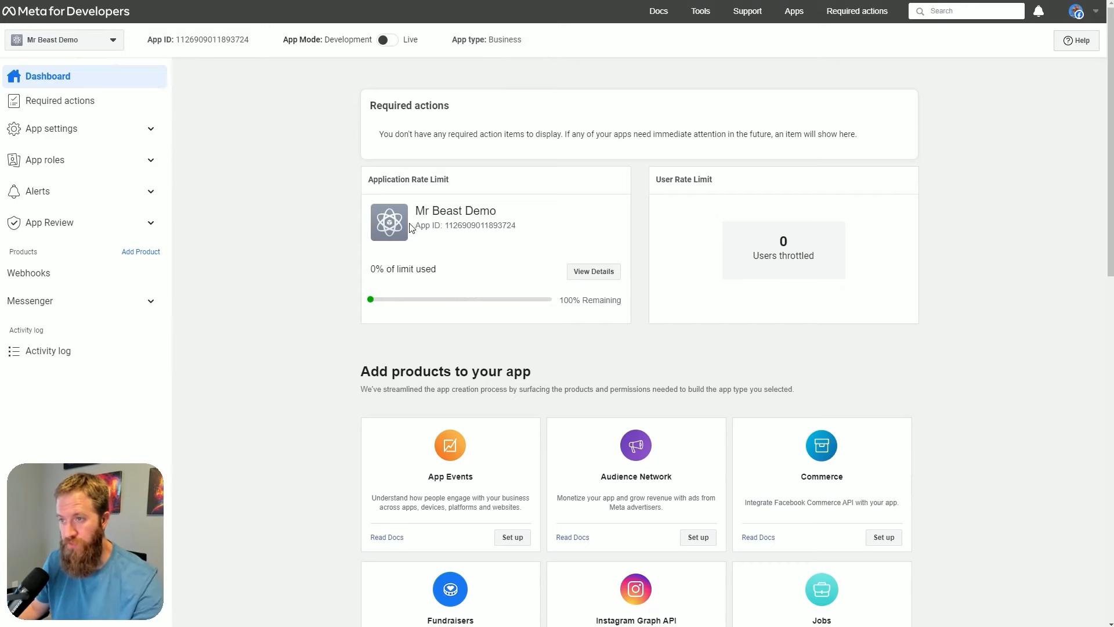
# - Navigate to the Mr Beast Demo app's Messenger API Setup page, showing no webhooks or pages connected
pyautogui.scroll(-3)
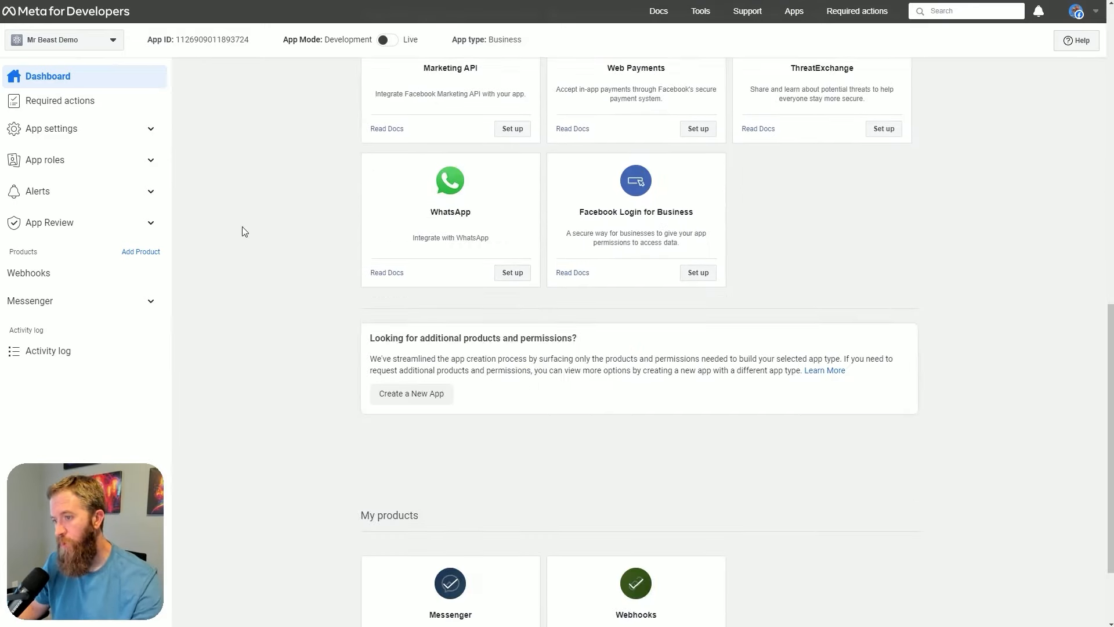
pyautogui.scroll(-3)
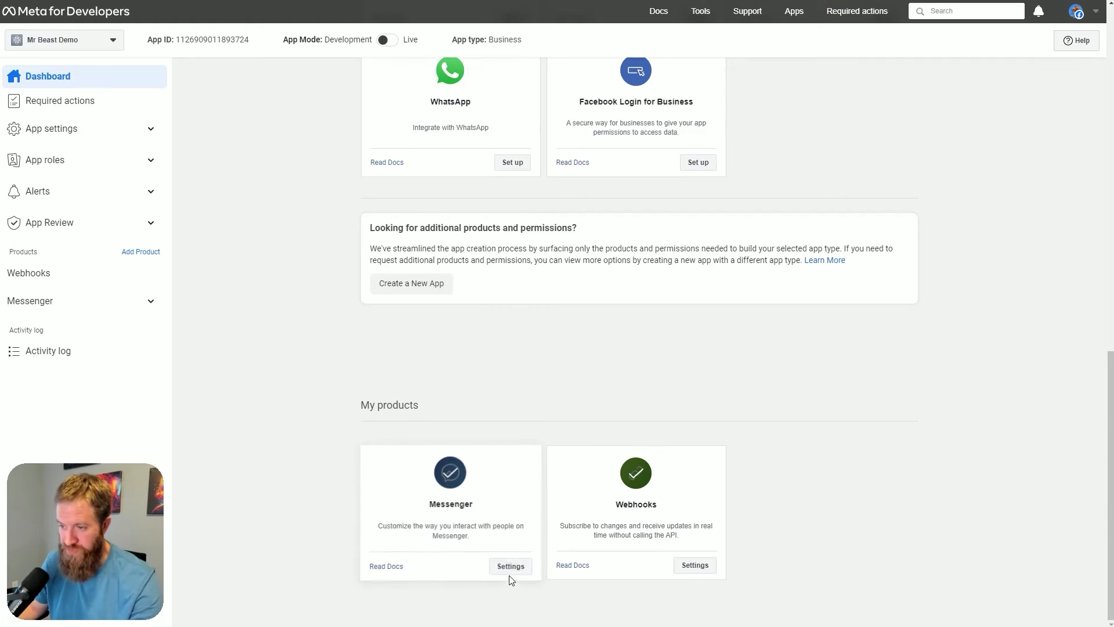
pyautogui.click(510, 565)
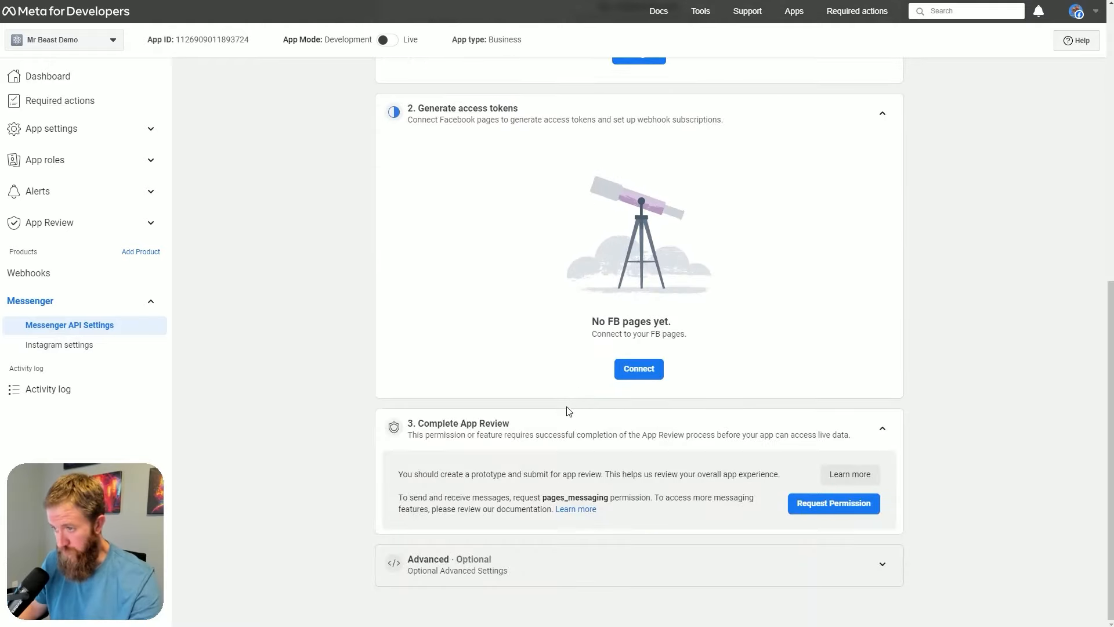
pyautogui.scroll(3)
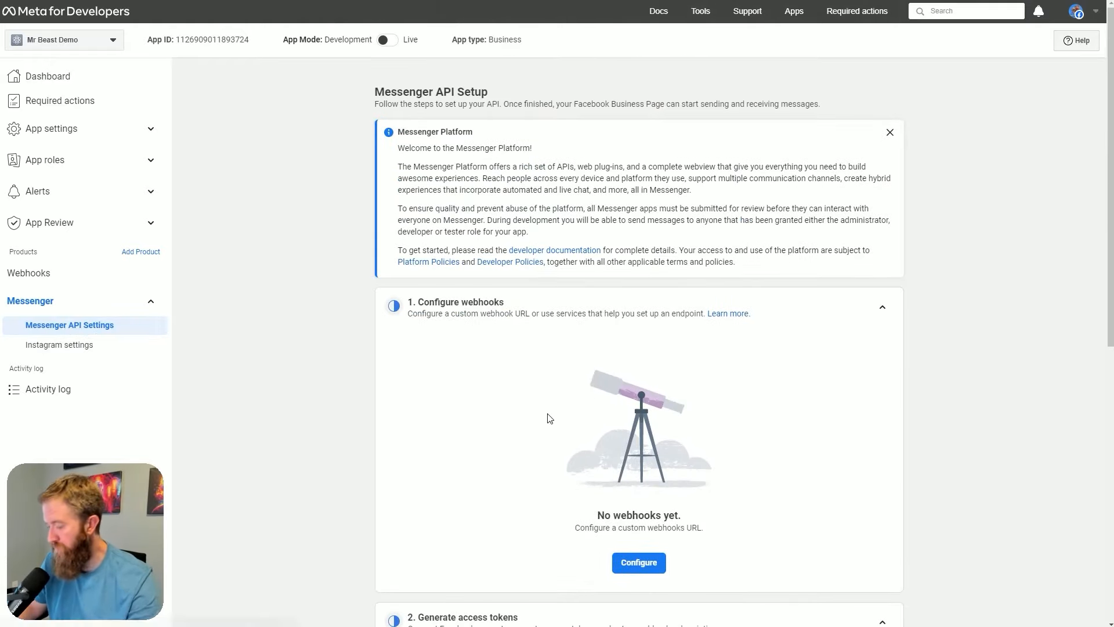
pyautogui.scroll(-3)
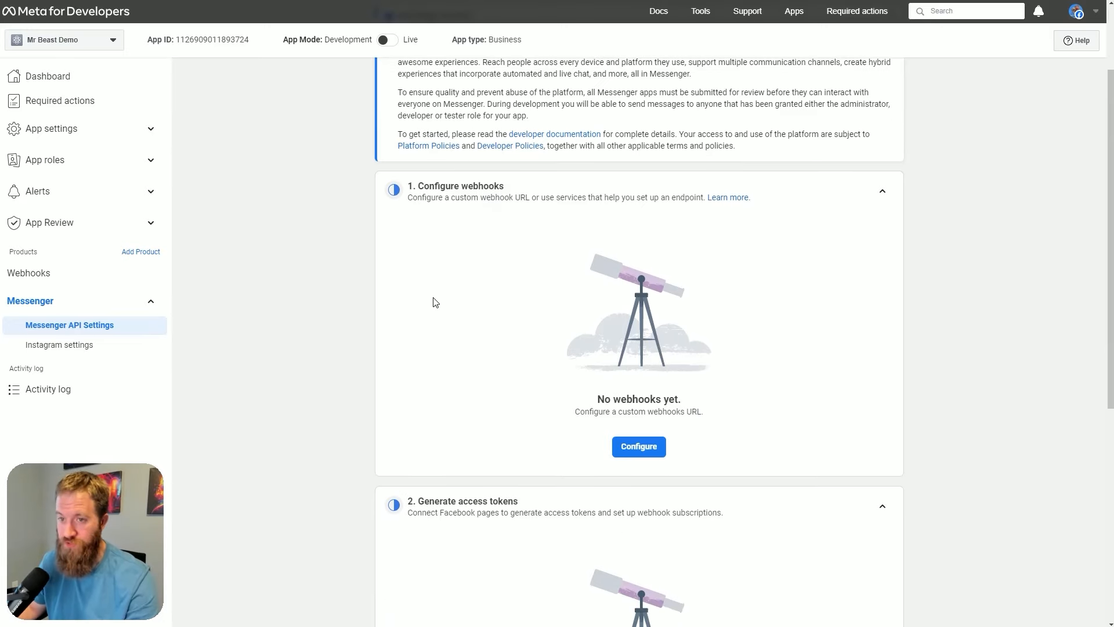
pyautogui.moveTo(81, 344)
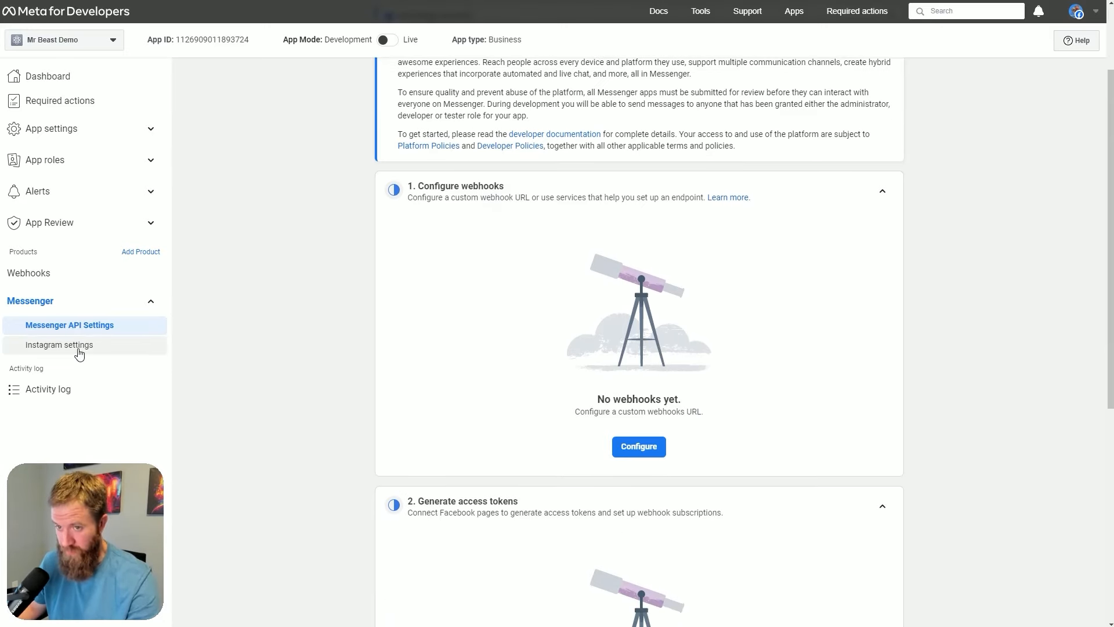
# - Switch to the app's Instagram settings and scroll to the Access Tokens and Webhooks sections
pyautogui.click(60, 345)
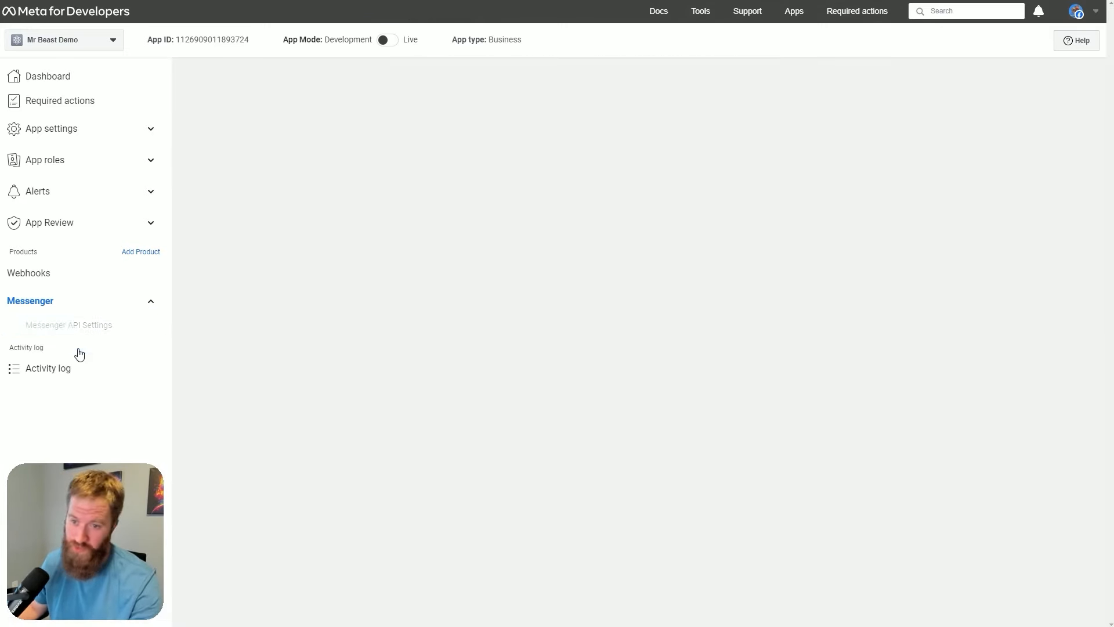
pyautogui.click(59, 344)
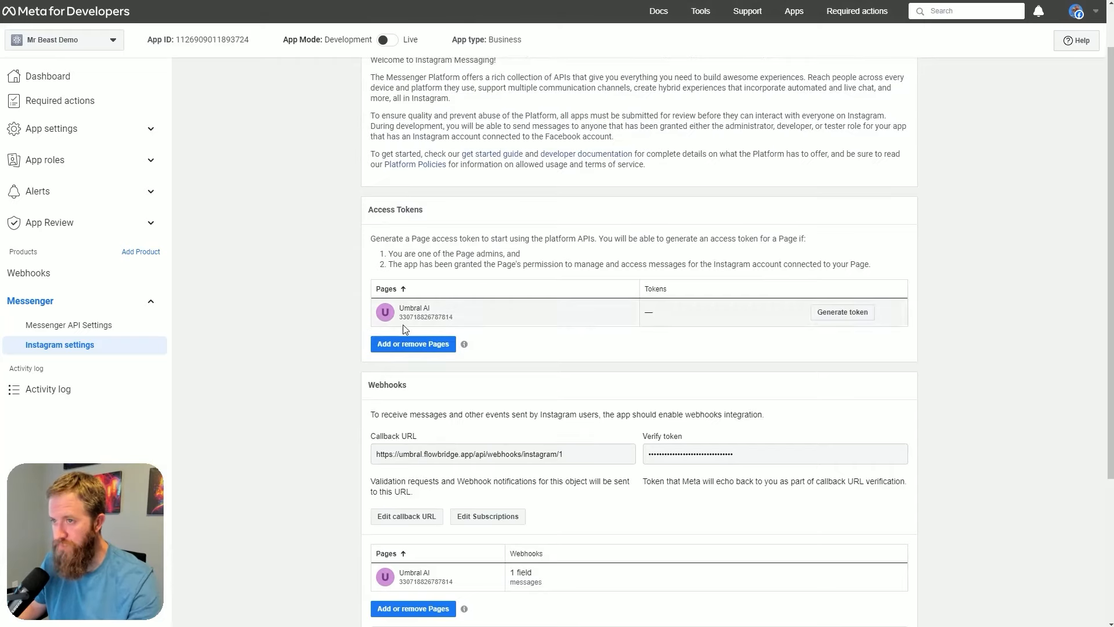
pyautogui.moveTo(391, 336)
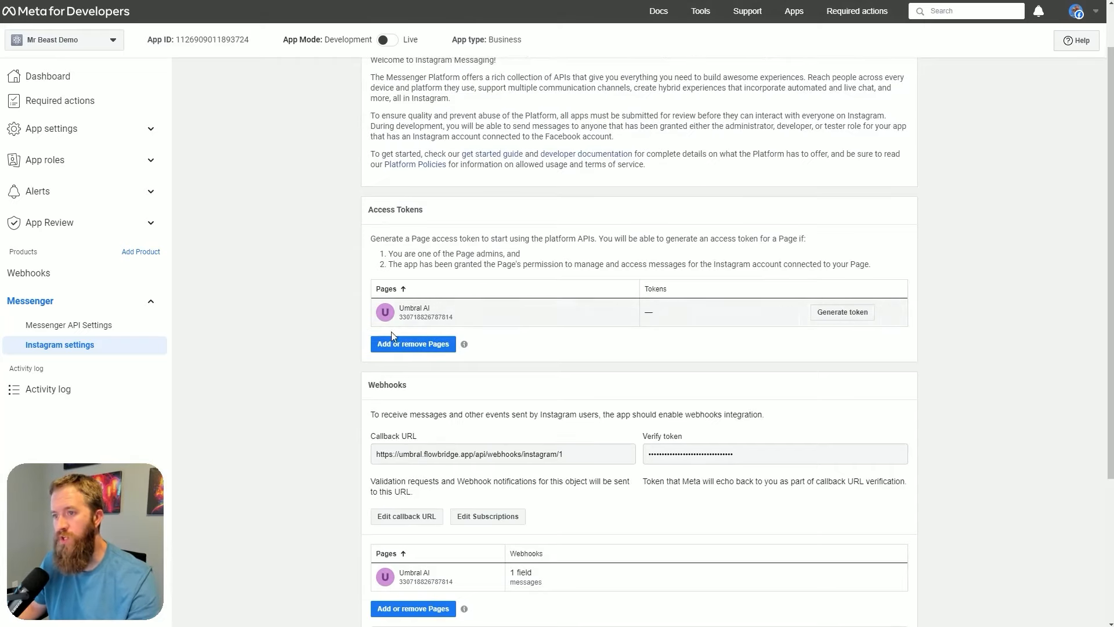
pyautogui.scroll(-3)
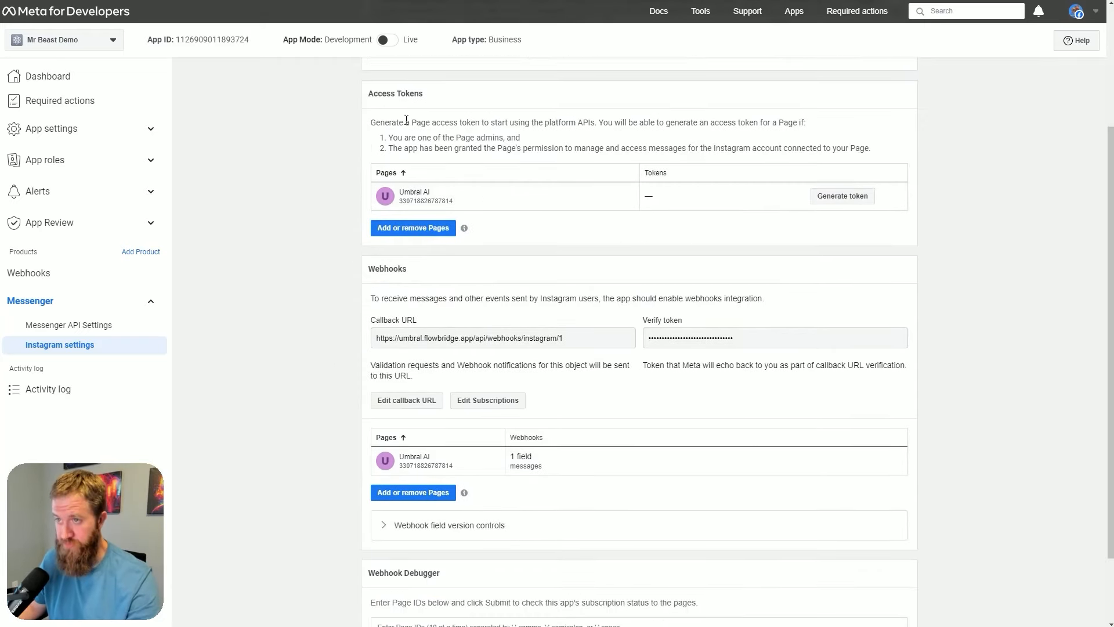
pyautogui.moveTo(375, 460)
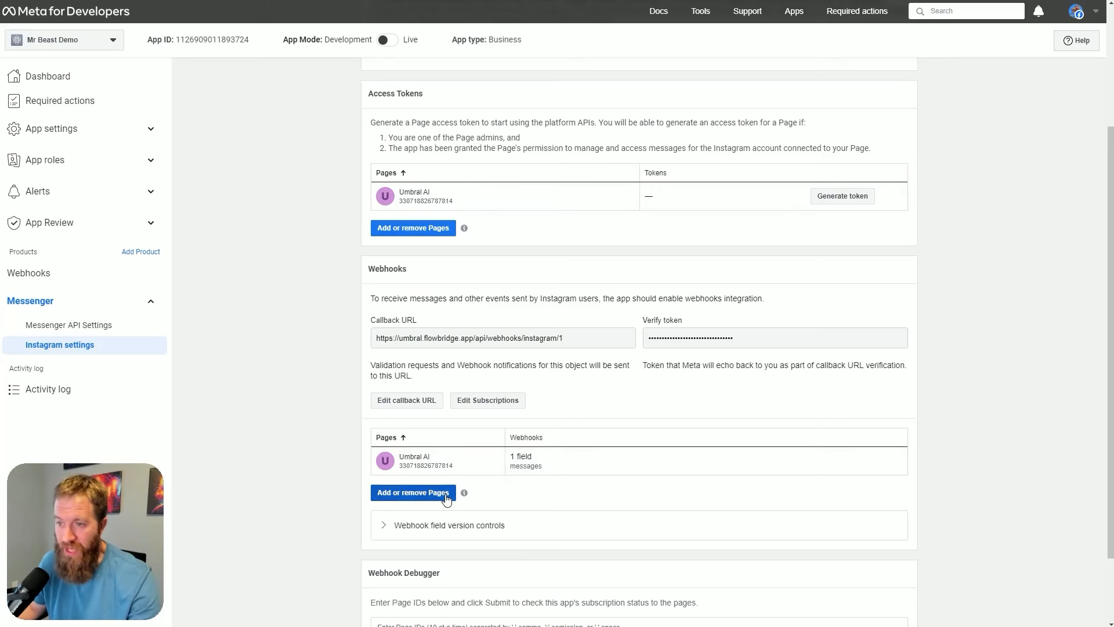
pyautogui.moveTo(321, 414)
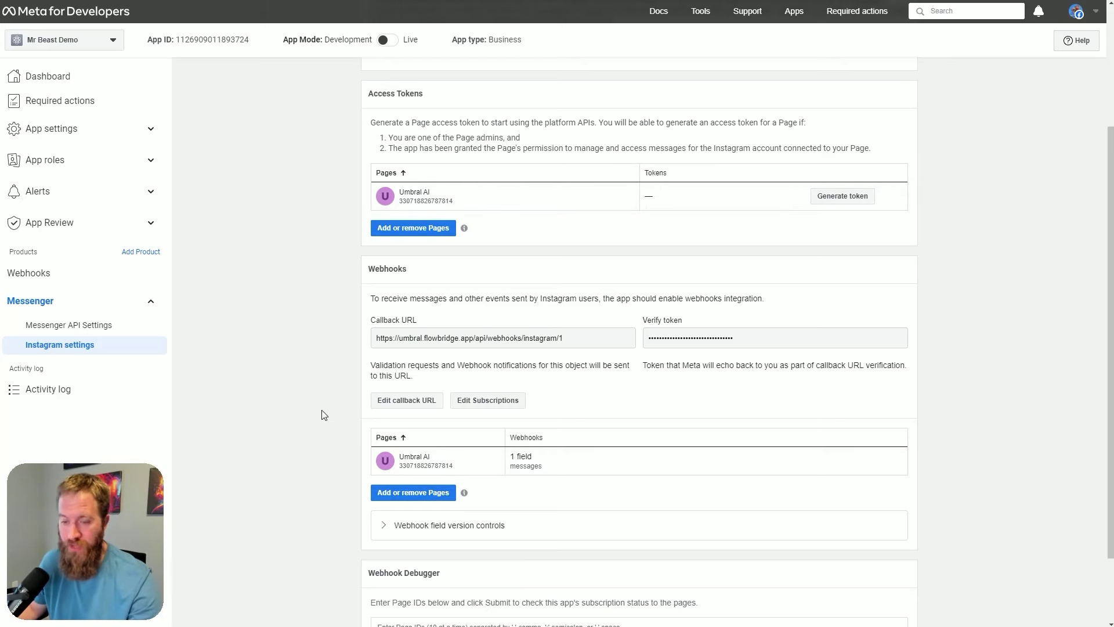
pyautogui.scroll(-3)
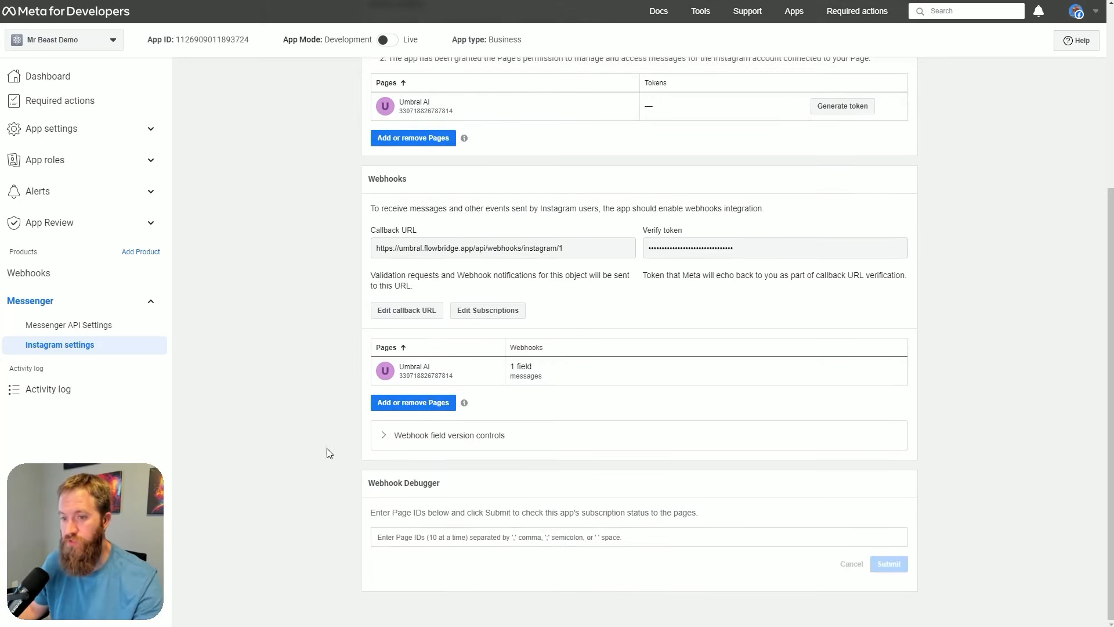
# - Review the FlowBridge callback URL webhook subscribed to messages for the Umbral AI page
pyautogui.scroll(3)
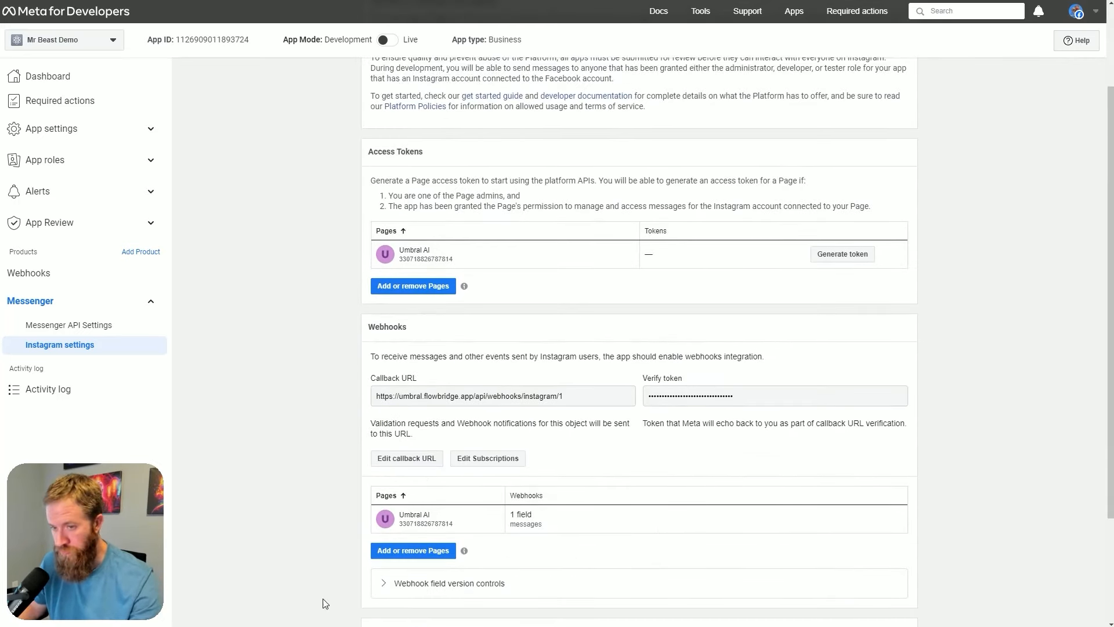
pyautogui.scroll(3)
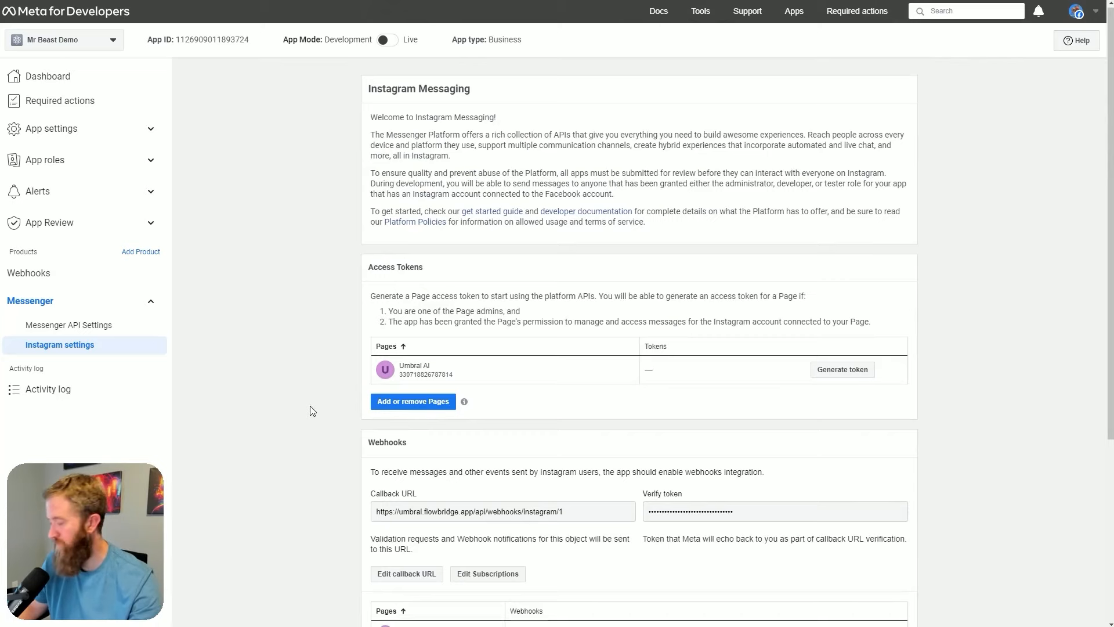
pyautogui.scroll(-3)
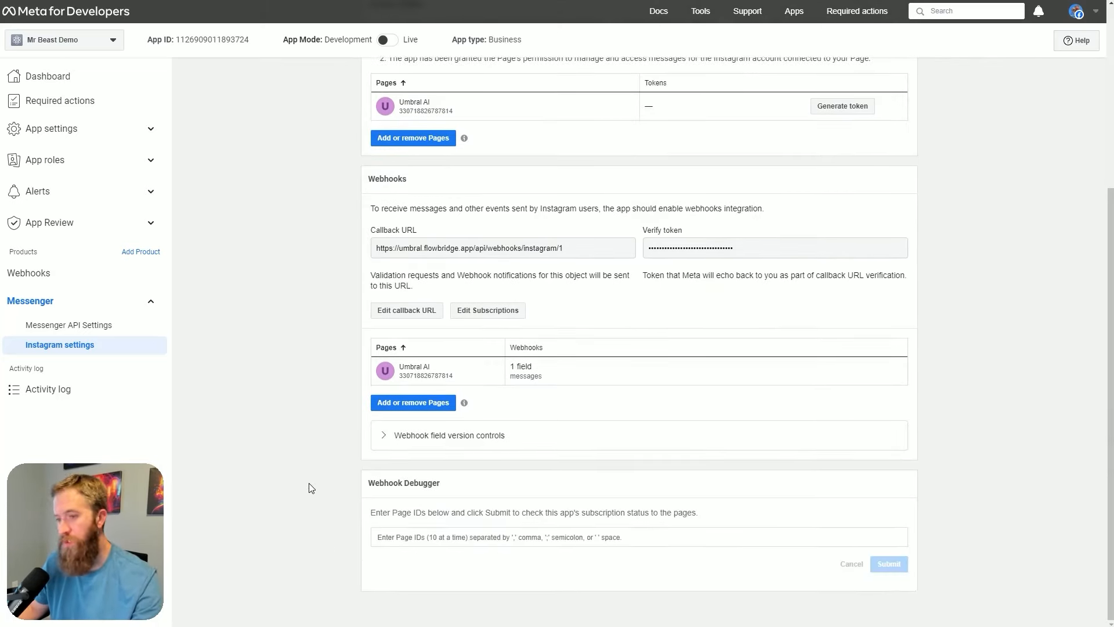
pyautogui.moveTo(241, 436)
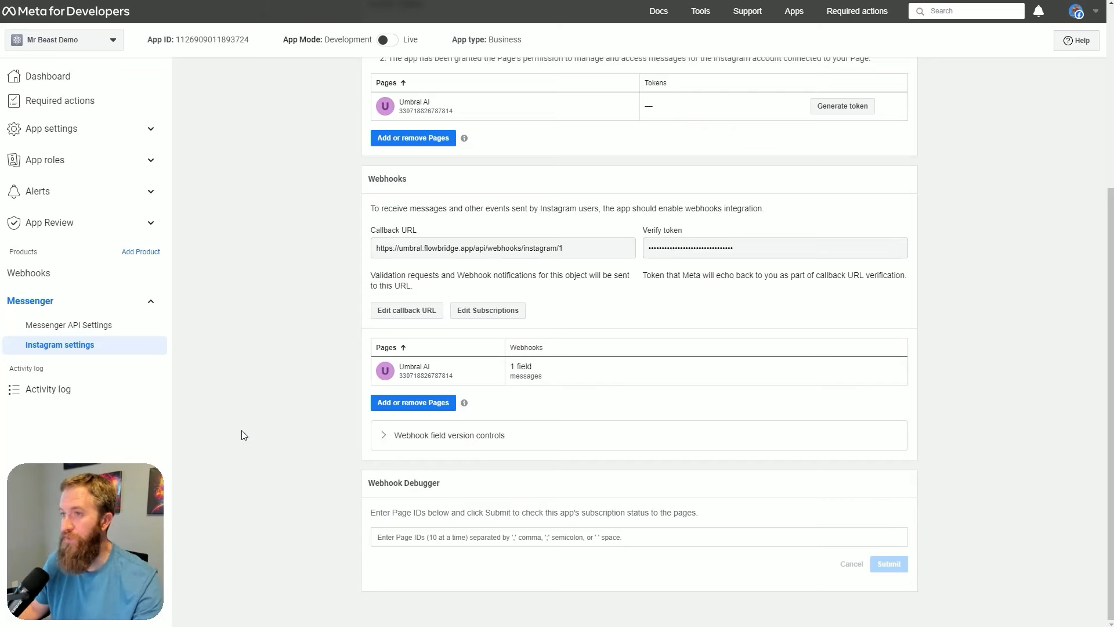
pyautogui.moveTo(316, 439)
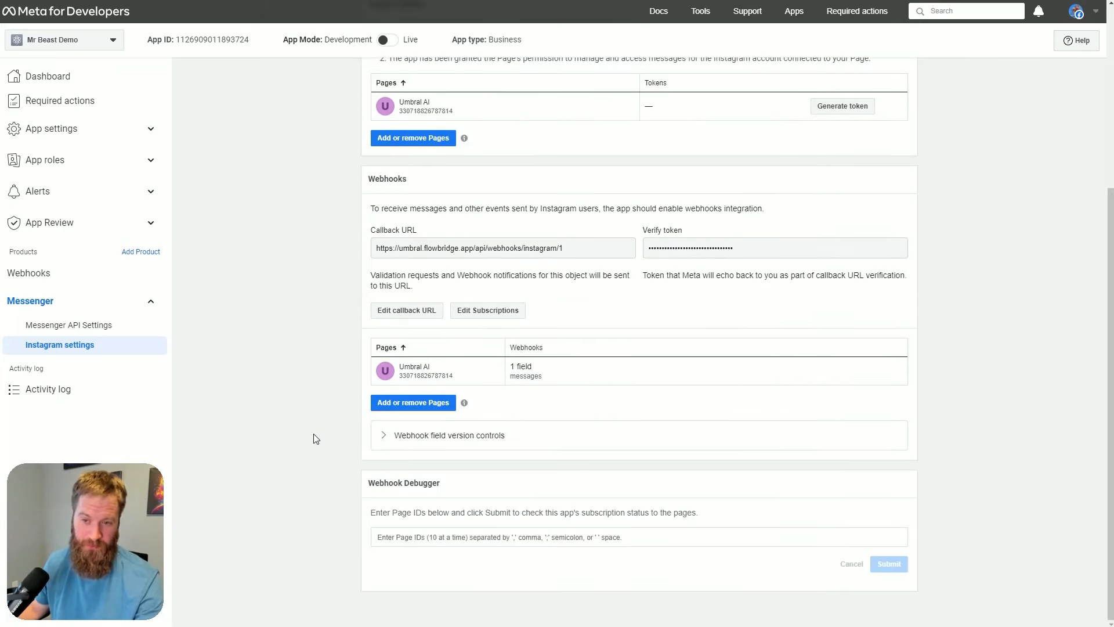
pyautogui.moveTo(302, 416)
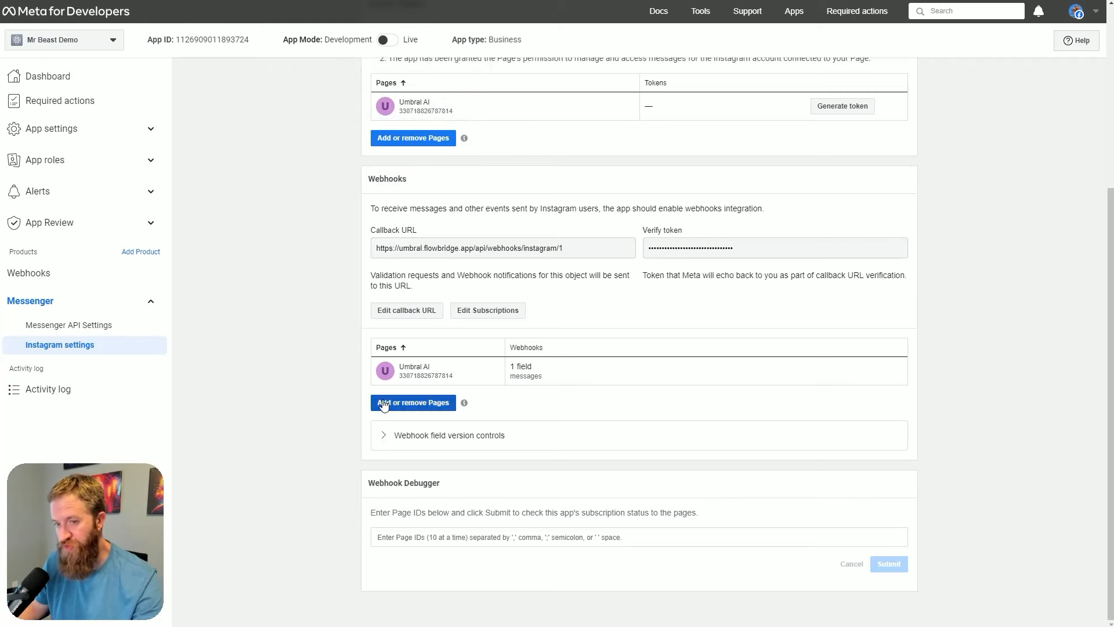
pyautogui.scroll(3)
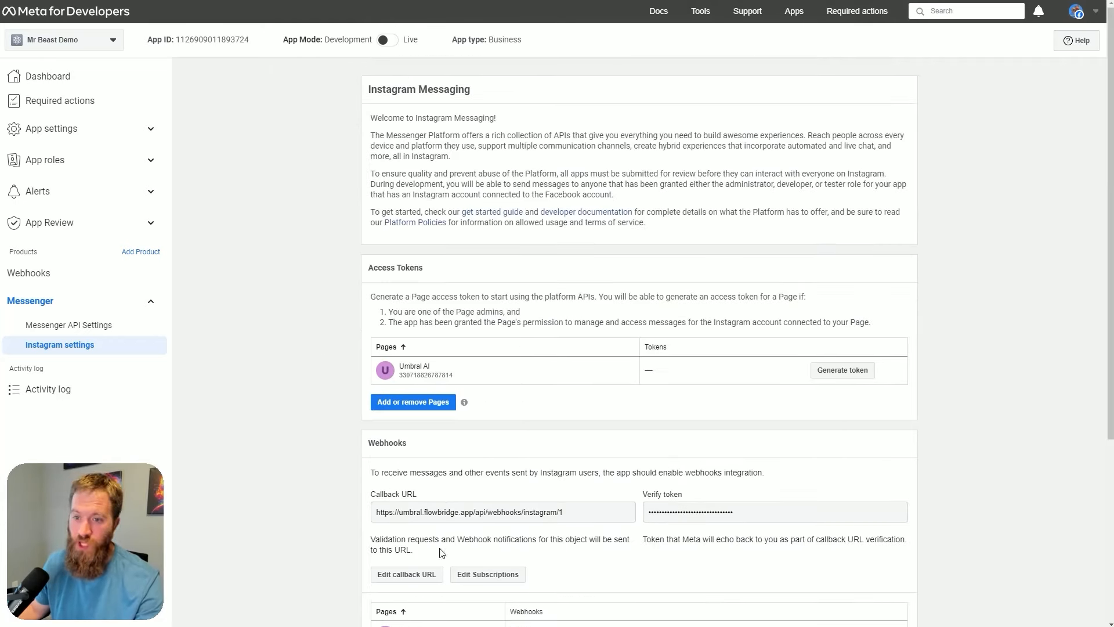
pyautogui.moveTo(384, 40)
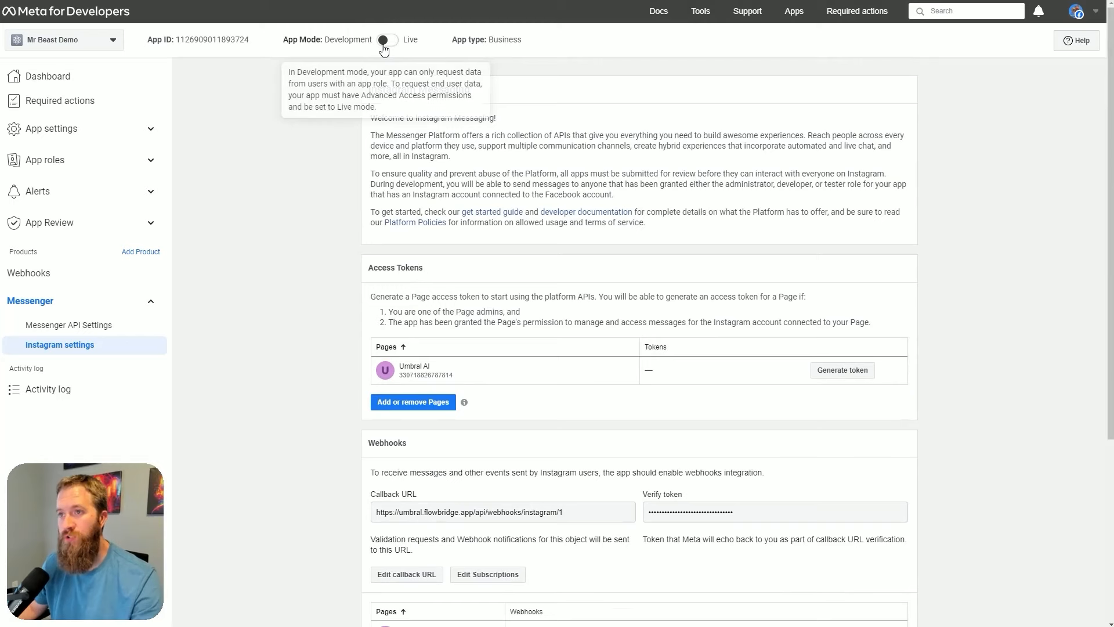
pyautogui.moveTo(314, 183)
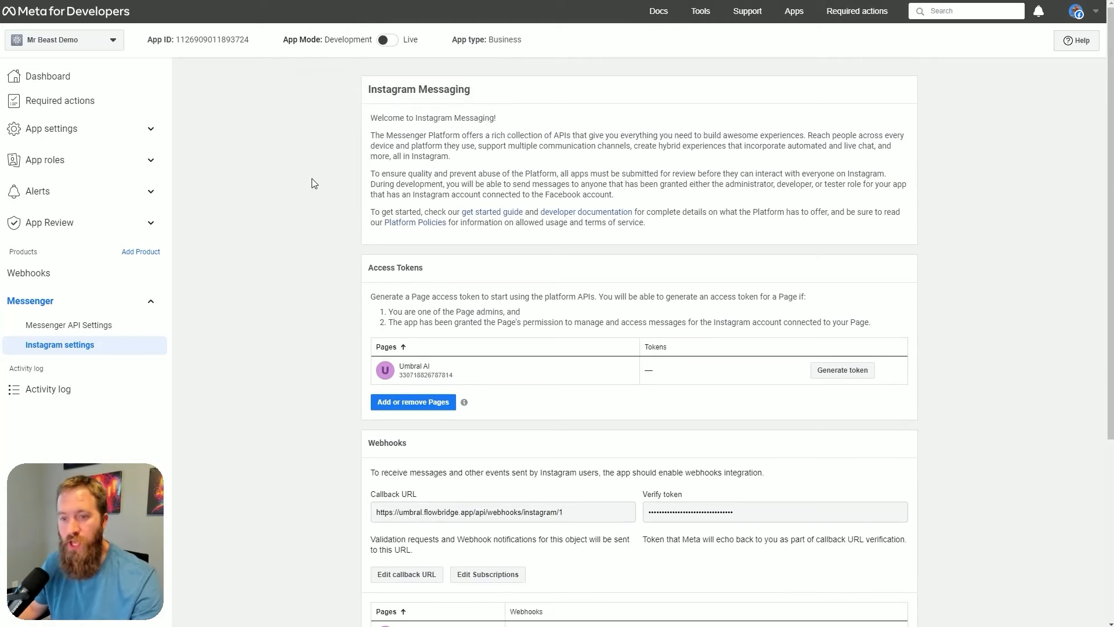
pyautogui.moveTo(388, 39)
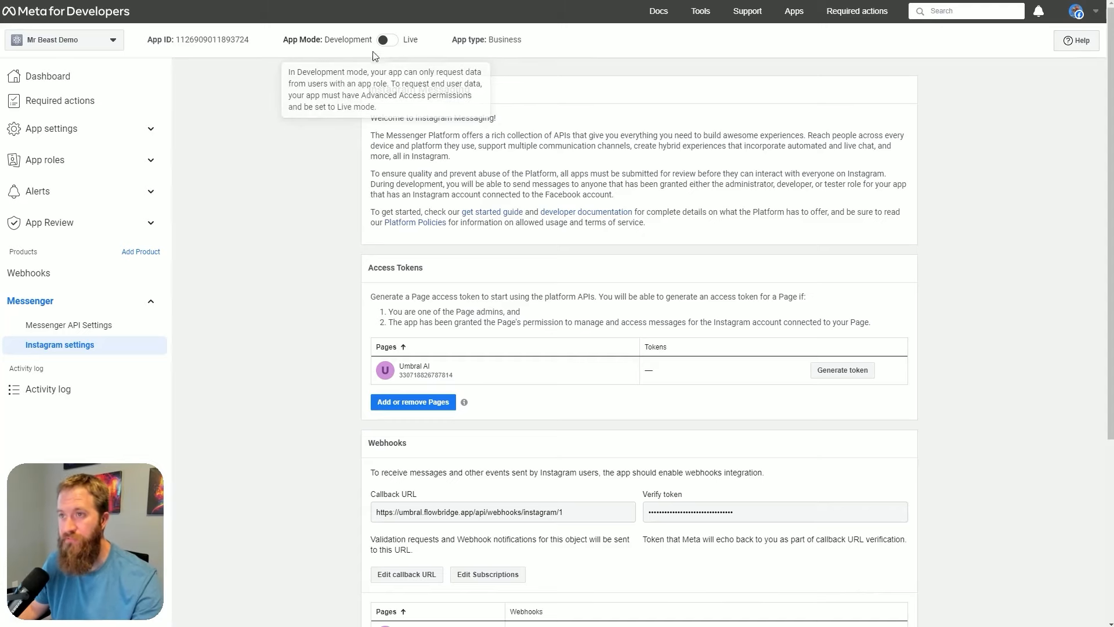
pyautogui.moveTo(171, 265)
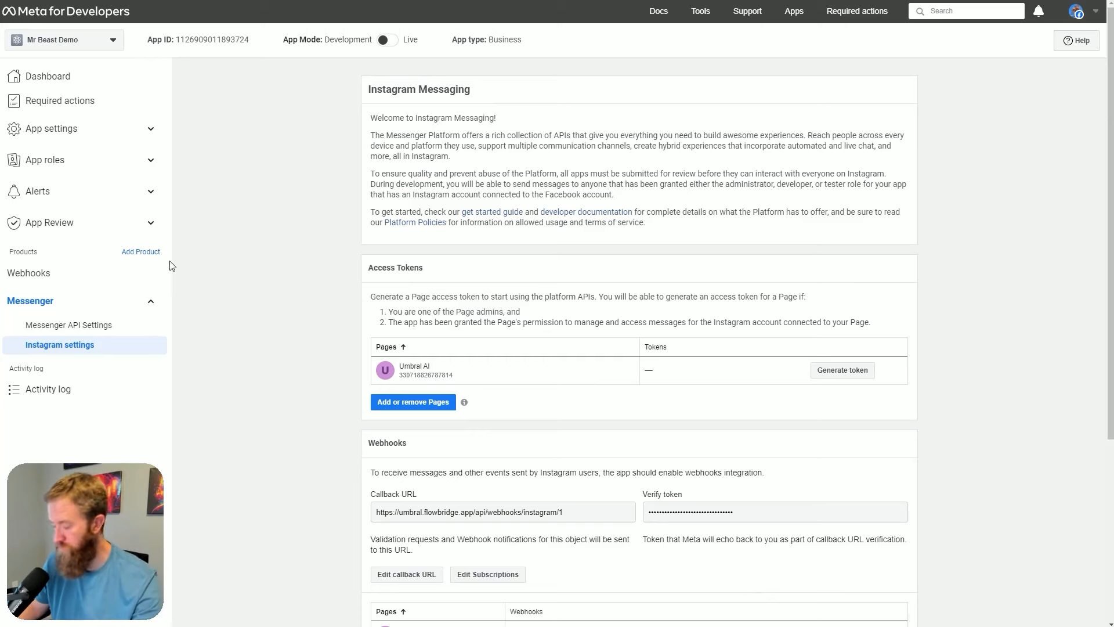
pyautogui.moveTo(118, 184)
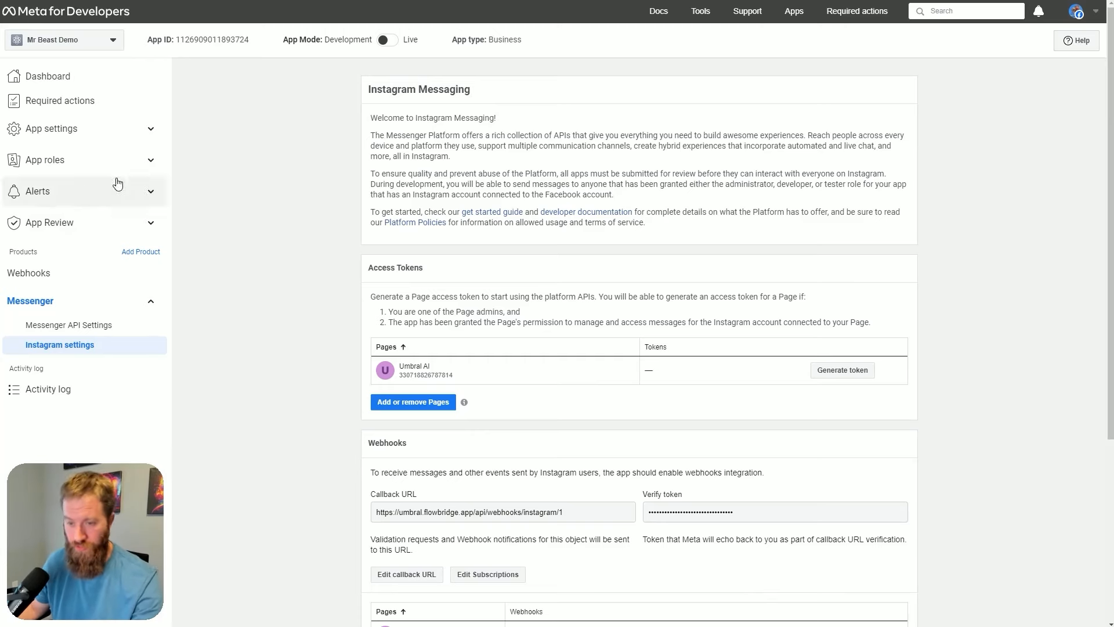
pyautogui.moveTo(385, 40)
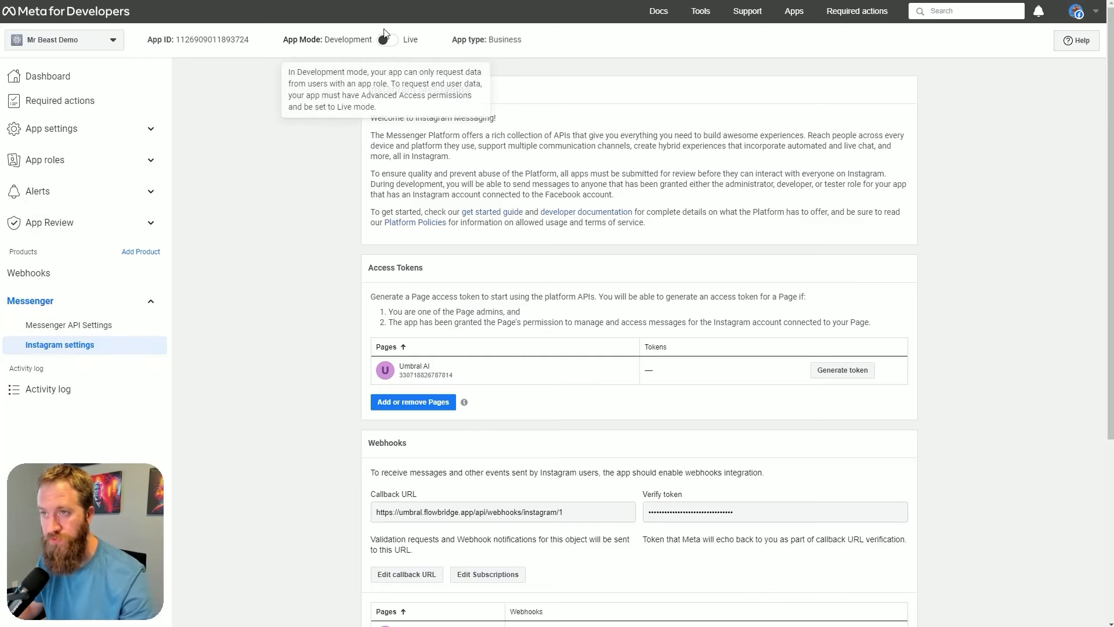
pyautogui.moveTo(262, 325)
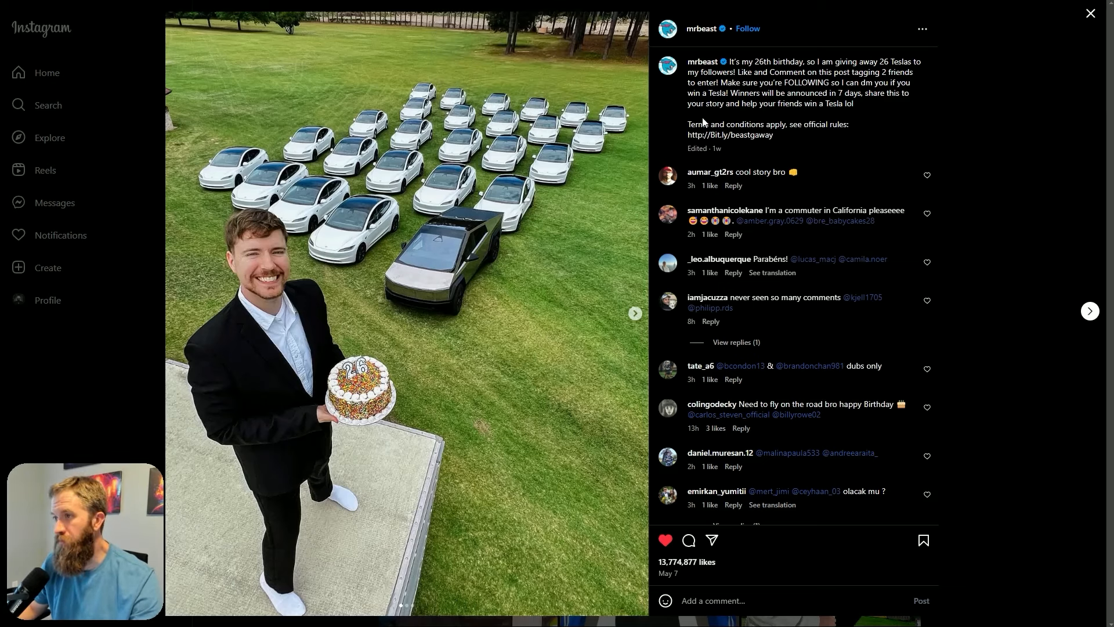
pyautogui.moveTo(517, 281)
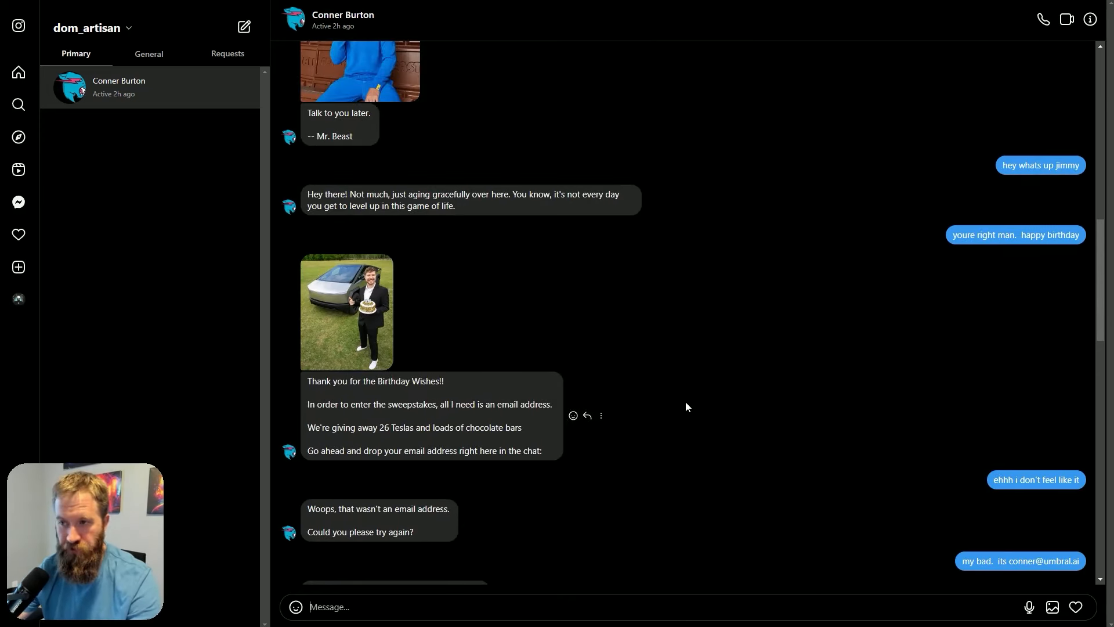
pyautogui.scroll(-3)
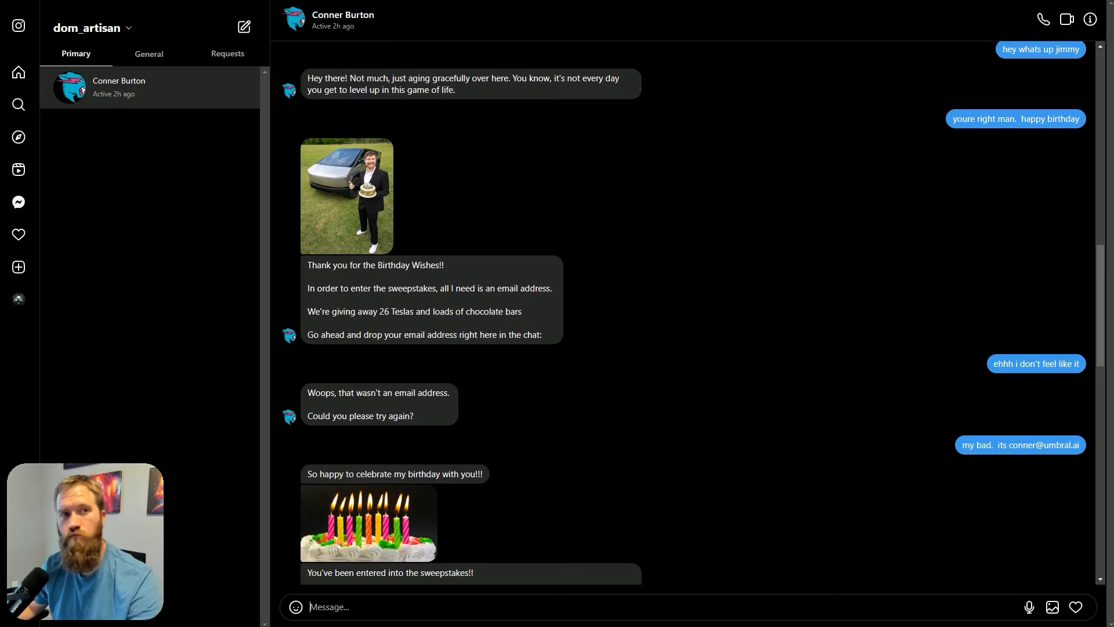